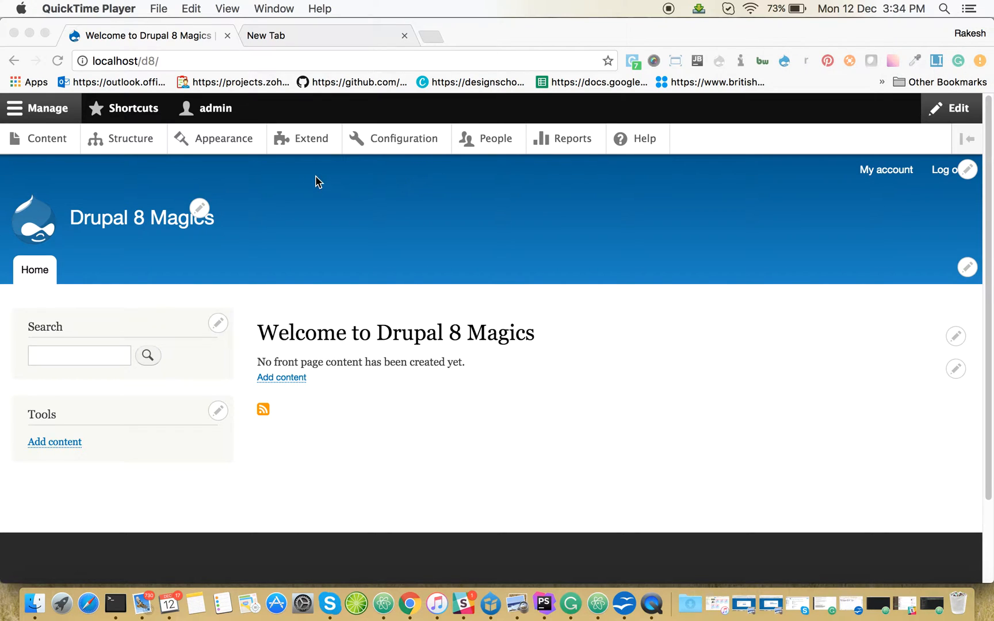
pyautogui.moveTo(389, 160)
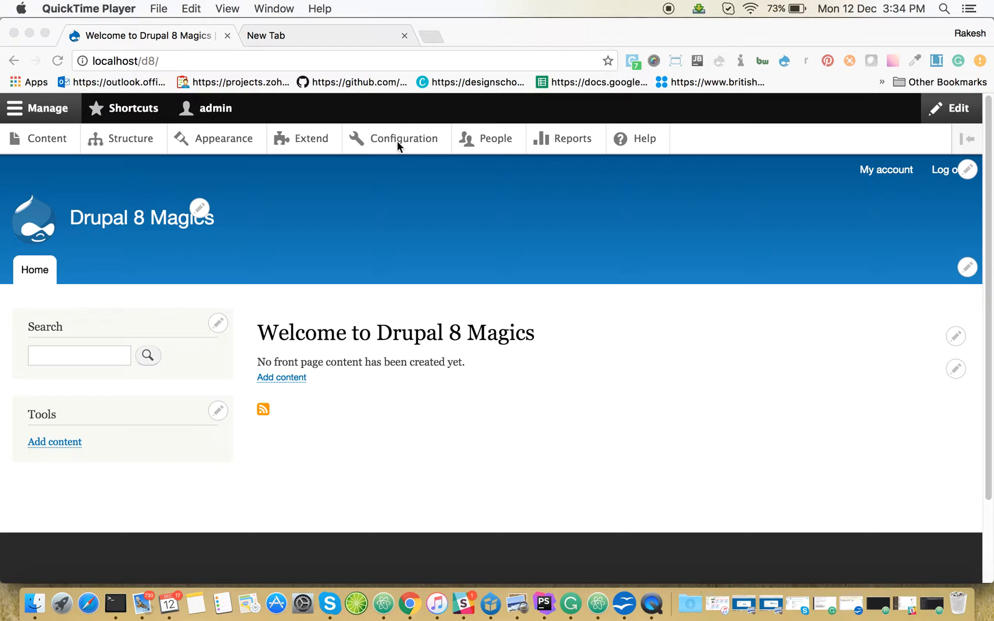
pyautogui.moveTo(323, 158)
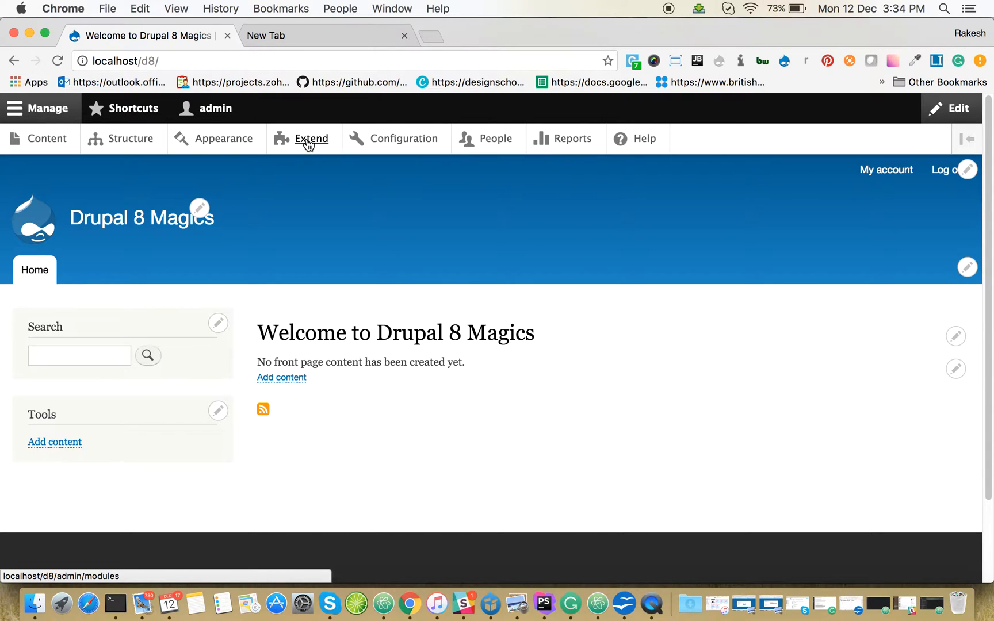
# - Open the Extend module list from the Drupal admin toolbar
pyautogui.click(311, 138)
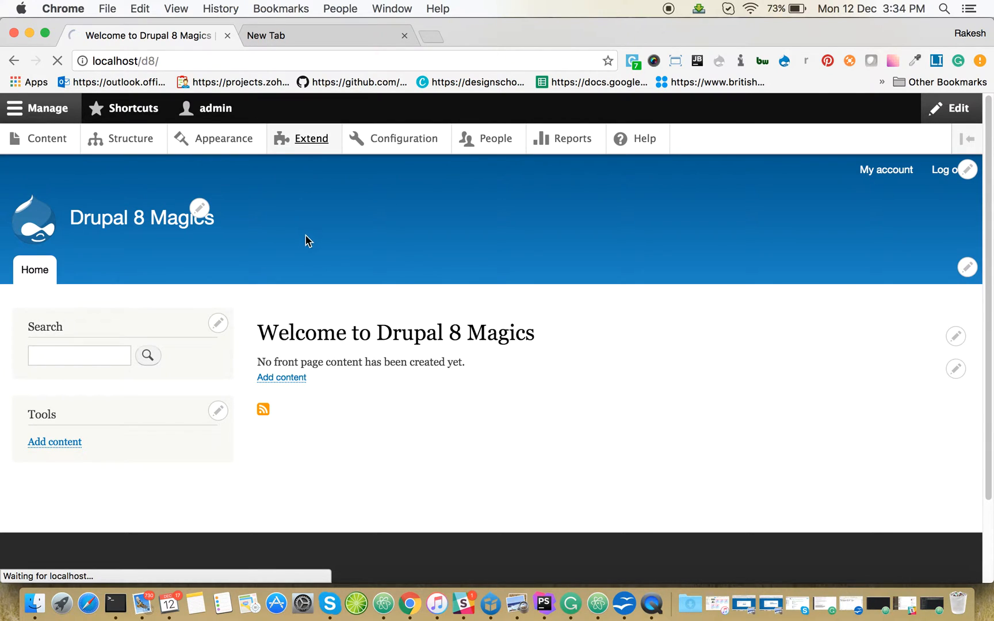
pyautogui.click(311, 138)
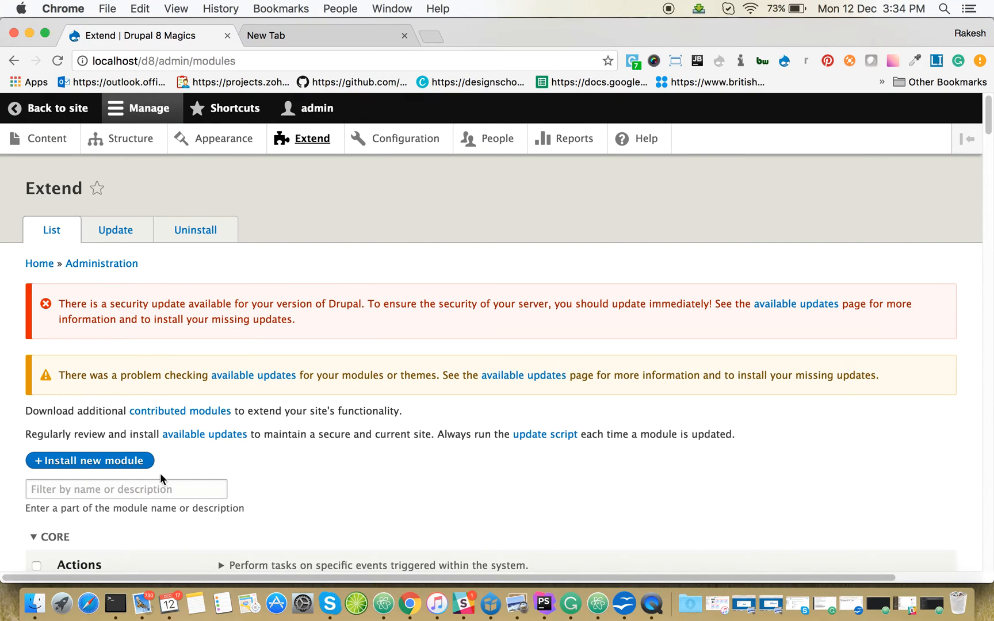
# - Filter modules by 'Migr' and confirm Migrate, Migrate Plus, Migrate Source CSV and Migrate Tools are enabled
pyautogui.write('Mig')
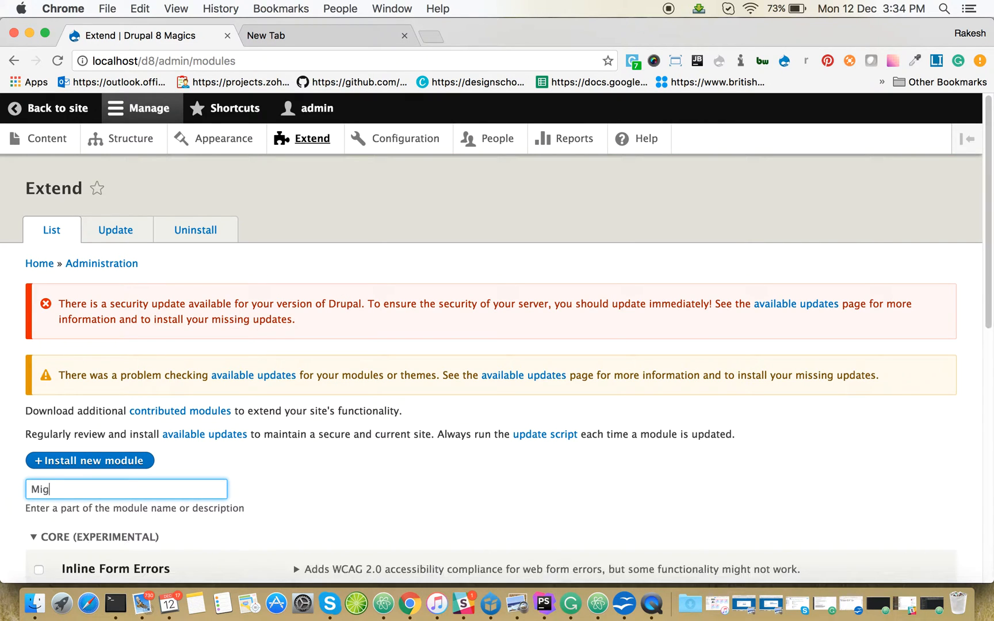
pyautogui.scroll(-3)
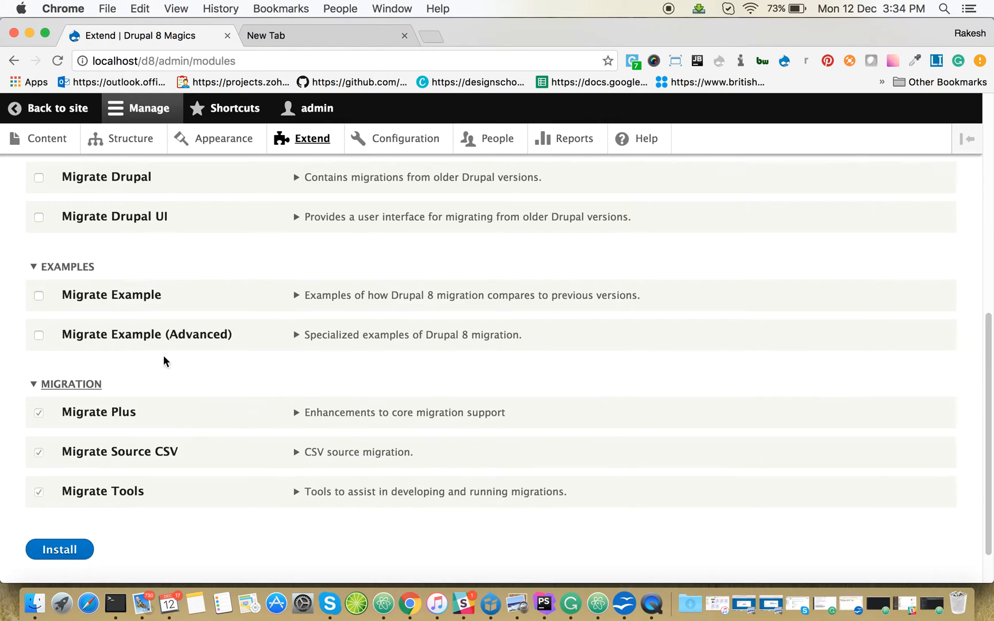
pyautogui.scroll(-3)
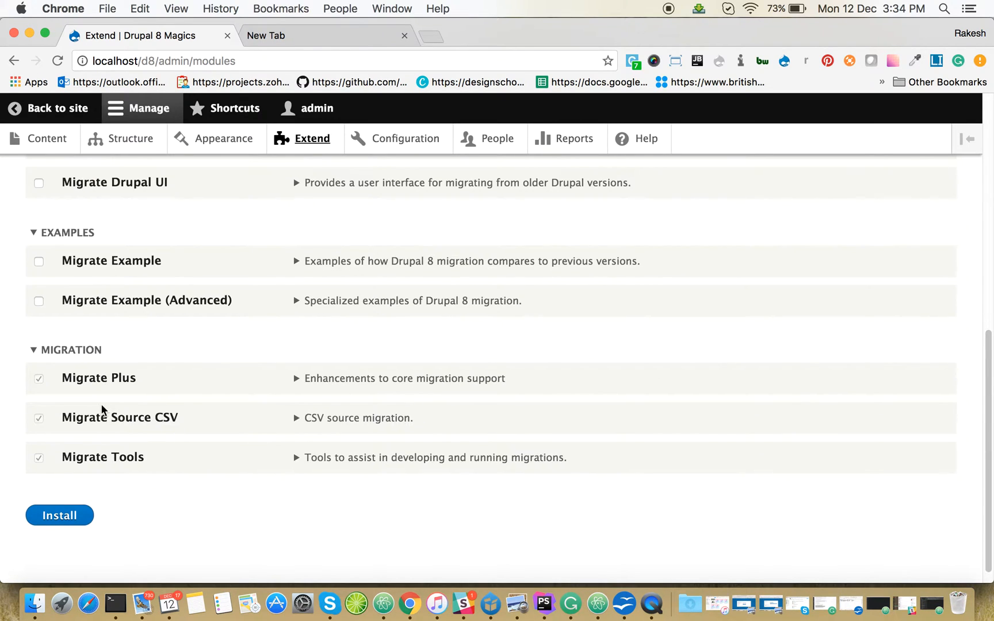
pyautogui.moveTo(101, 388)
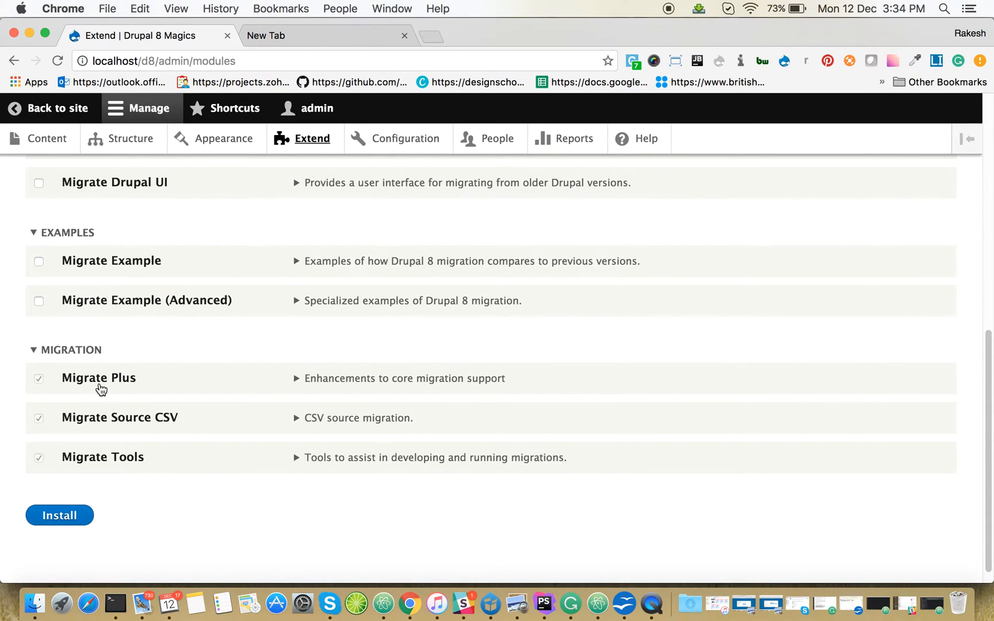
pyautogui.moveTo(117, 432)
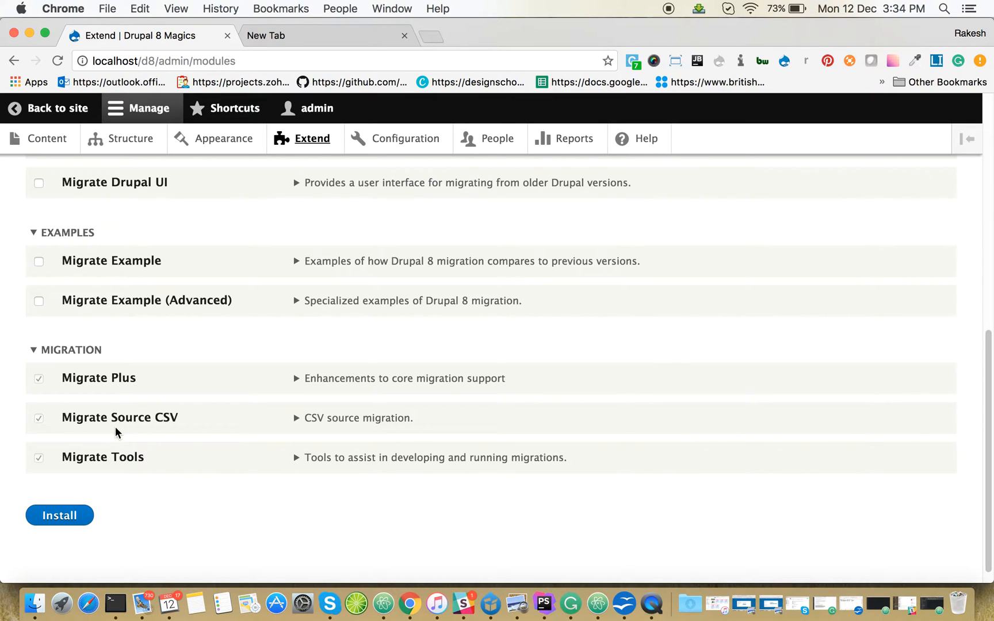
pyautogui.moveTo(110, 394)
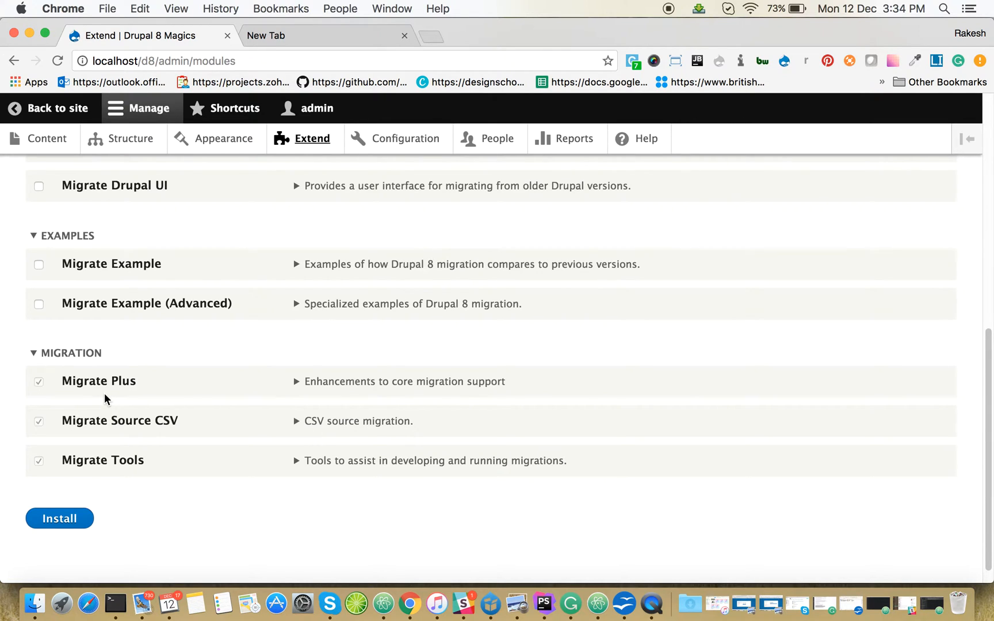
pyautogui.write('Migr')
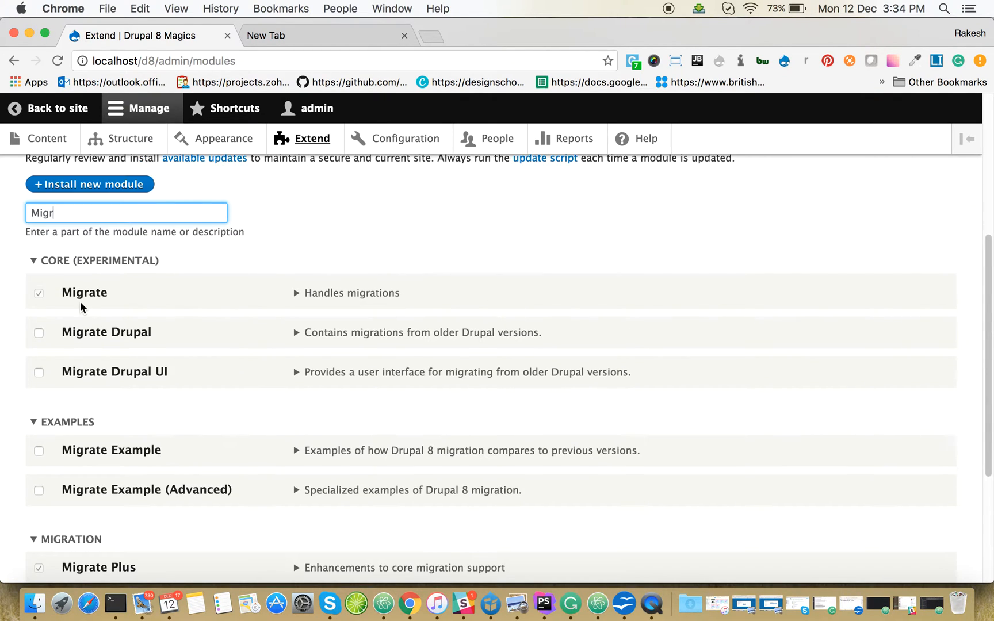
pyautogui.moveTo(95, 307)
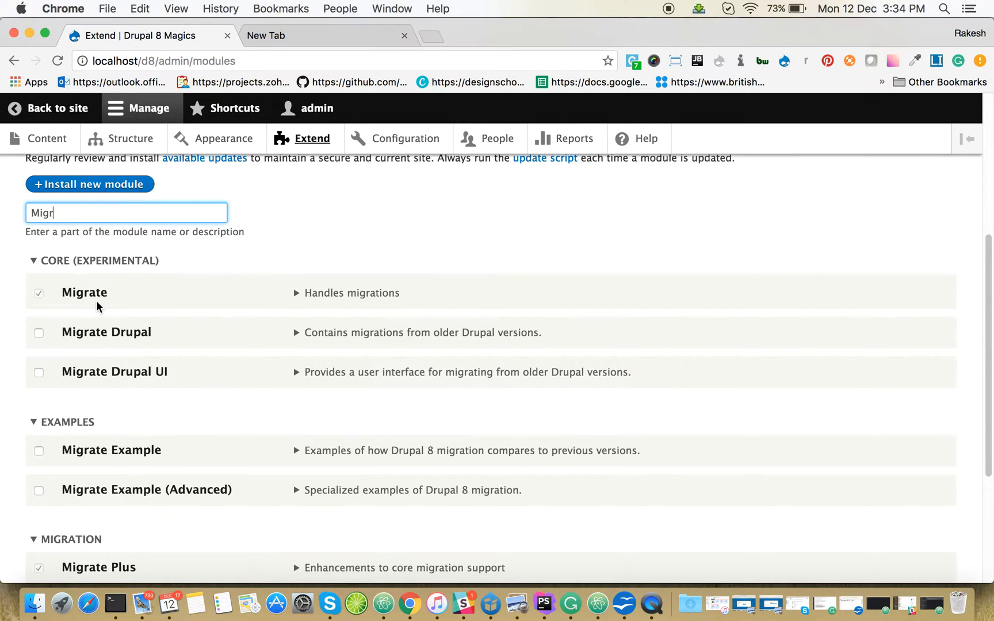
pyautogui.scroll(-3)
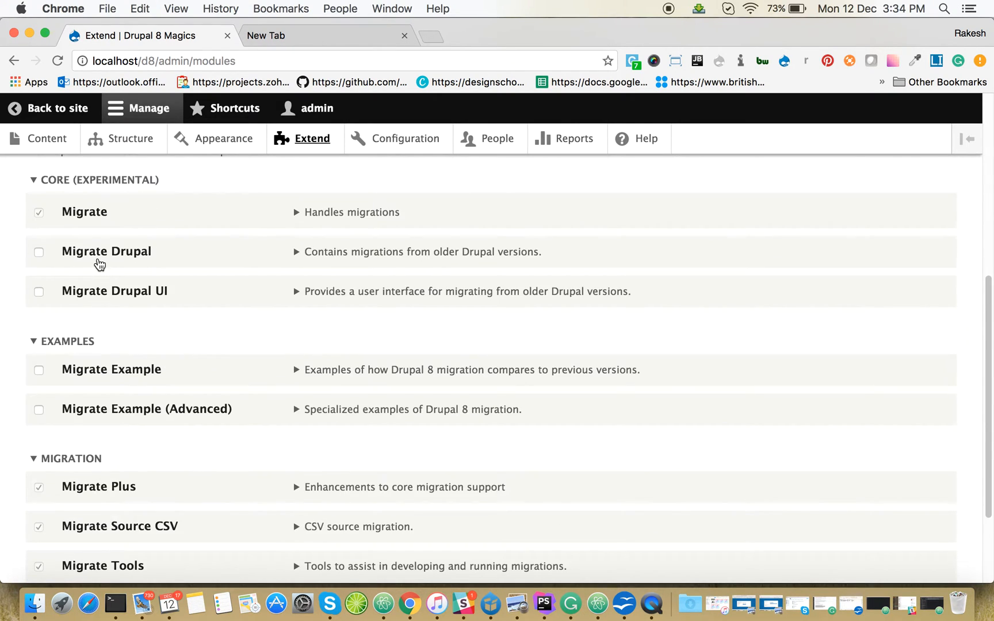
pyautogui.moveTo(102, 263)
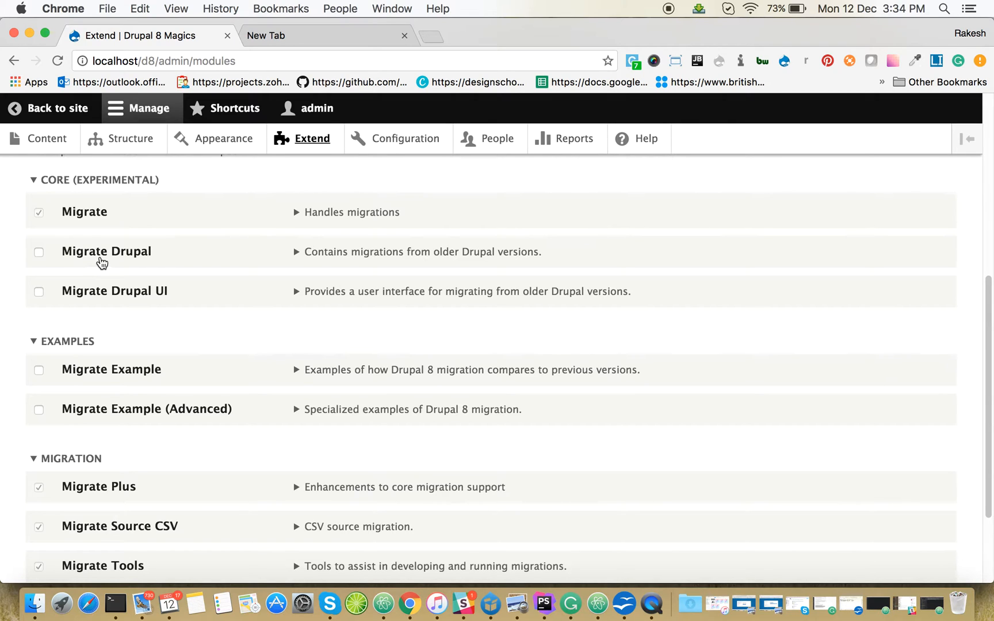
pyautogui.moveTo(98, 257)
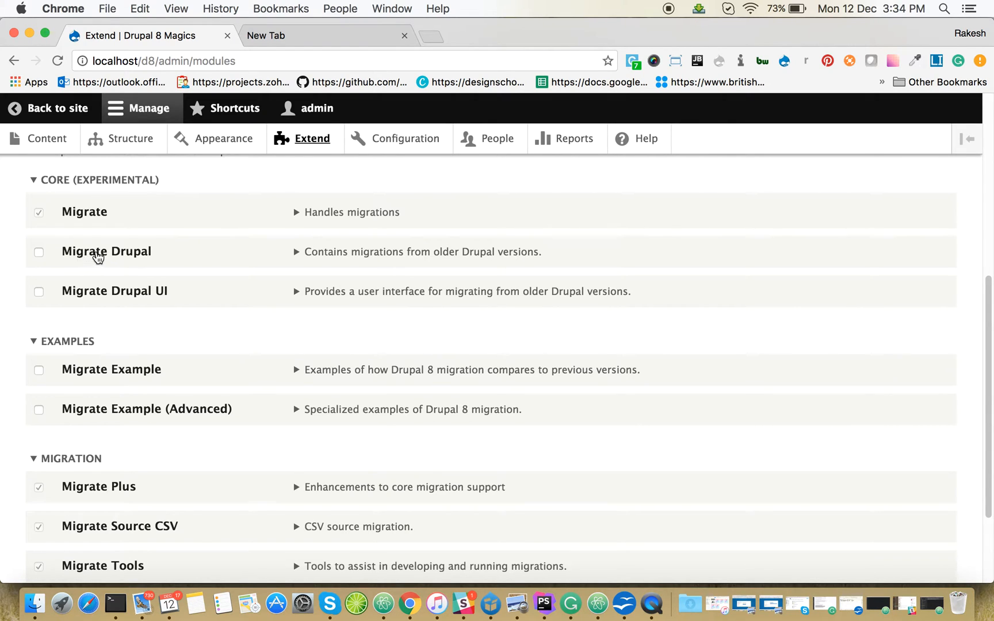
pyautogui.moveTo(103, 304)
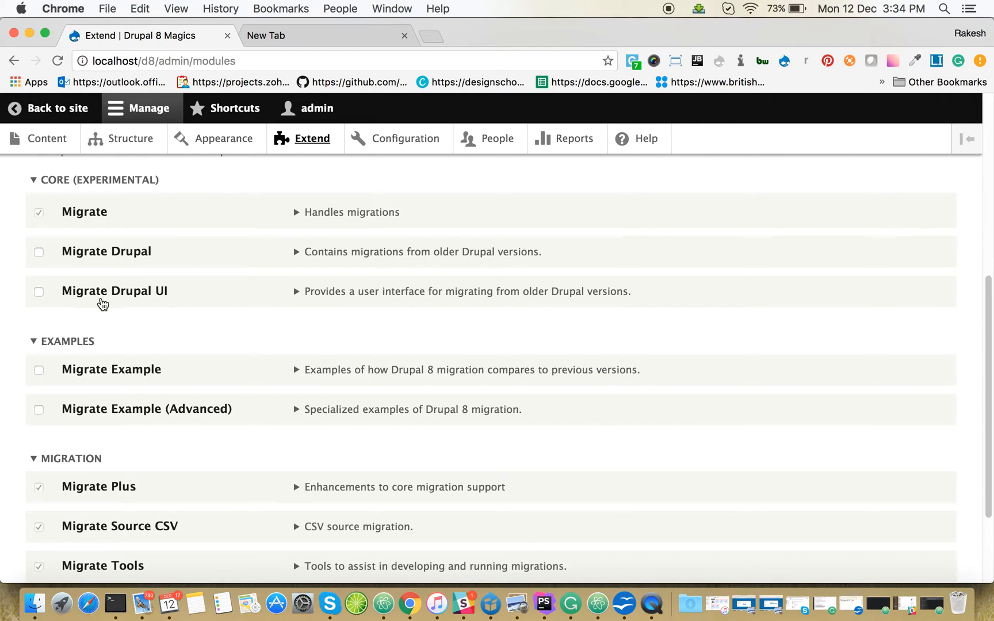
pyautogui.moveTo(170, 315)
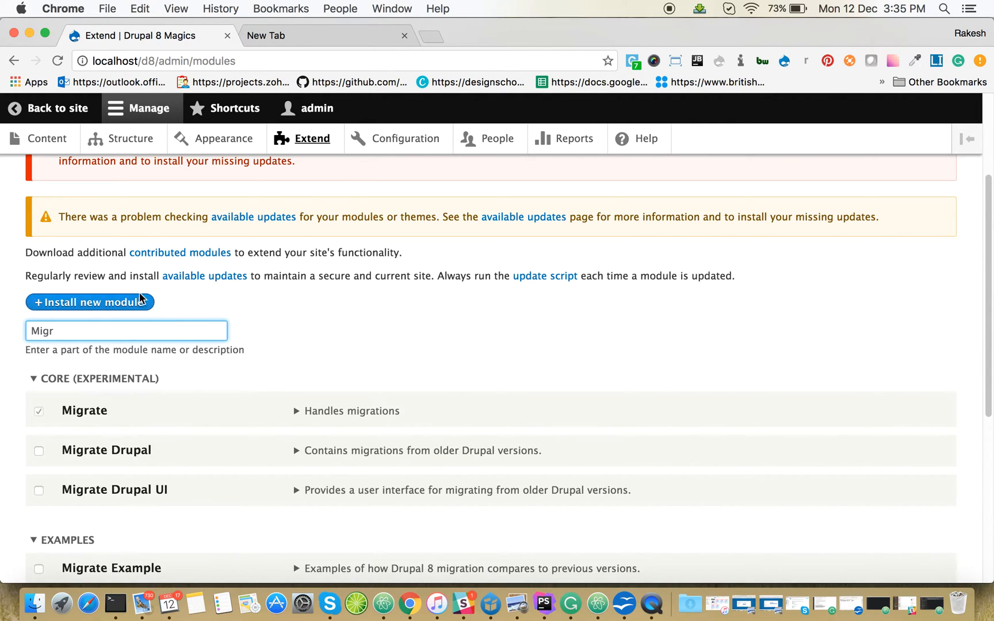
pyautogui.scroll(-3)
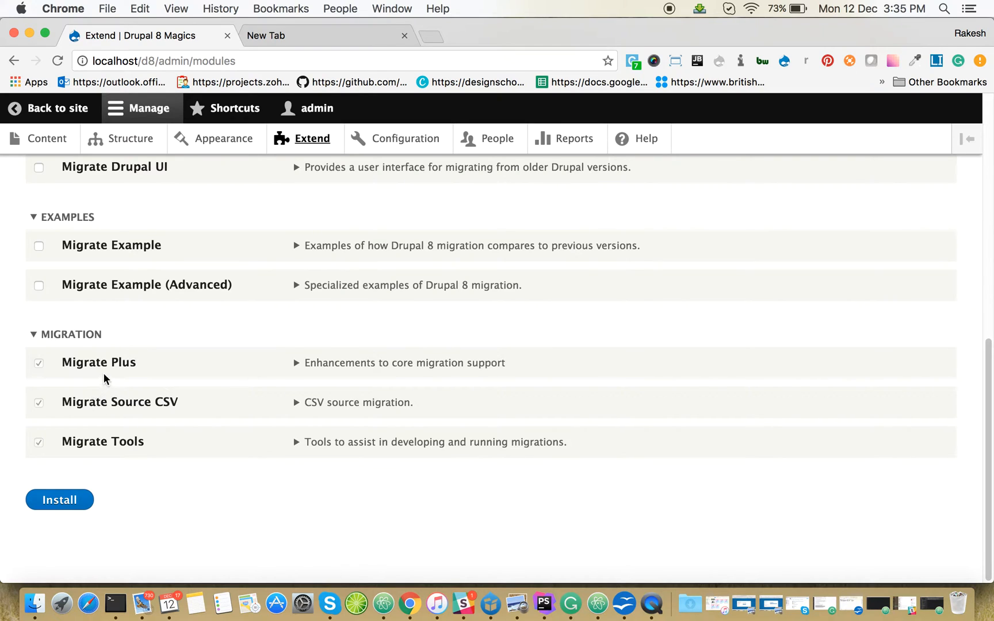
pyautogui.moveTo(126, 418)
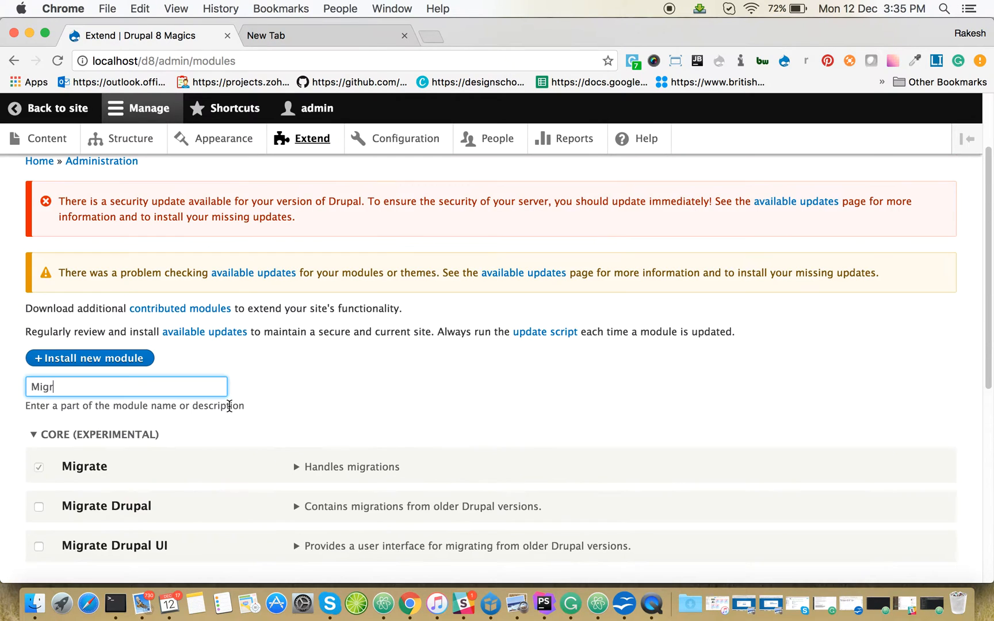
pyautogui.scroll(-3)
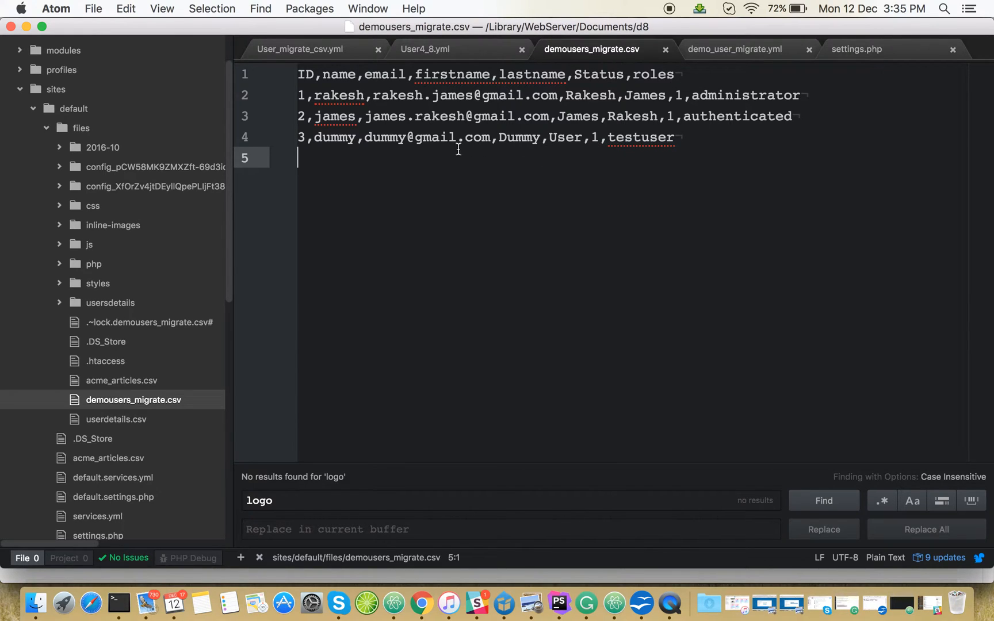
pyautogui.moveTo(422, 603)
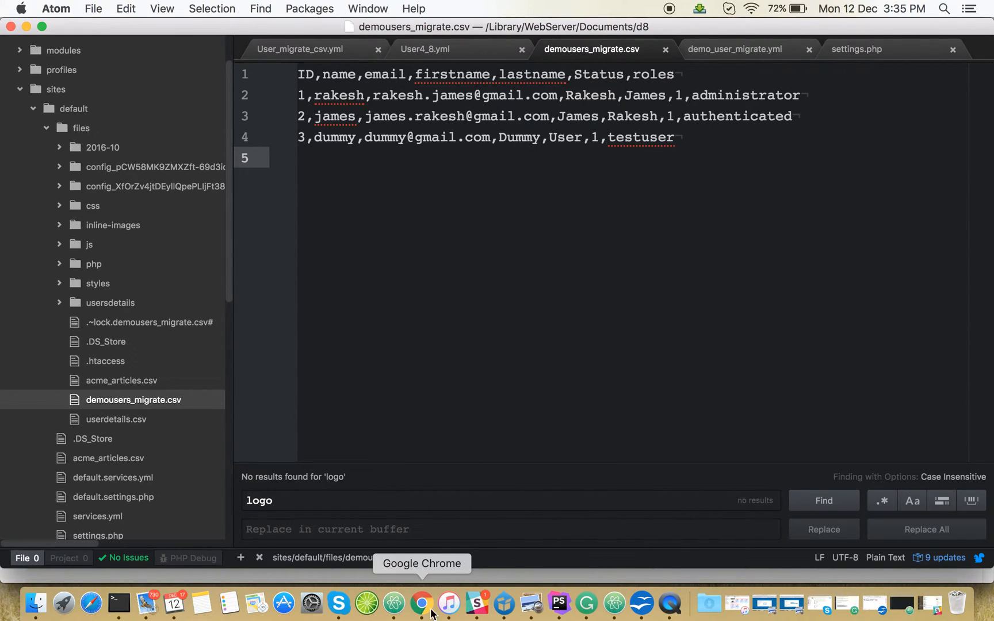
# - Go to Configuration > Account settings and open its Manage fields tab
pyautogui.click(422, 604)
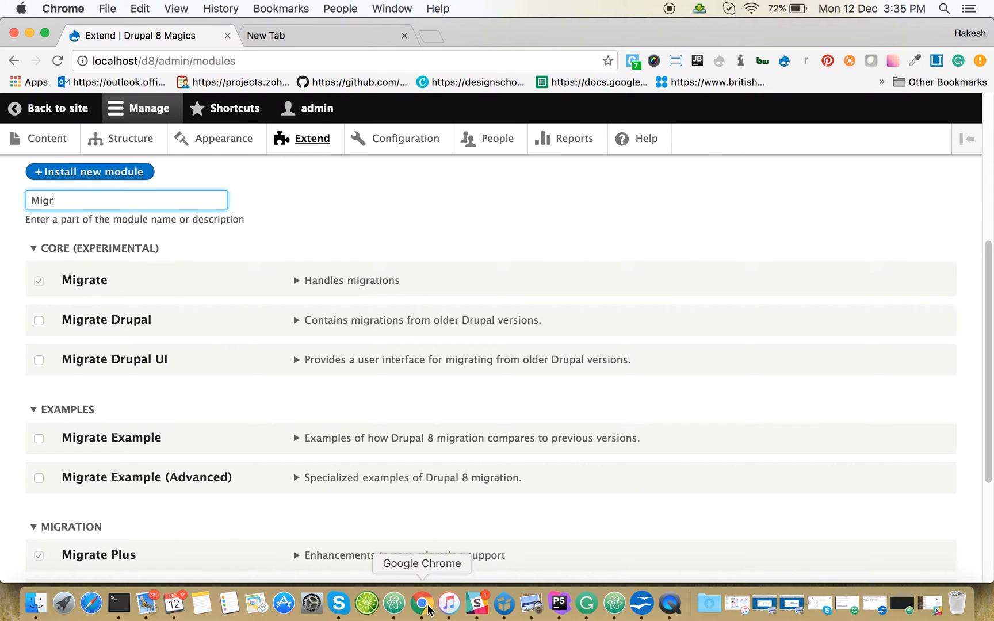
pyautogui.moveTo(500, 147)
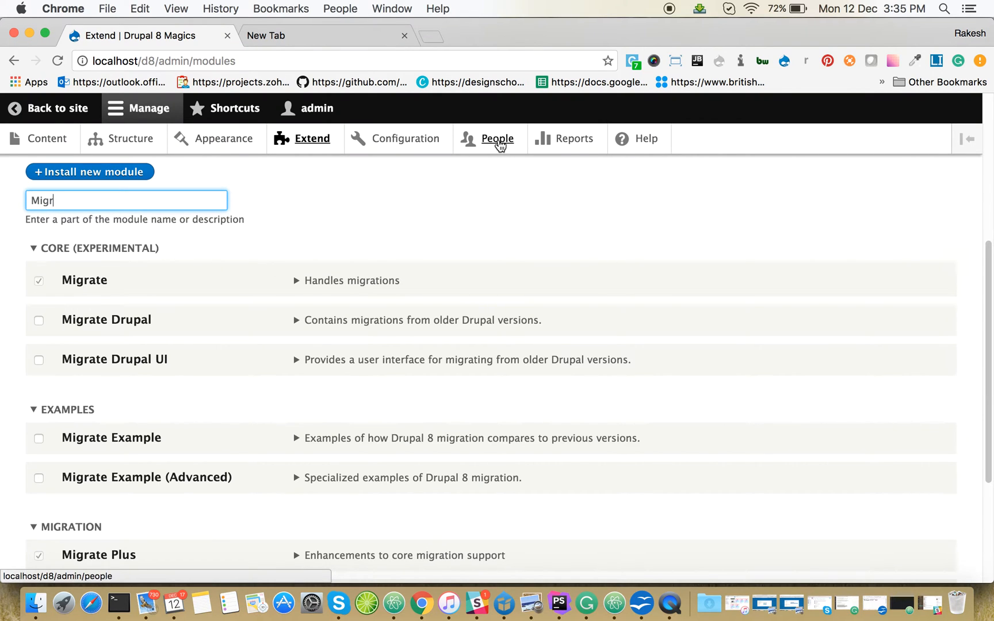
pyautogui.moveTo(498, 145)
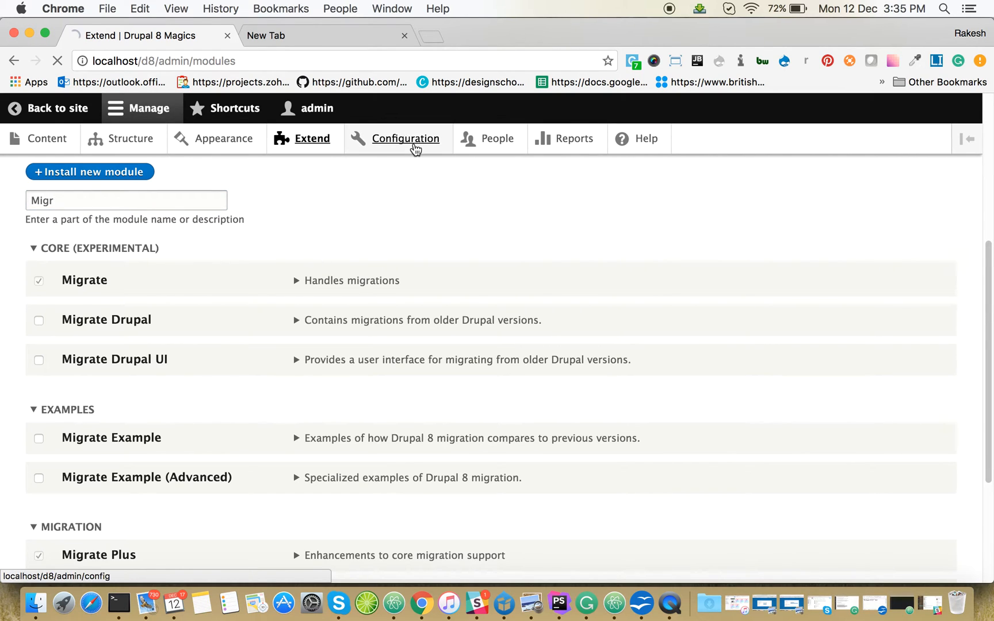
pyautogui.click(406, 138)
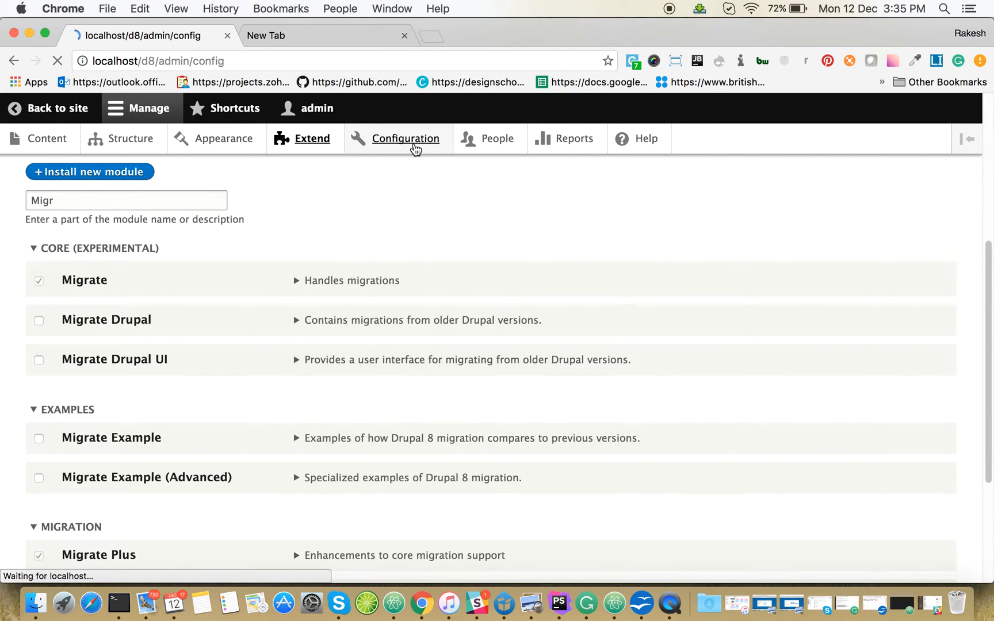
pyautogui.click(407, 138)
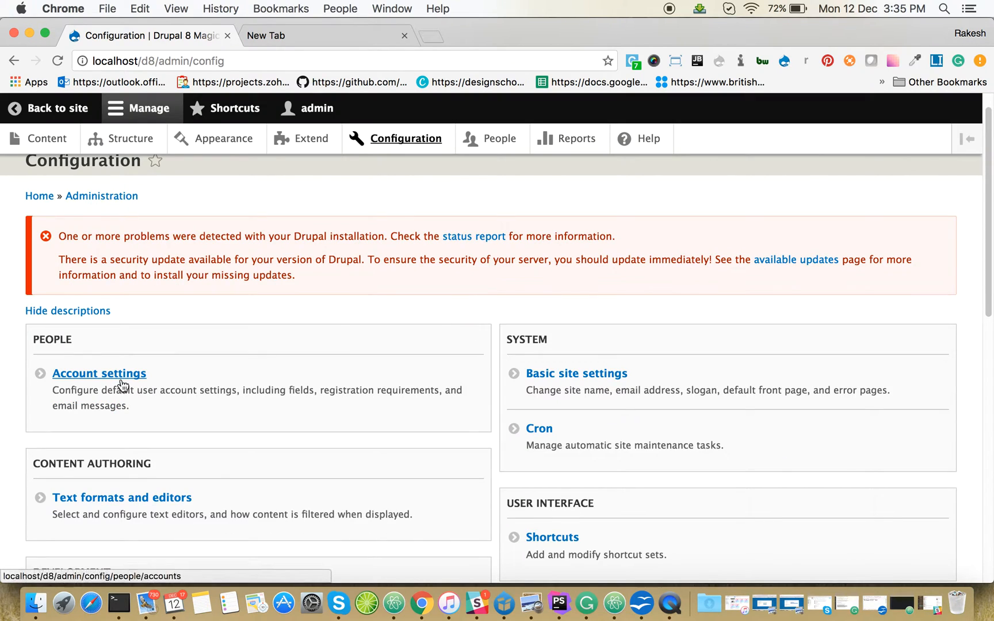
pyautogui.click(99, 373)
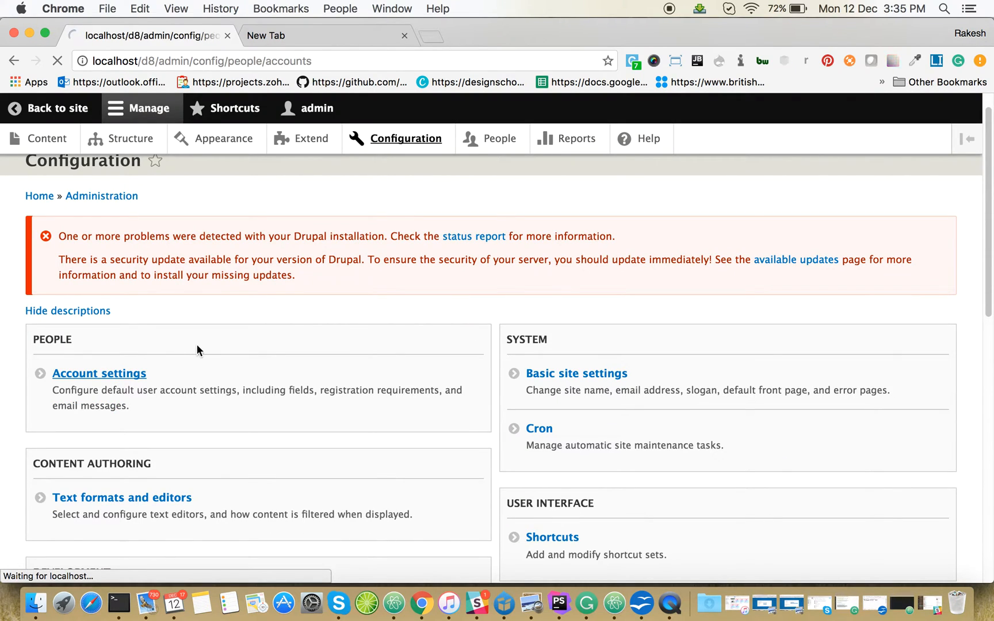
pyautogui.click(98, 373)
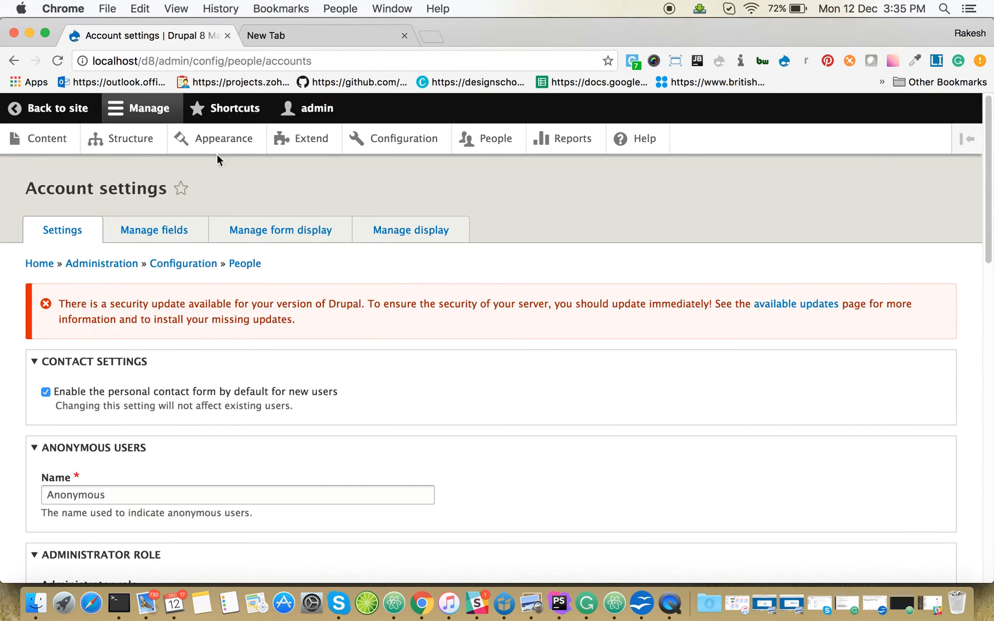
pyautogui.click(154, 230)
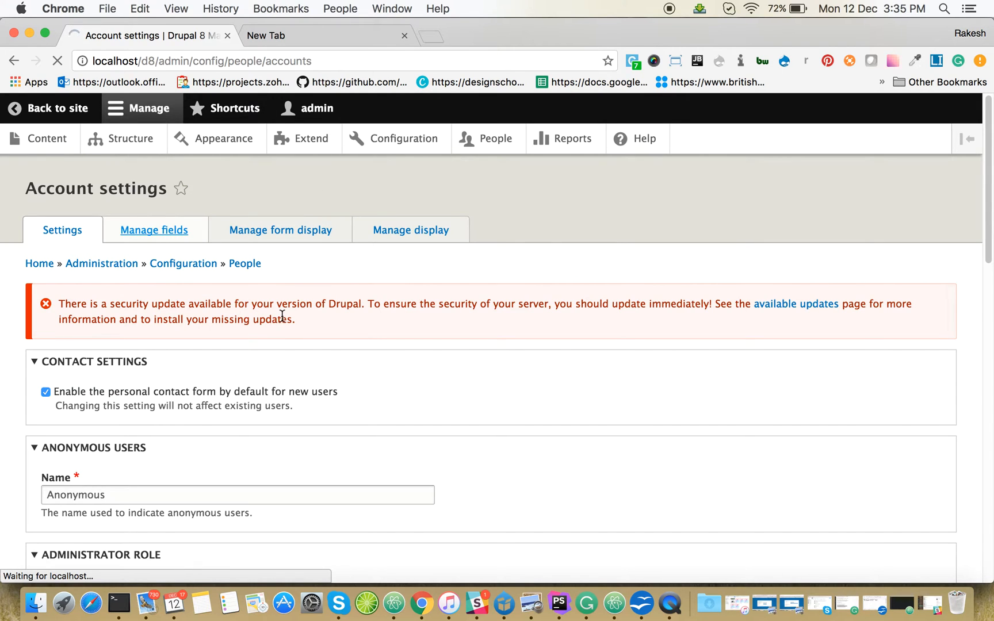
pyautogui.click(153, 230)
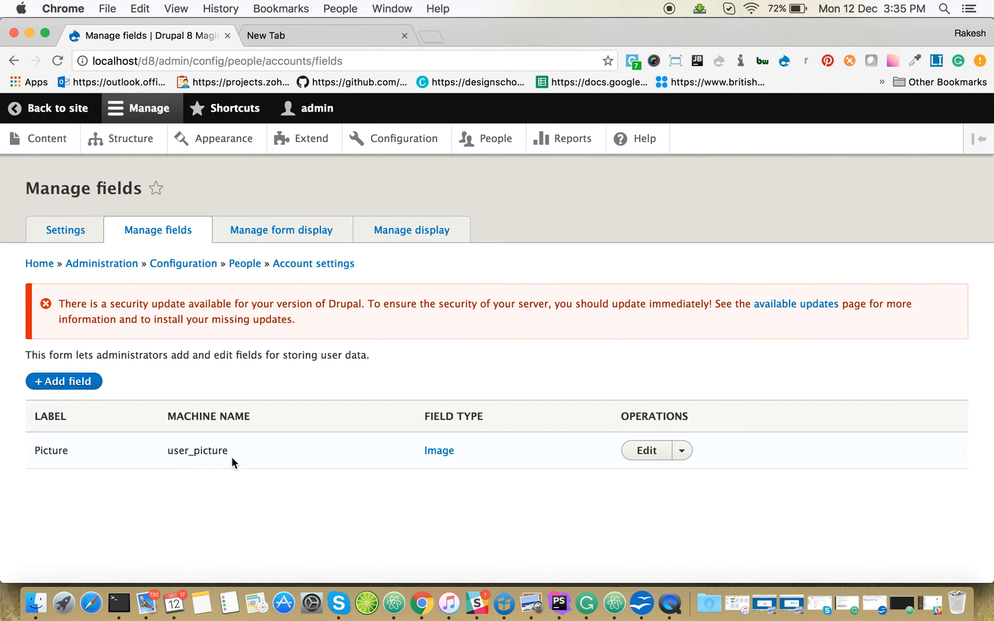
pyautogui.moveTo(86, 421)
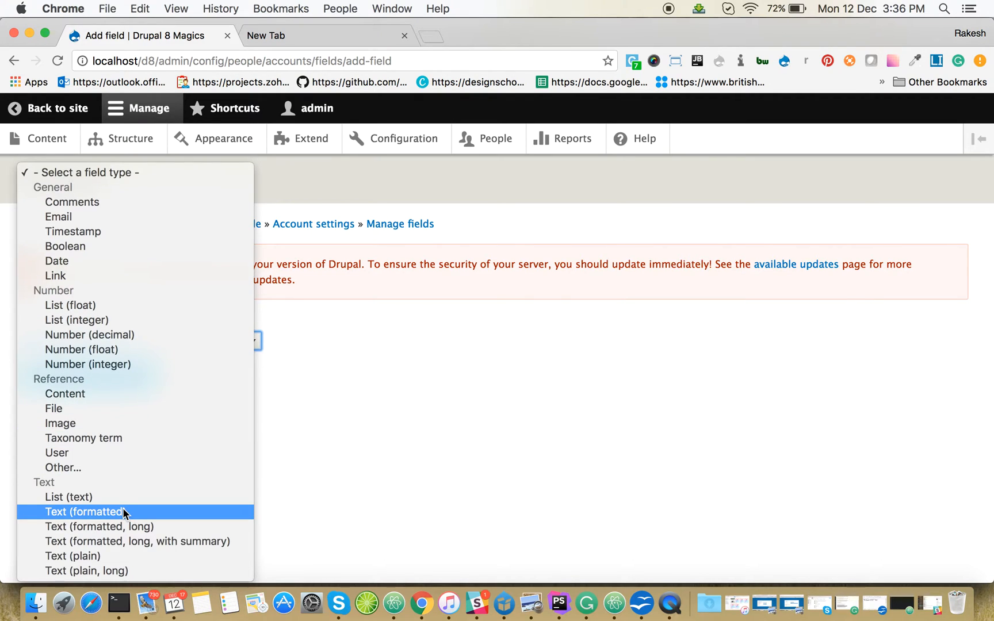
# - Create a Text (plain) user field labelled 'First Name' with default storage settings
pyautogui.click(66, 556)
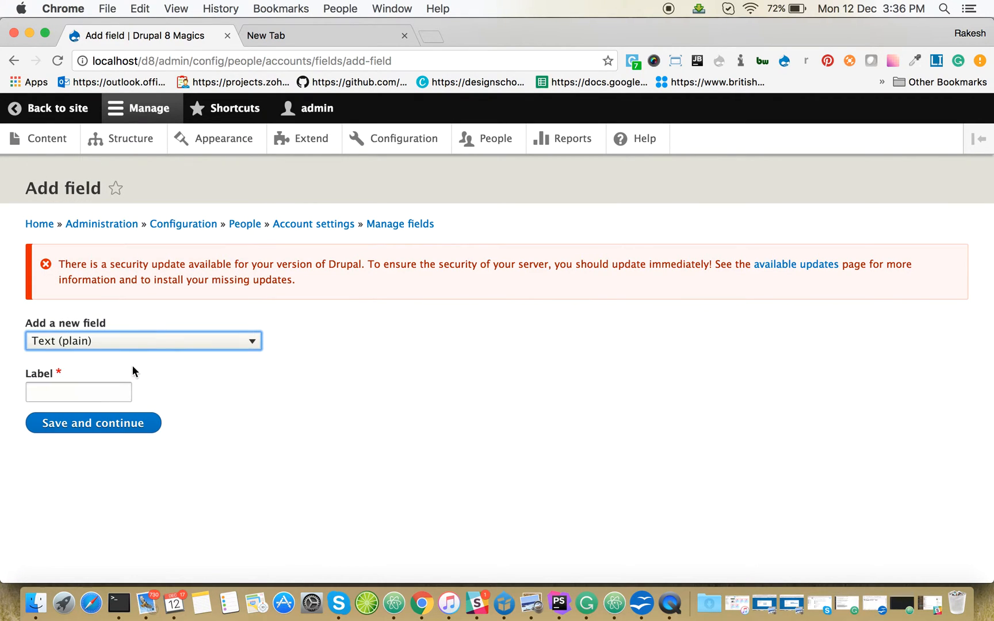
pyautogui.write('First Name')
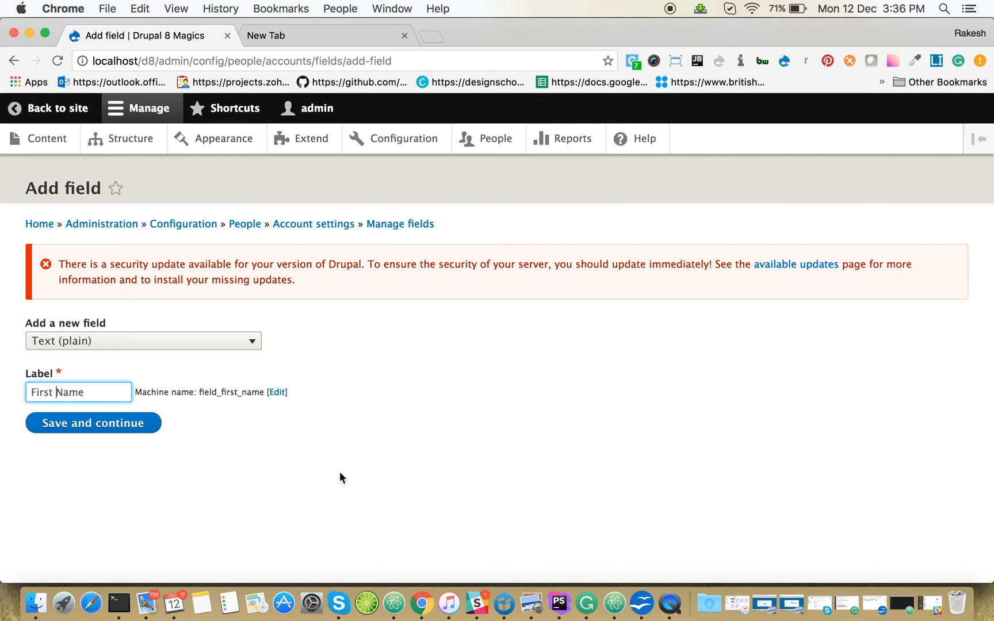
pyautogui.click(93, 423)
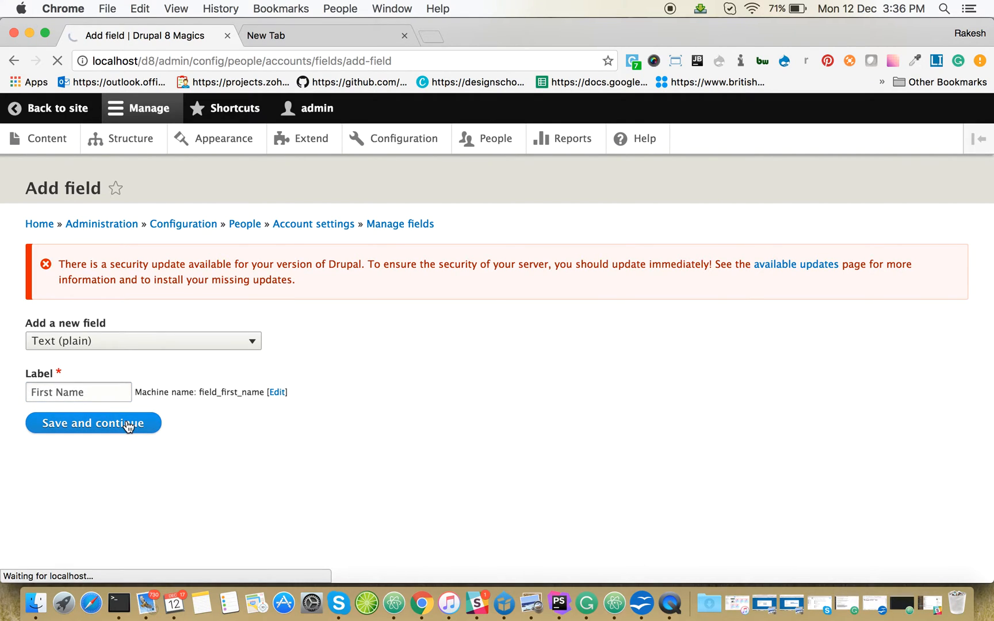
pyautogui.click(93, 423)
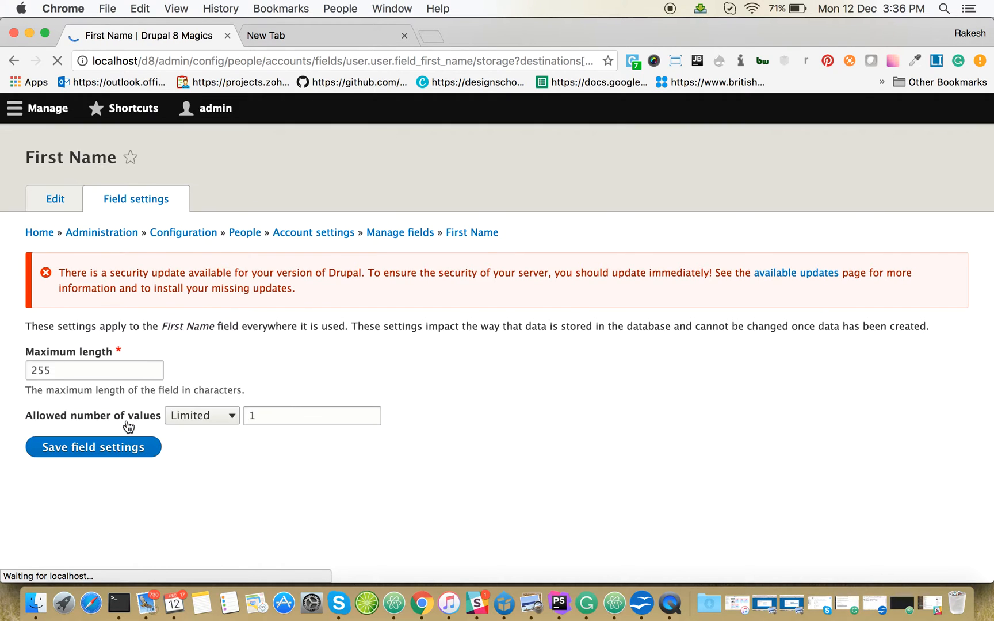
pyautogui.click(49, 108)
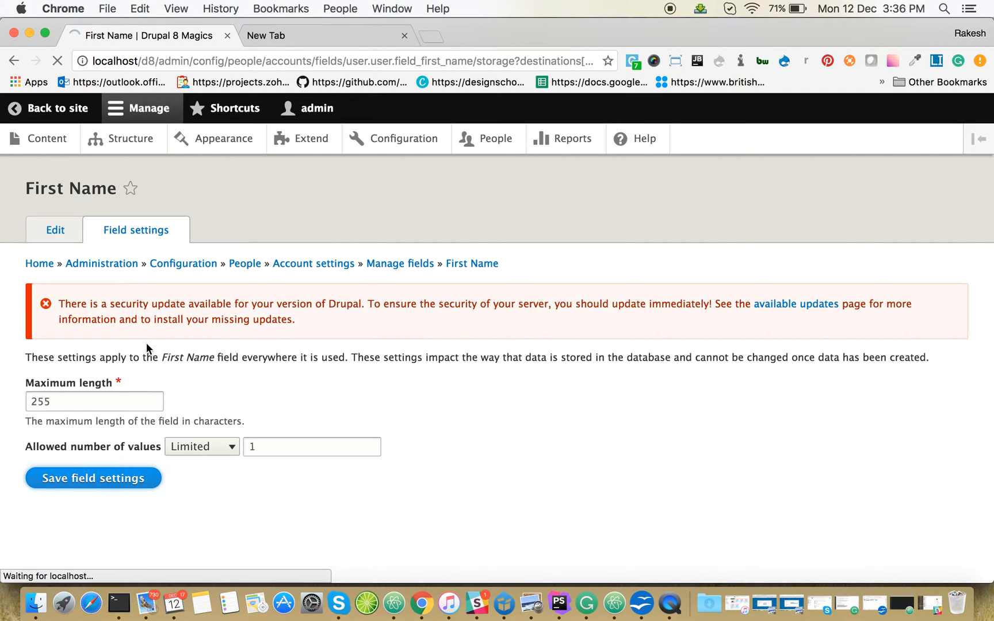
pyautogui.click(93, 478)
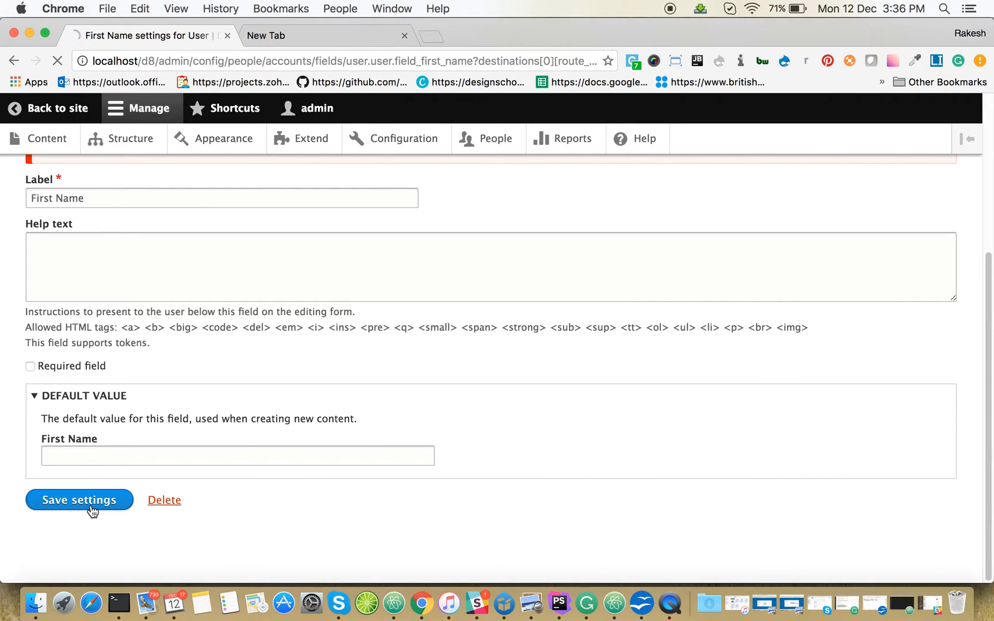
pyautogui.click(79, 499)
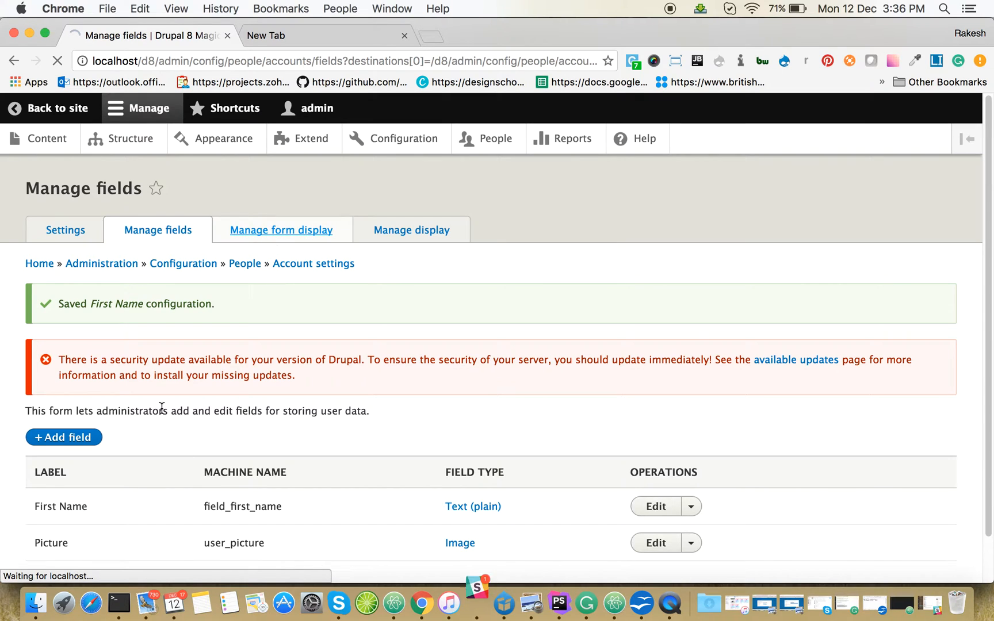
# - Create a Text (plain) user field labelled 'Last Name' with default storage settings
pyautogui.click(282, 230)
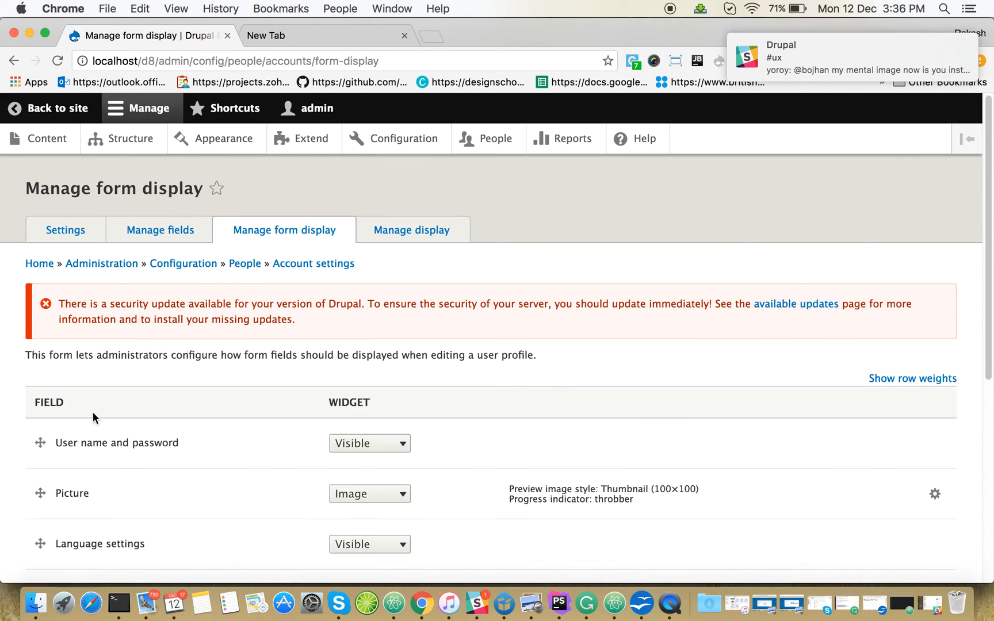
pyautogui.moveTo(172, 388)
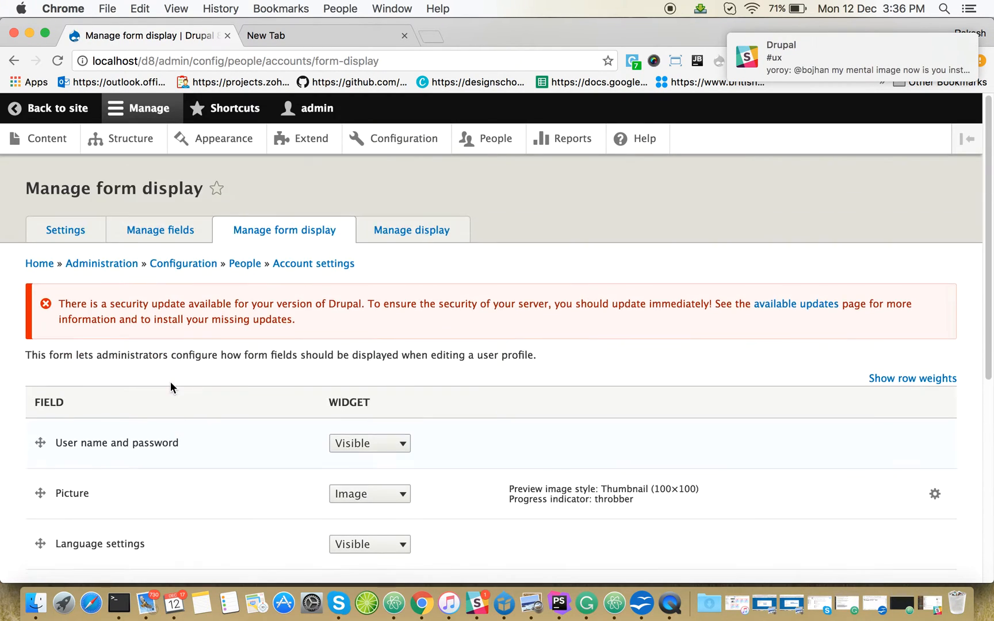
pyautogui.click(160, 229)
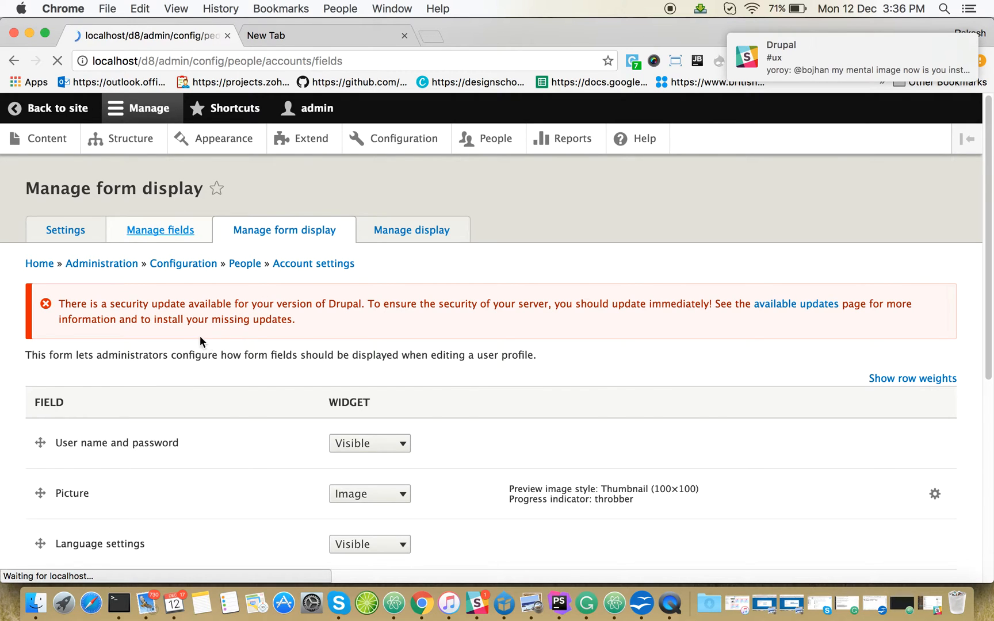
pyautogui.click(159, 230)
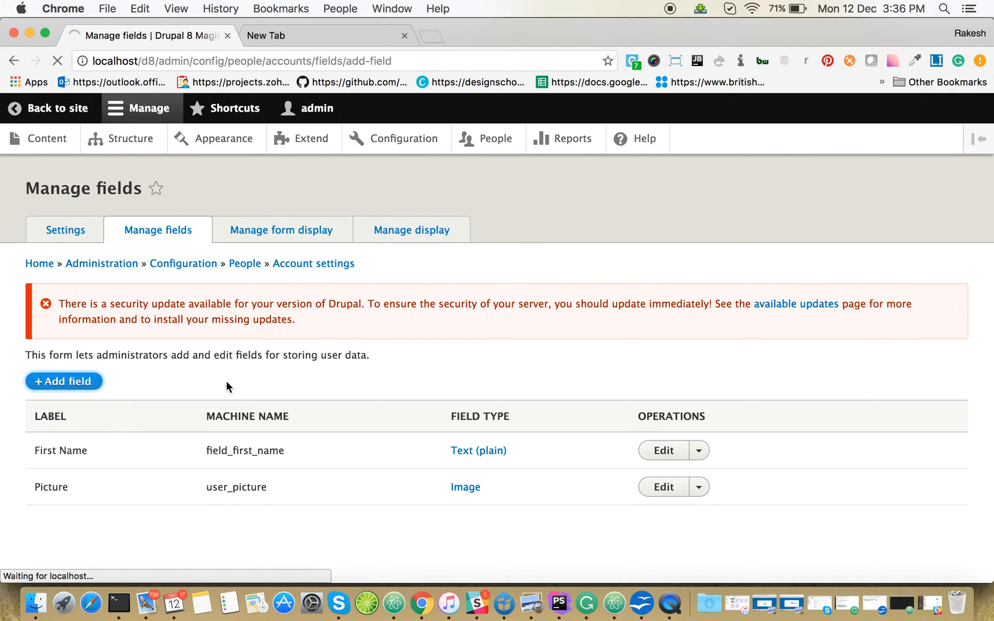
pyautogui.click(63, 381)
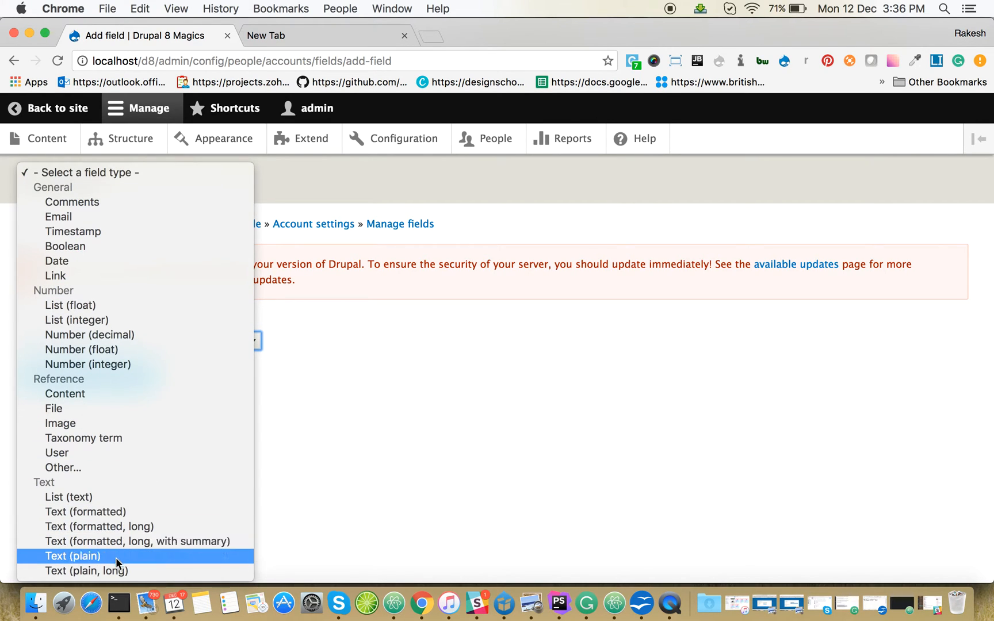
pyautogui.click(67, 555)
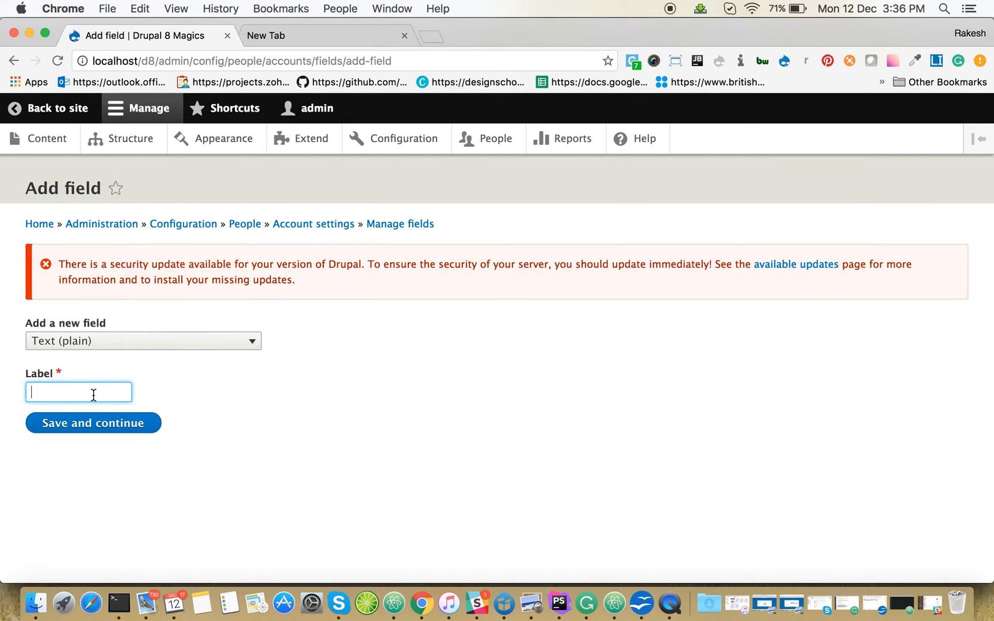
pyautogui.write('Last')
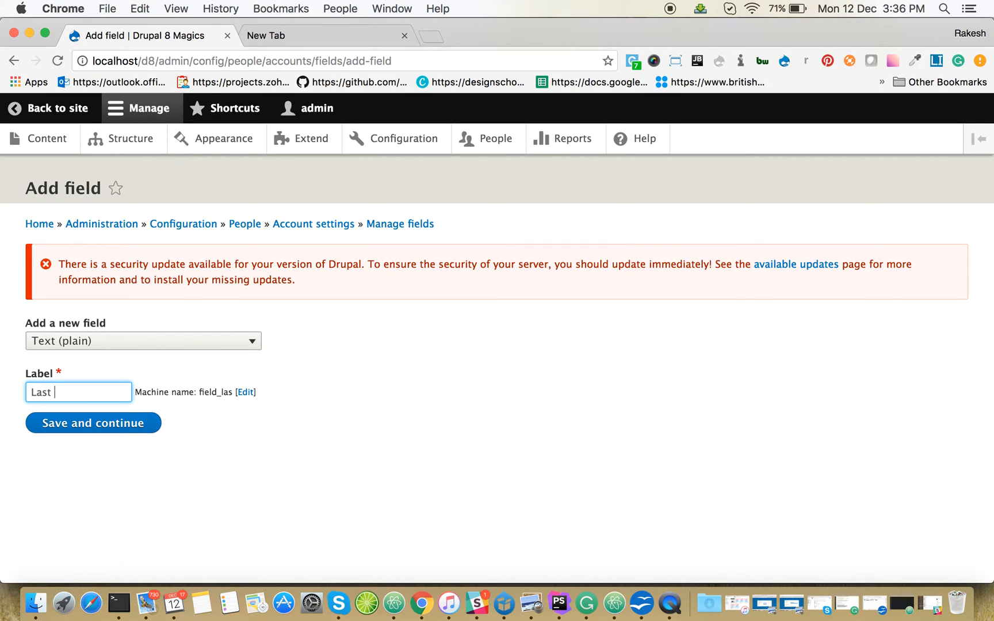
pyautogui.write('Name')
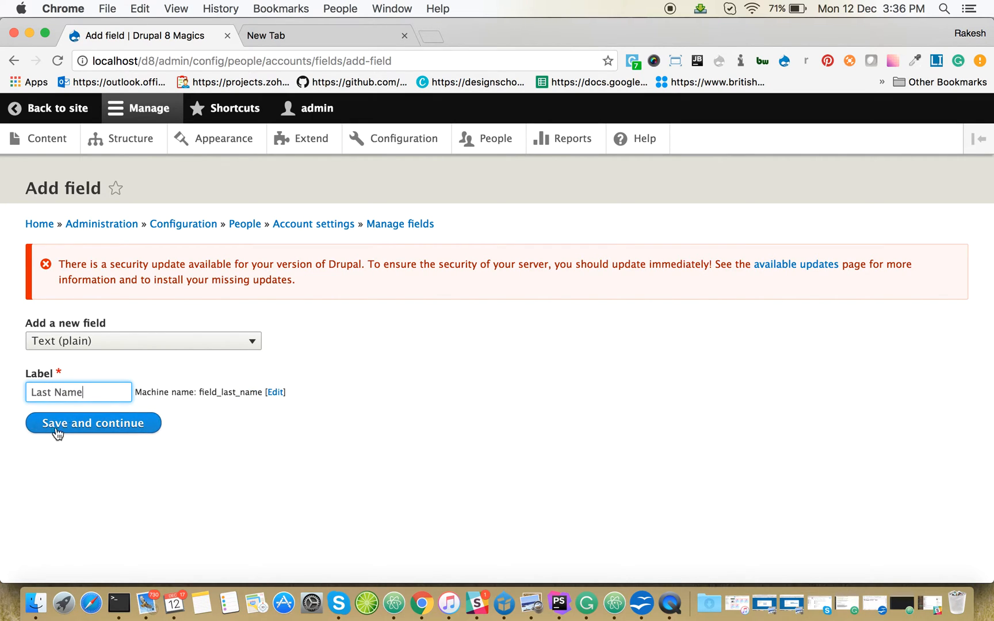
pyautogui.click(93, 423)
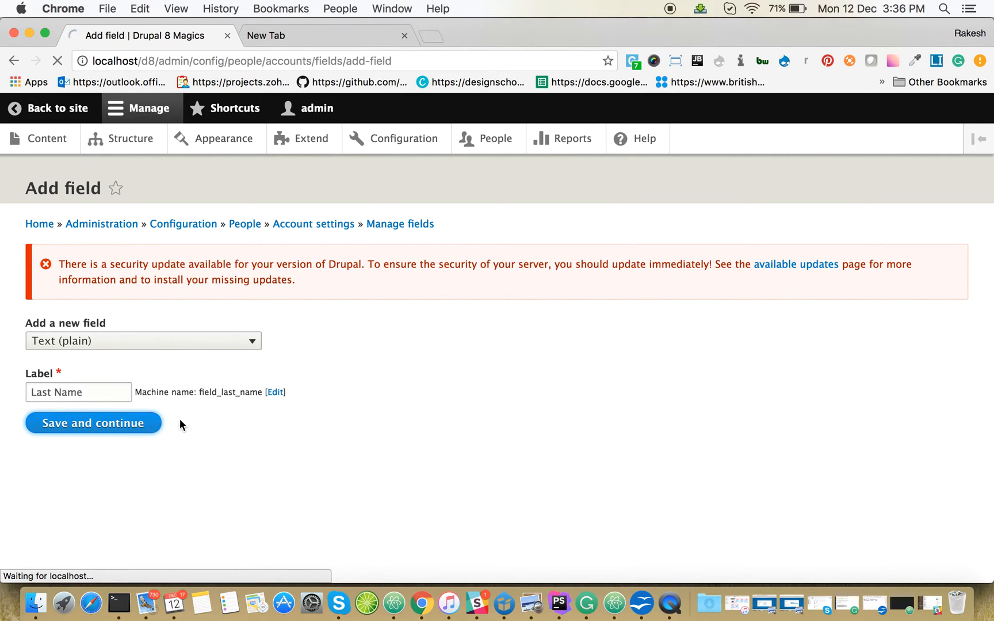
pyautogui.click(92, 423)
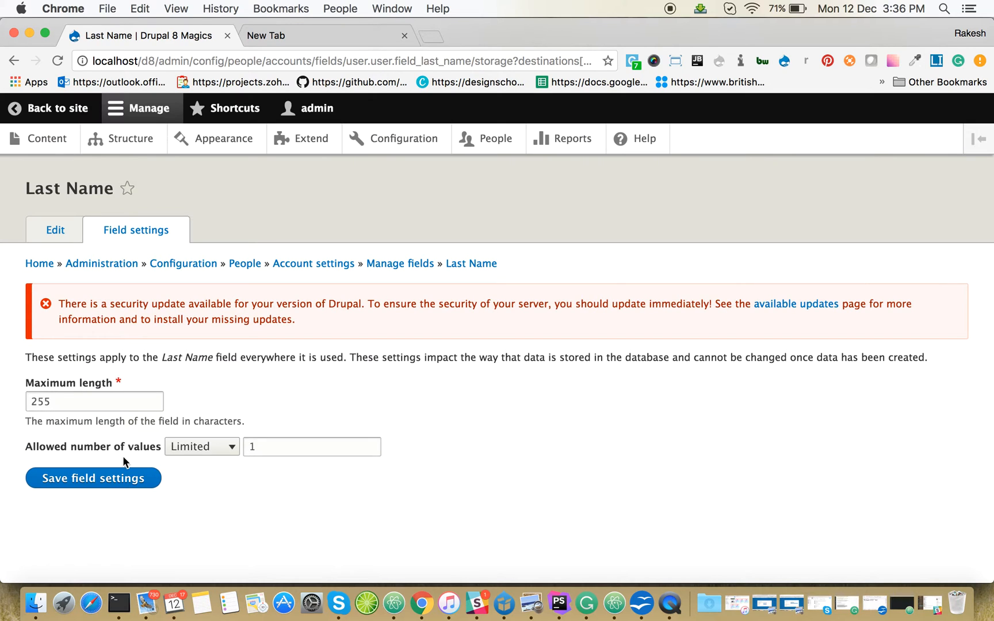
pyautogui.click(93, 478)
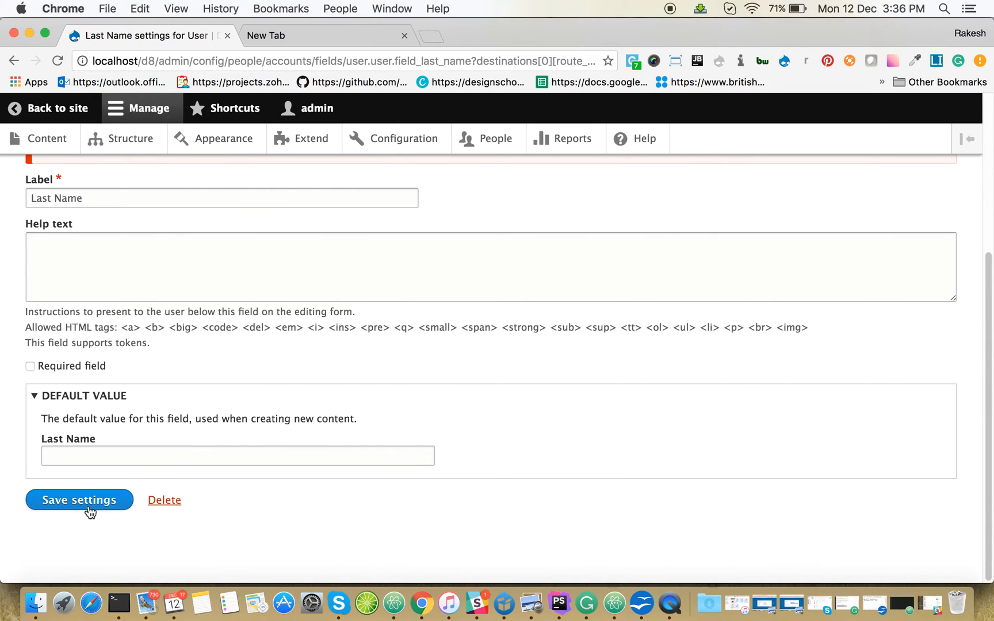
pyautogui.click(79, 499)
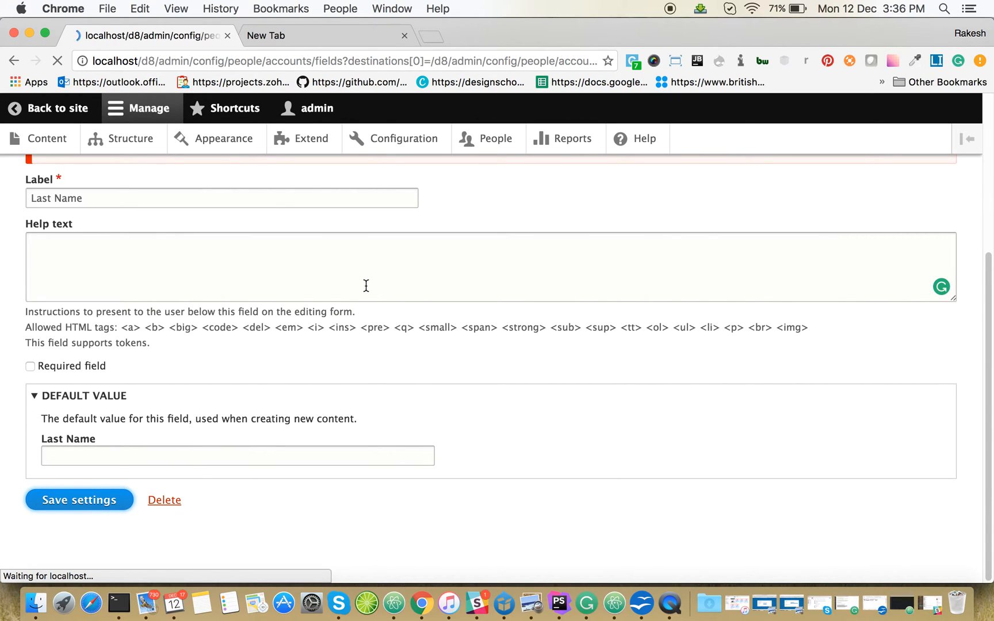
pyautogui.click(79, 500)
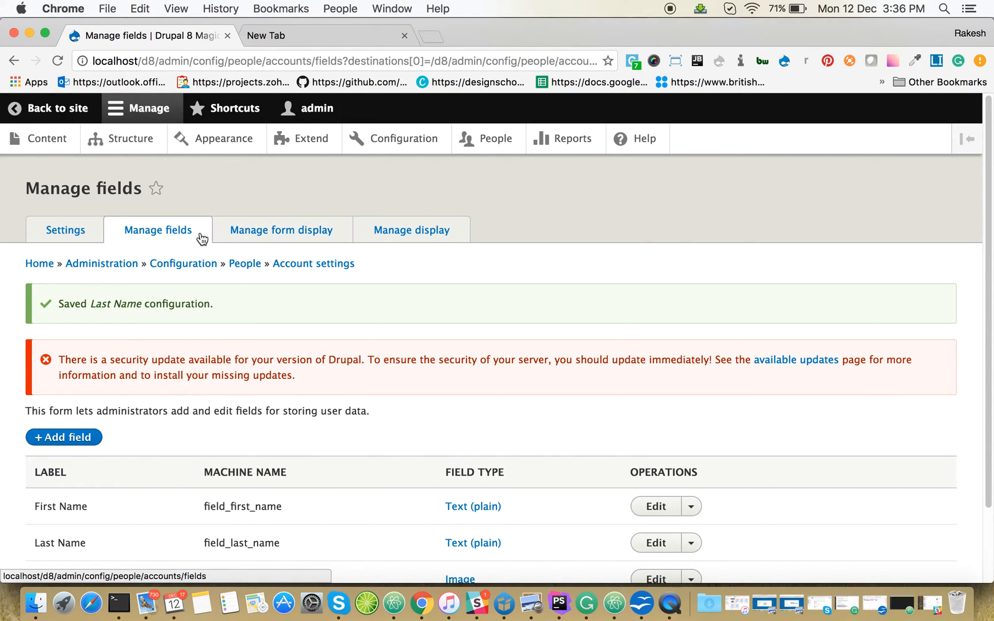
# - Open Configuration in a new tab and go to Configuration synchronization
pyautogui.scroll(-3)
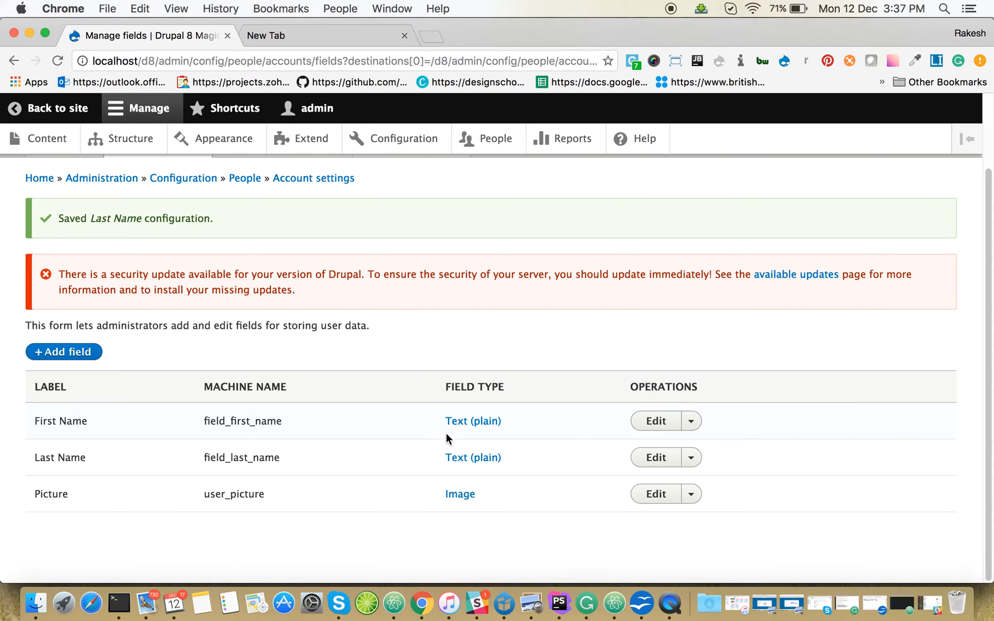
pyautogui.rightClick(390, 138)
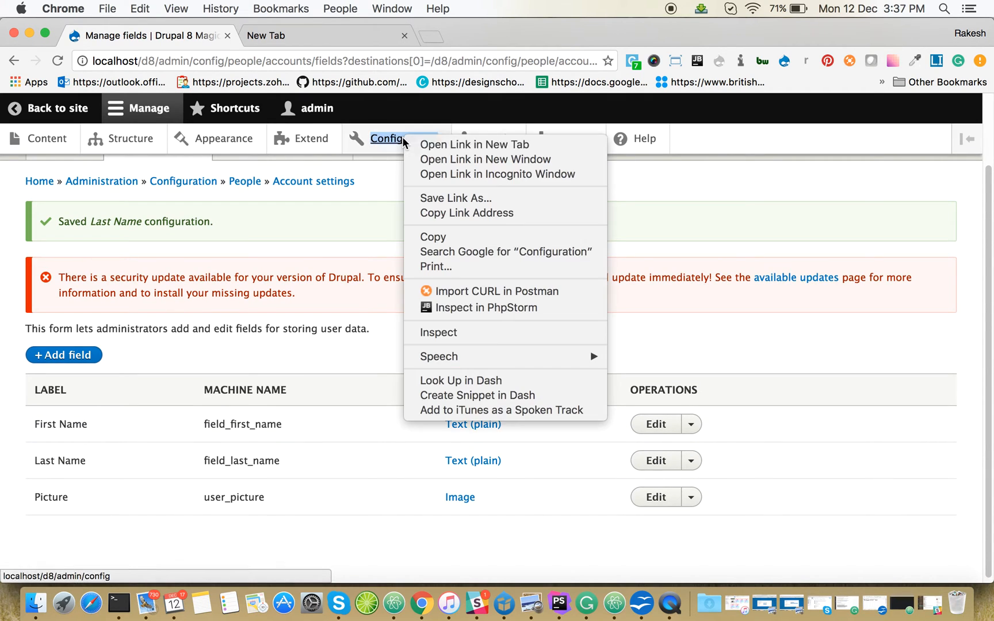
pyautogui.click(474, 144)
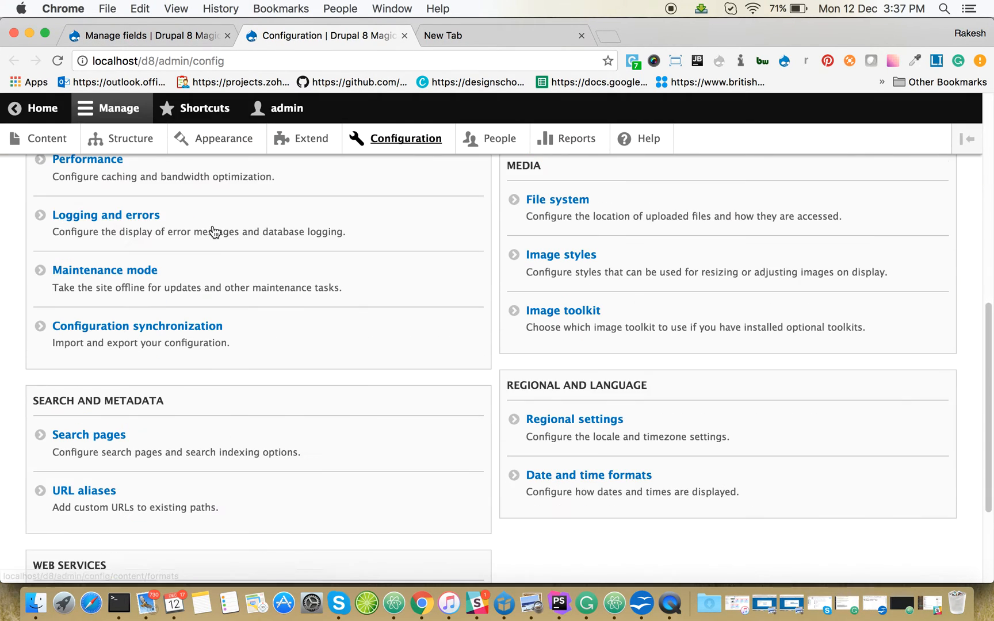
pyautogui.click(136, 326)
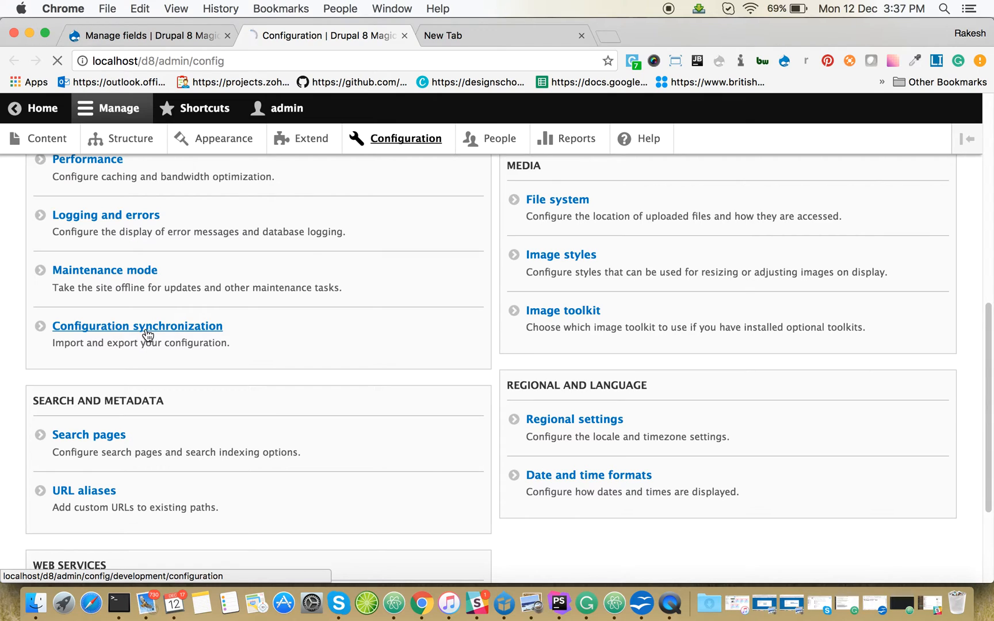
pyautogui.click(129, 326)
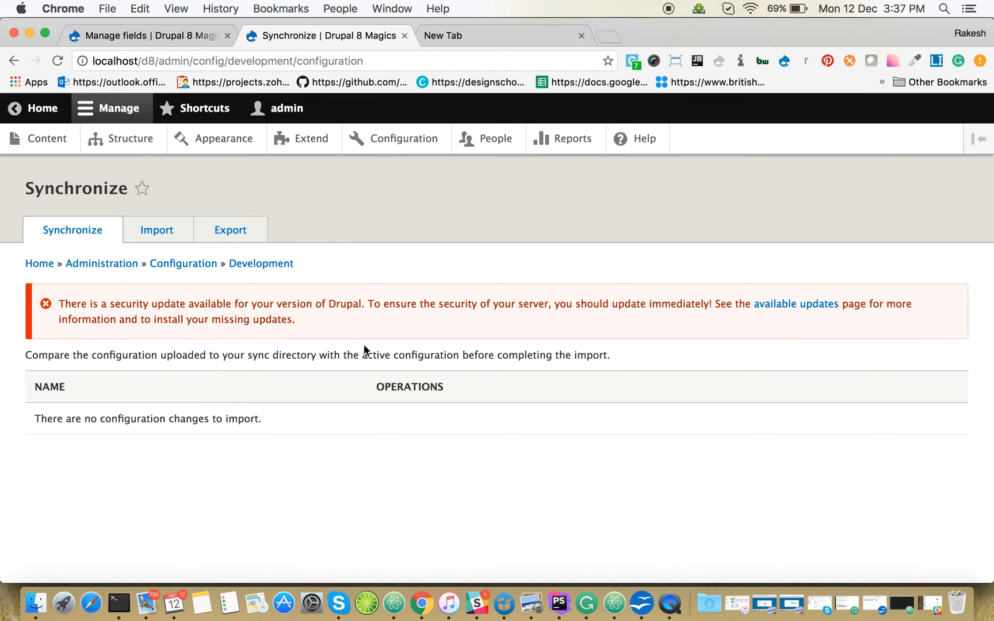
# - Open the Import > Single item form with Migration as the configuration type
pyautogui.click(156, 230)
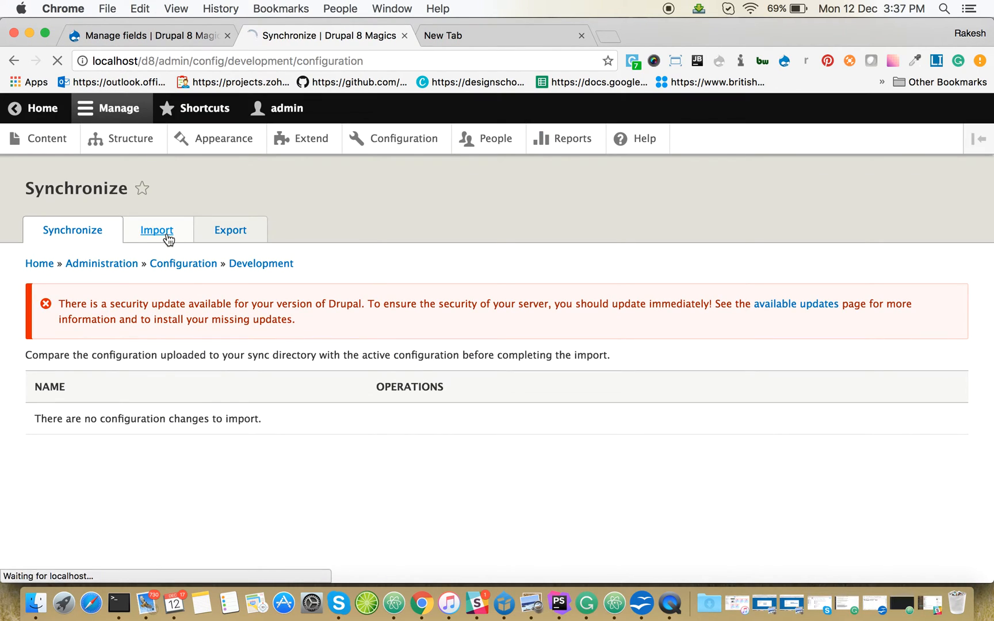
pyautogui.click(157, 230)
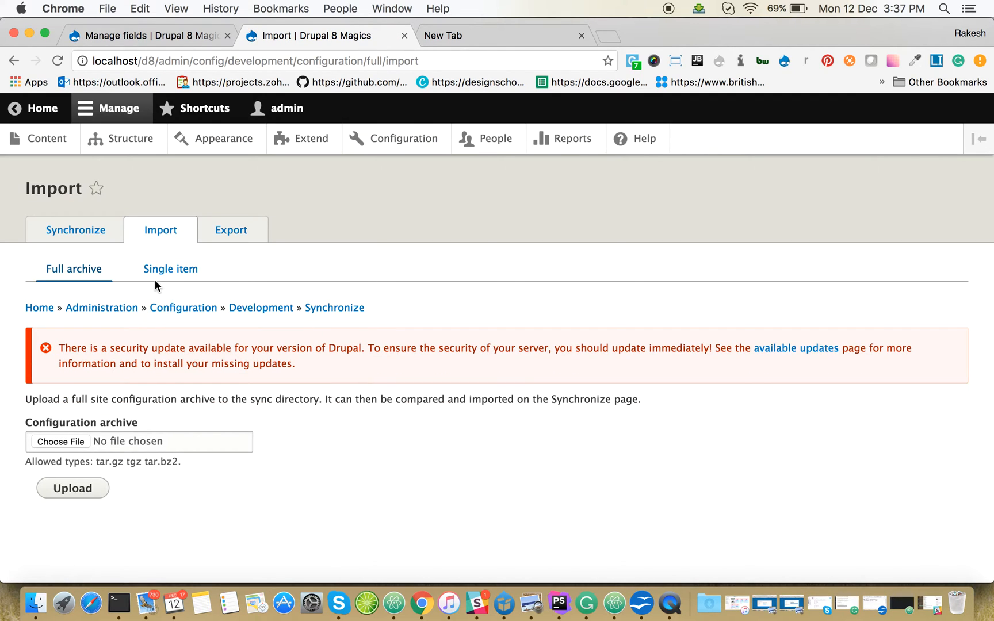
pyautogui.click(170, 269)
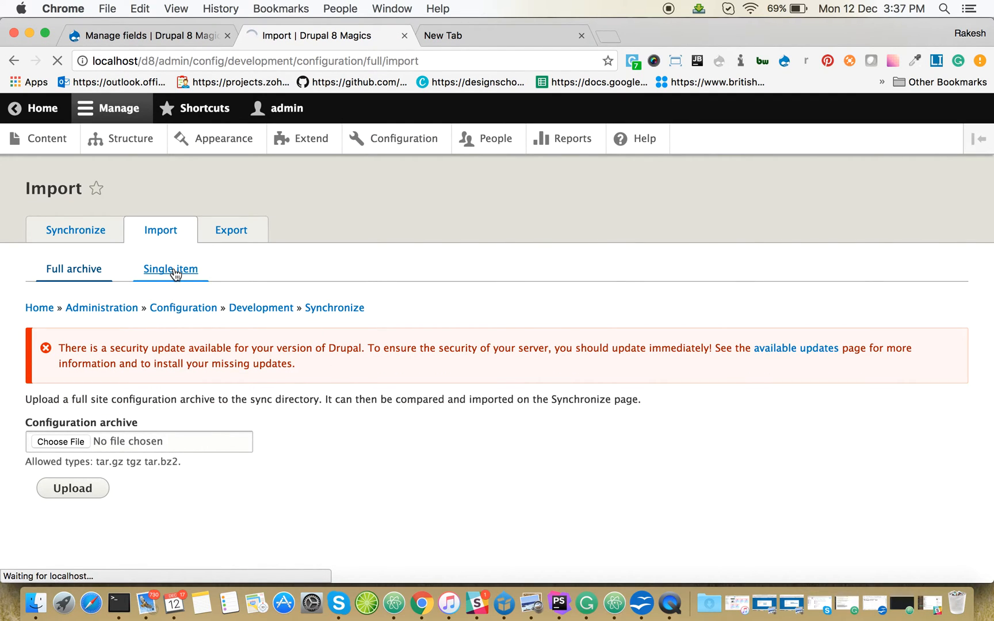
pyautogui.click(170, 269)
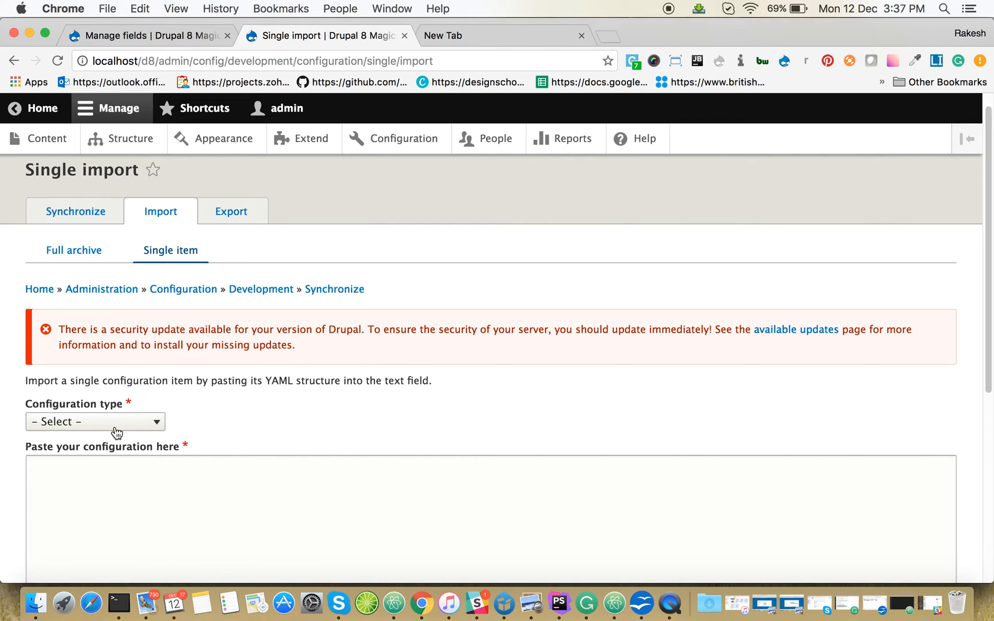
pyautogui.click(96, 422)
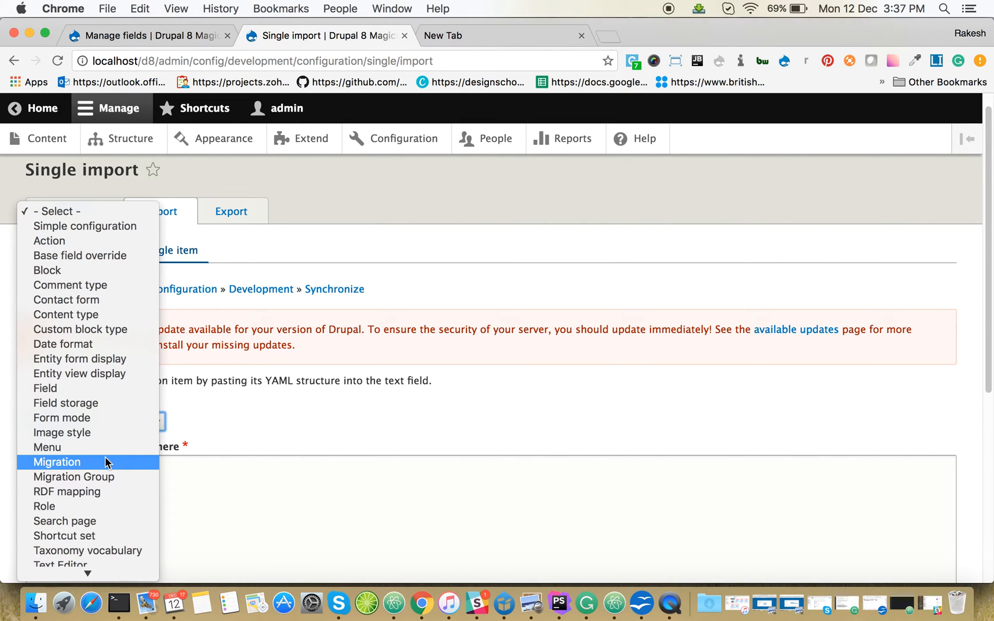
pyautogui.click(56, 462)
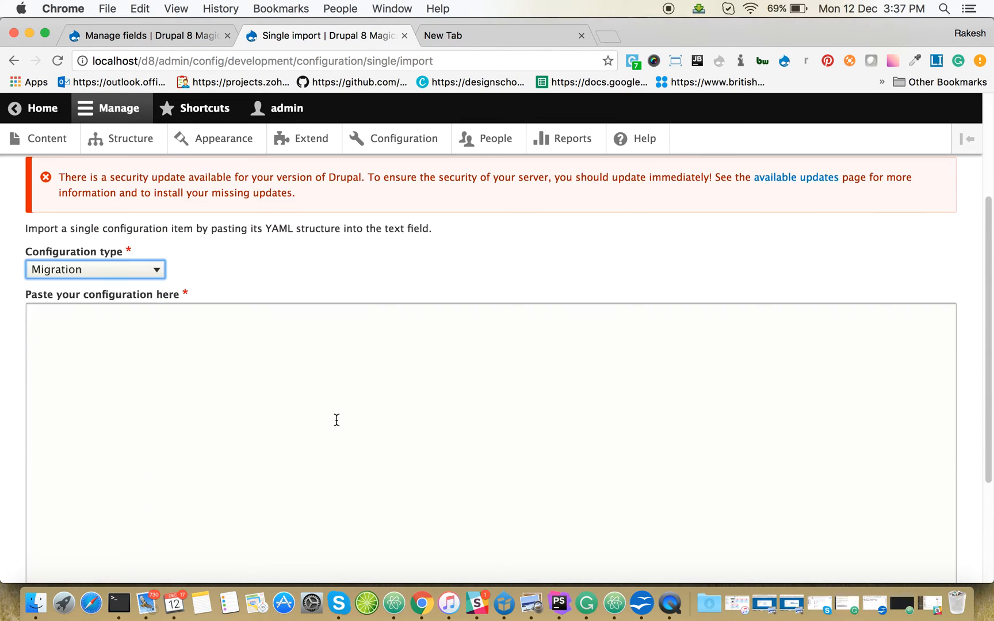
pyautogui.scroll(-3)
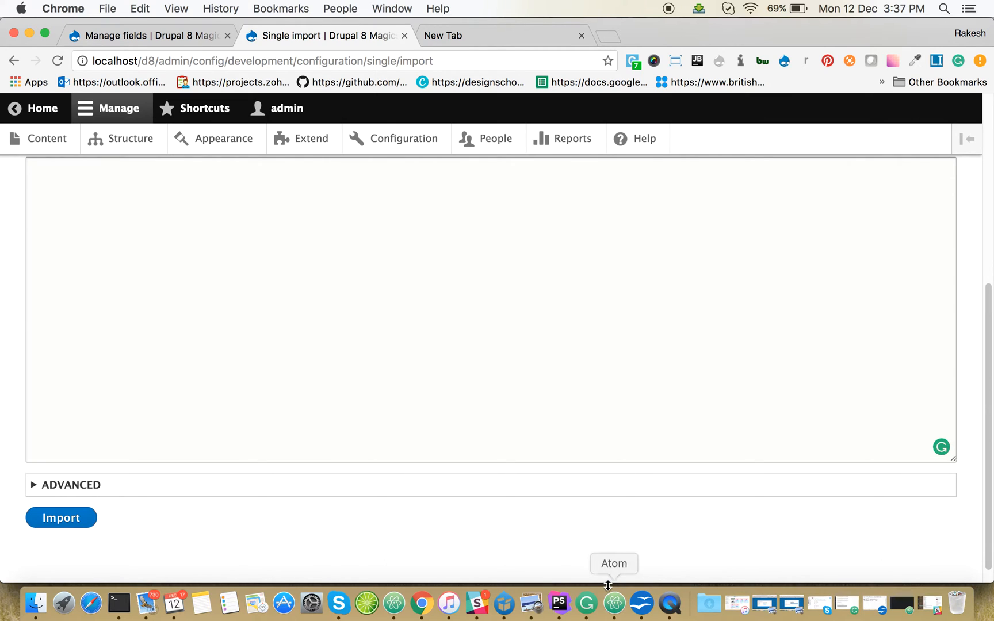
# - Review demo_user_migrate.yml in Atom, then view the demousers_migrate.csv user rows
pyautogui.click(613, 603)
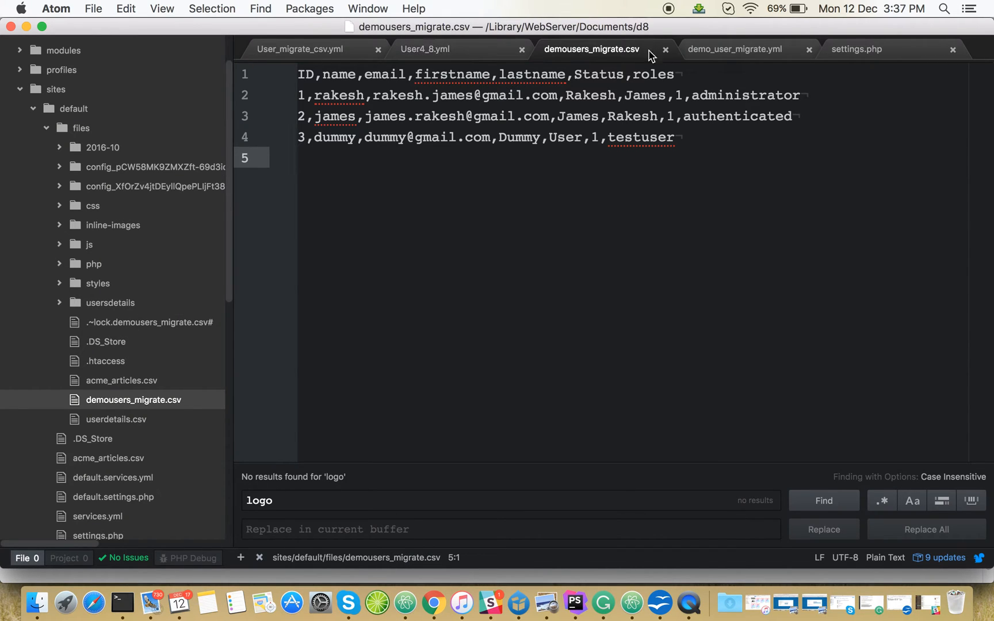
pyautogui.click(736, 48)
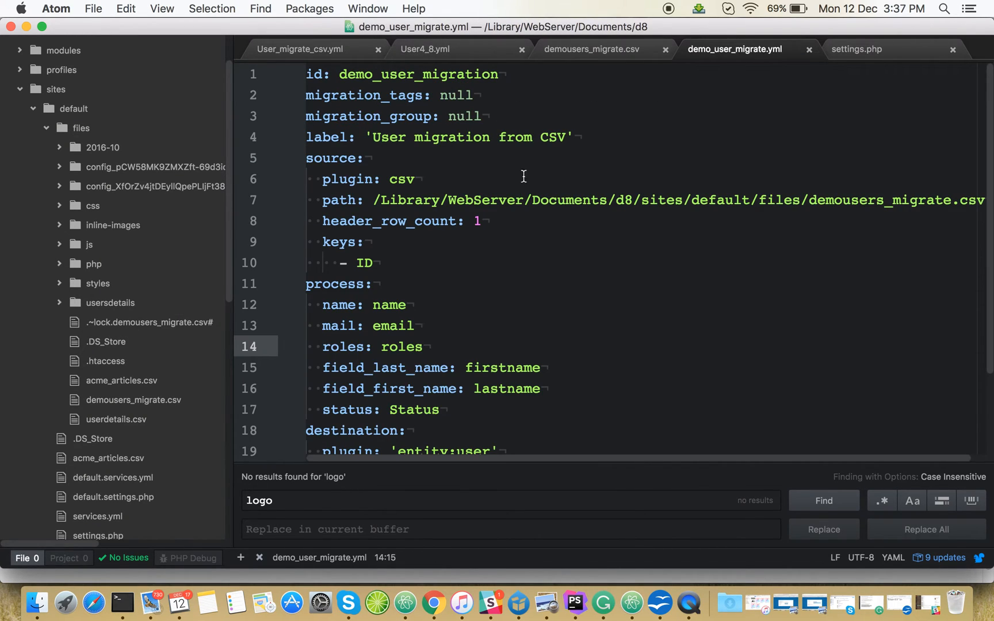
pyautogui.click(424, 347)
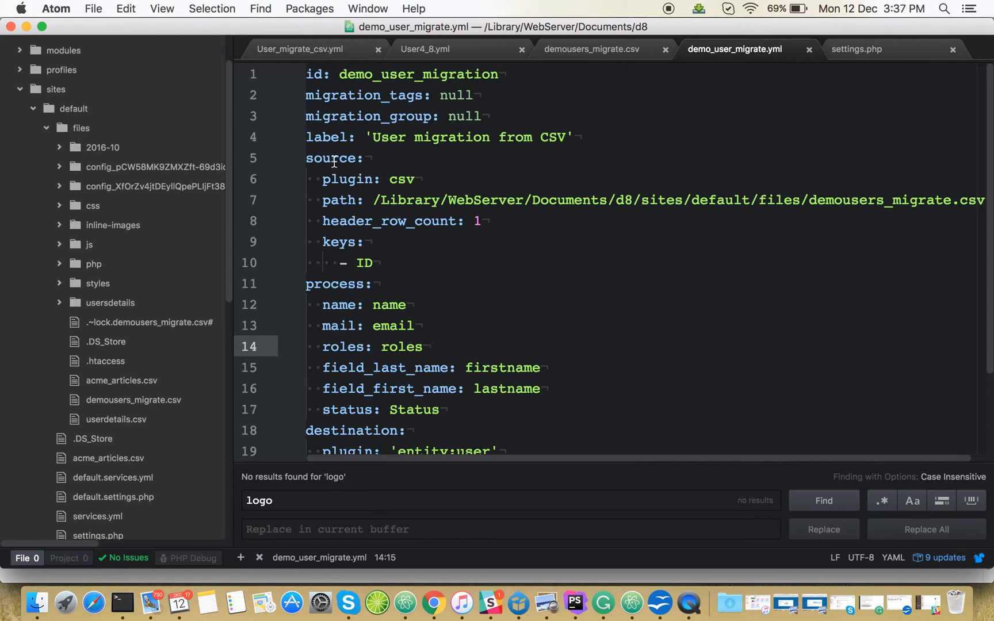
pyautogui.click(424, 346)
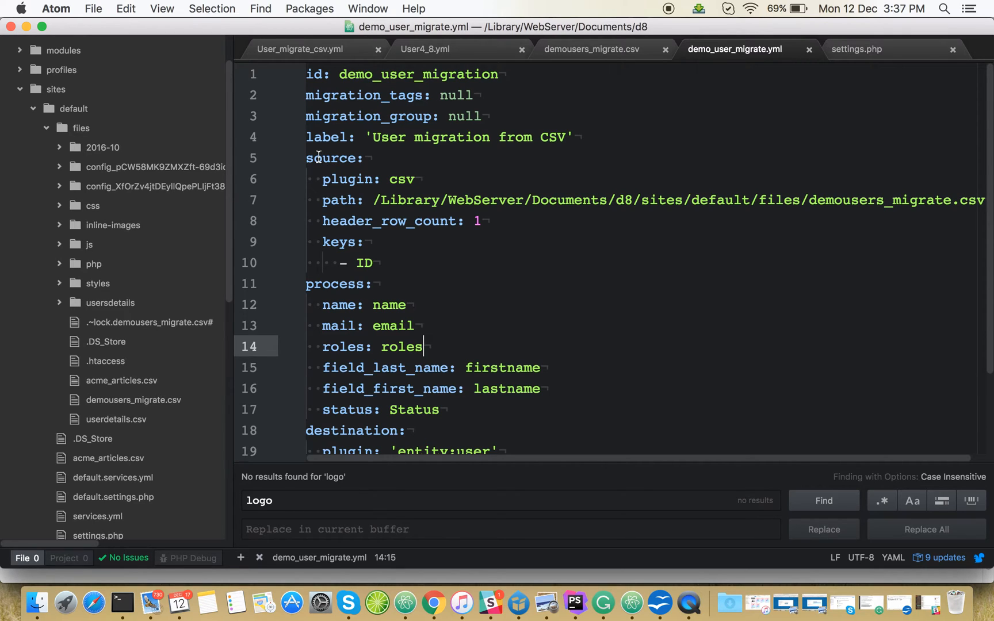
pyautogui.scroll(-3)
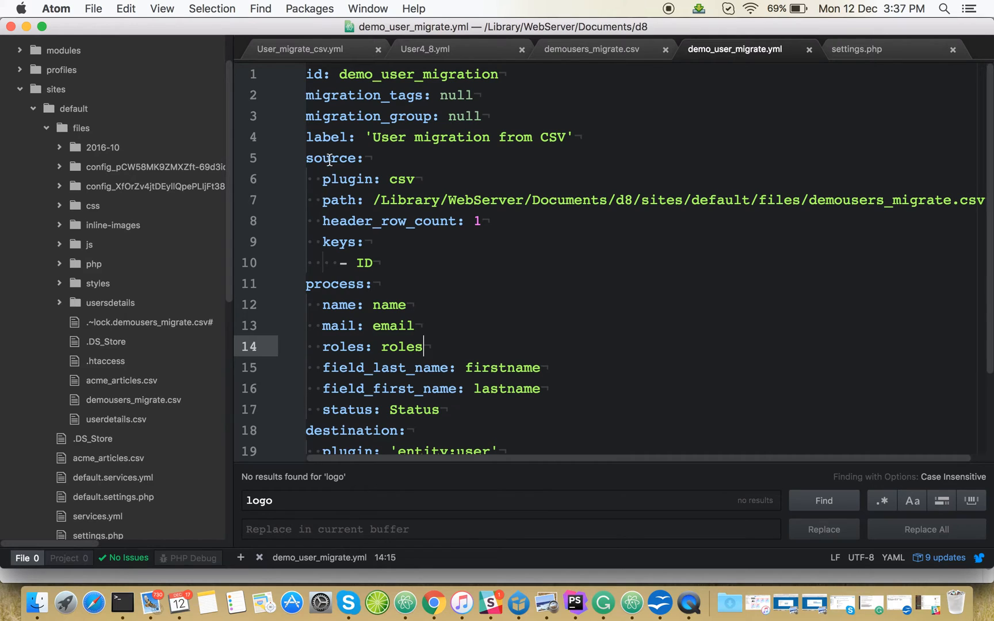
pyautogui.scroll(-3)
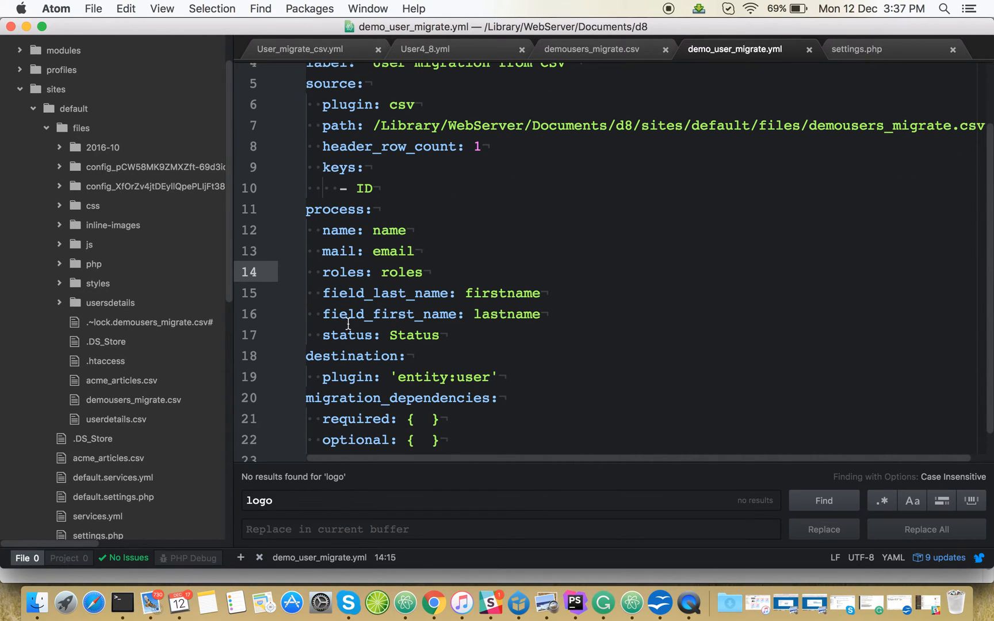
pyautogui.scroll(3)
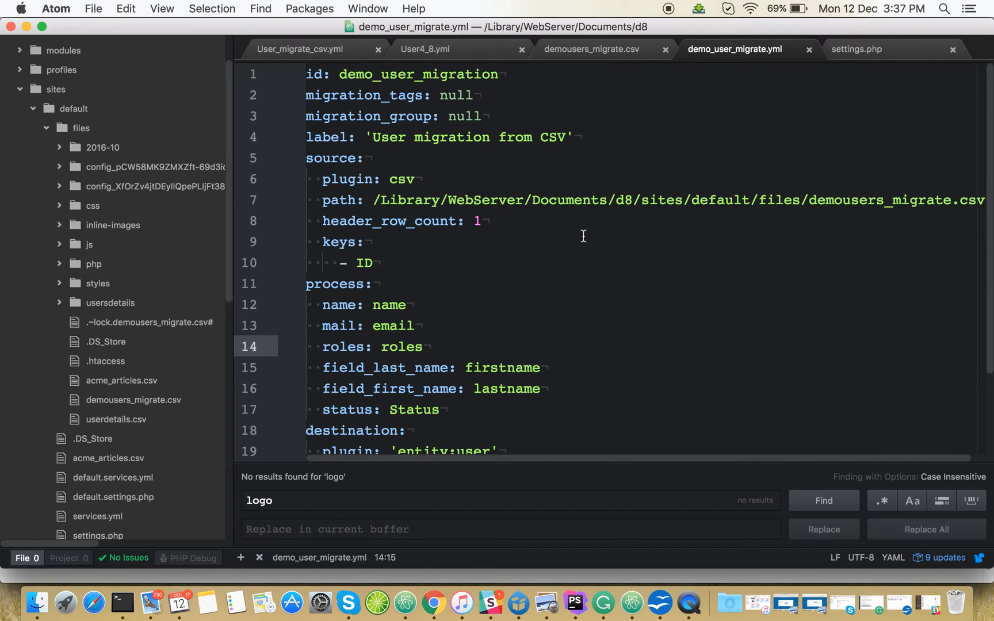
pyautogui.scroll(-3)
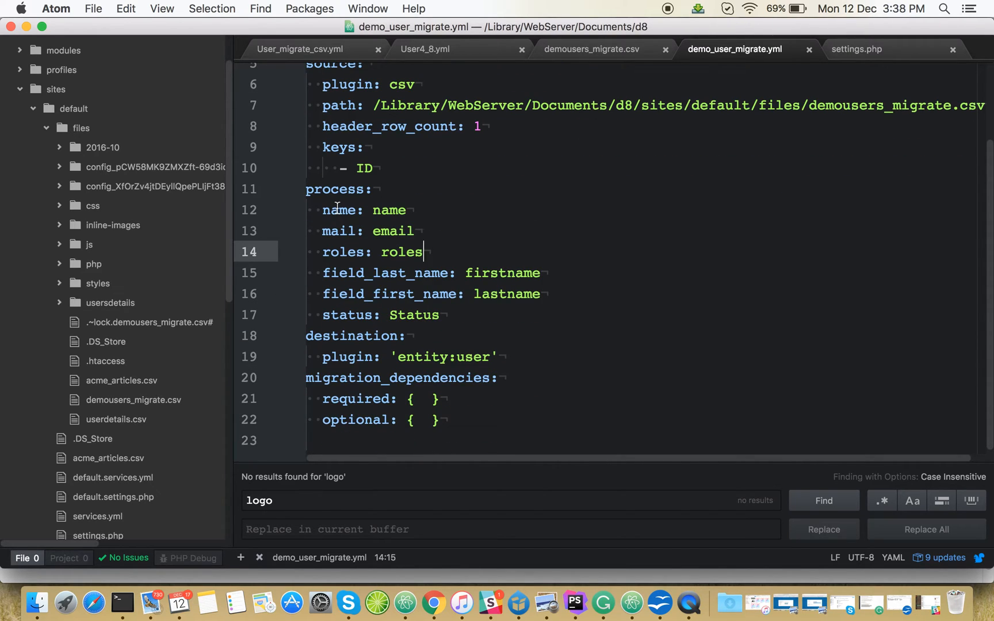
pyautogui.moveTo(357, 231)
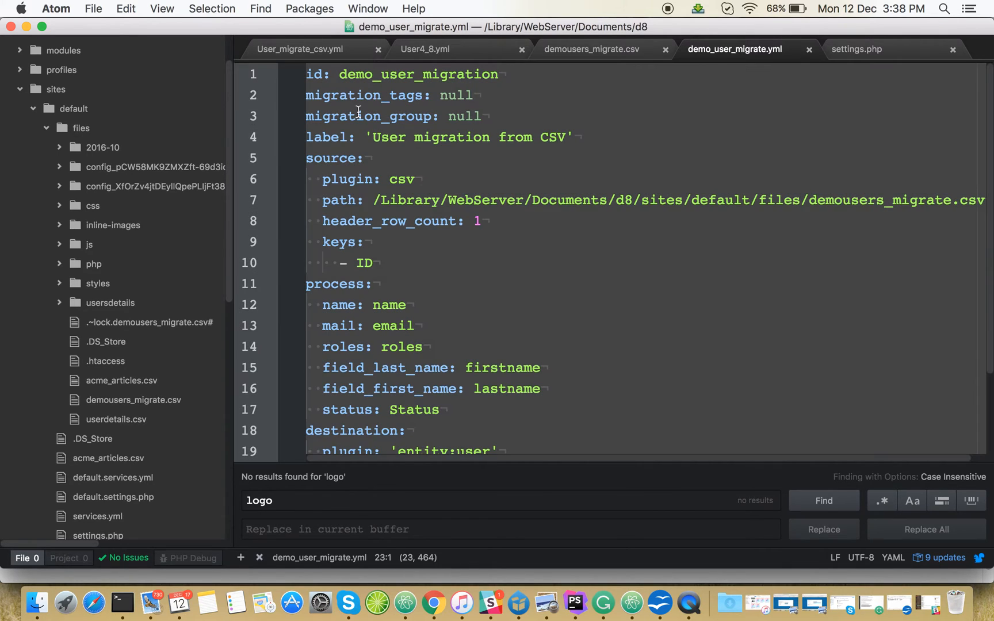
pyautogui.click(398, 199)
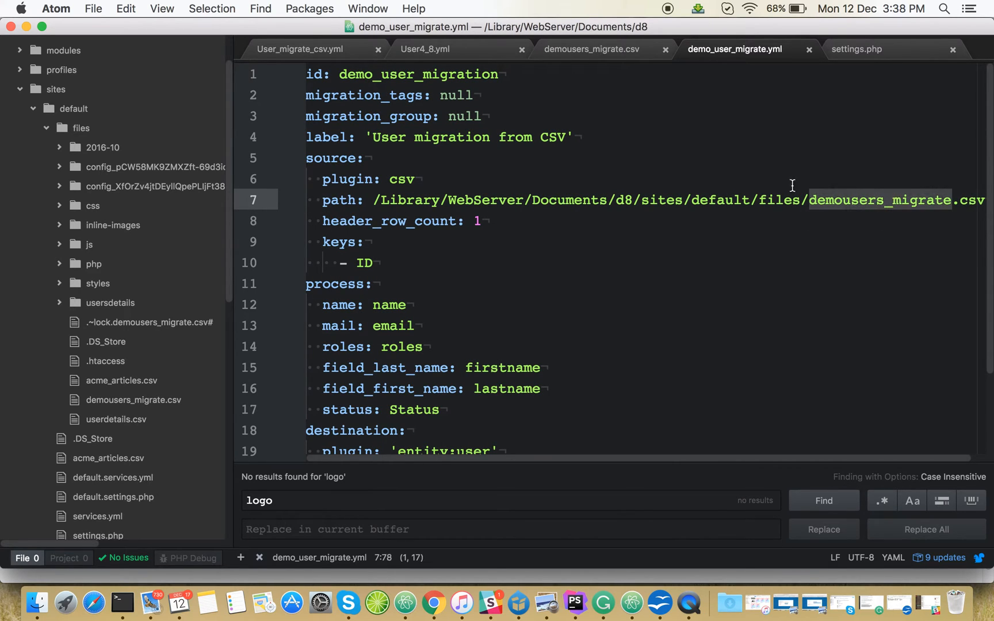
pyautogui.click(596, 49)
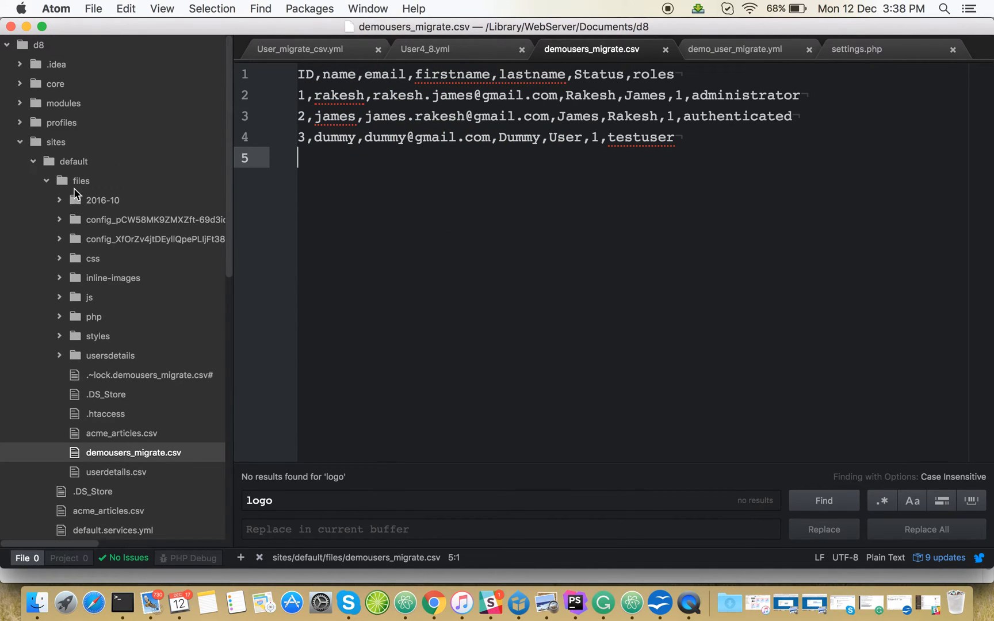
# - Compare CSV columns with the YAML mappings, ending on the YAML's destination and dependencies
pyautogui.scroll(-3)
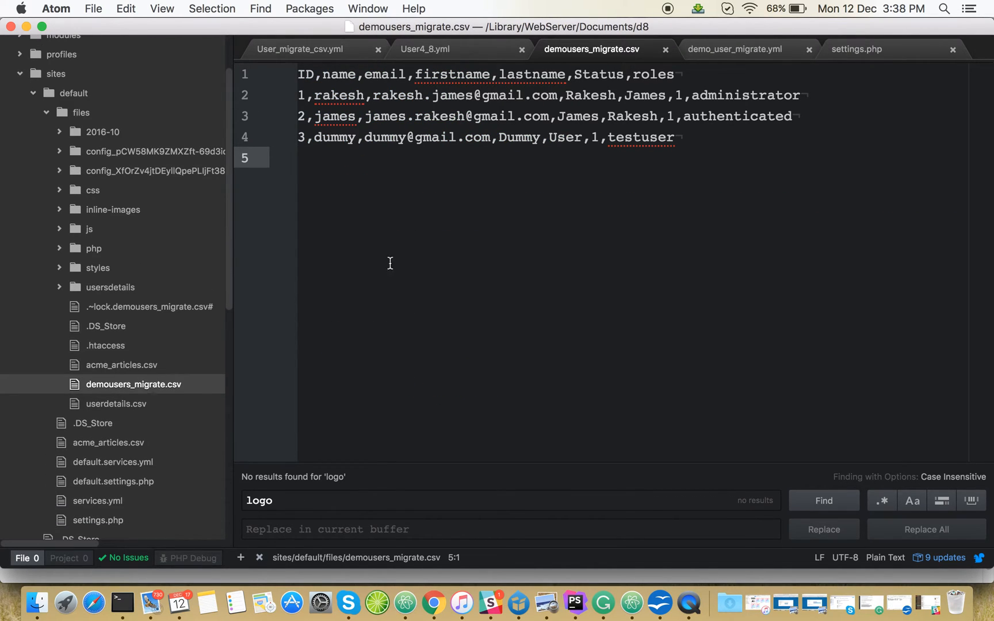
pyautogui.click(740, 49)
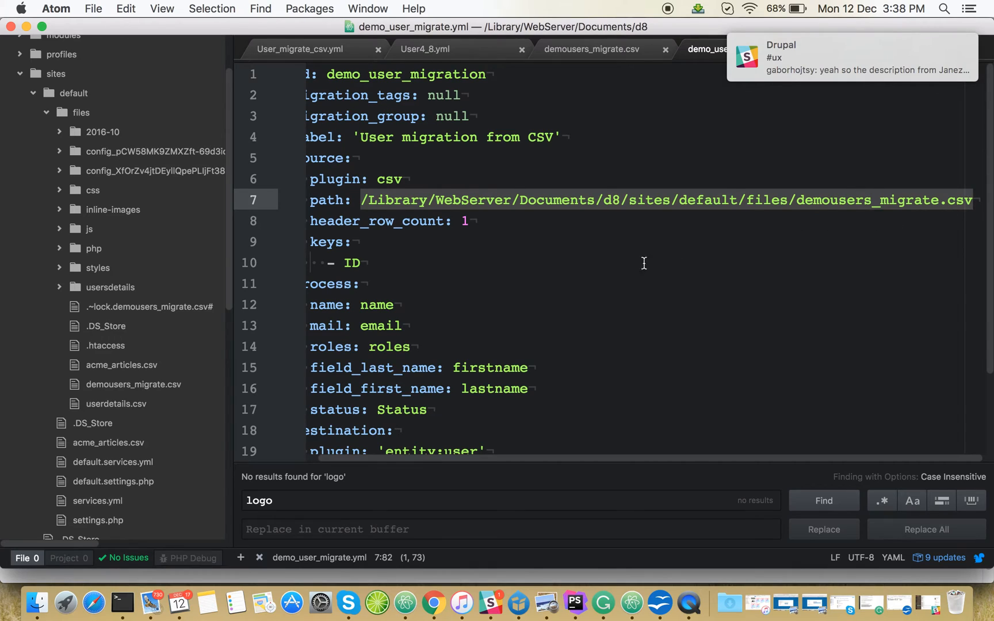
pyautogui.scroll(-3)
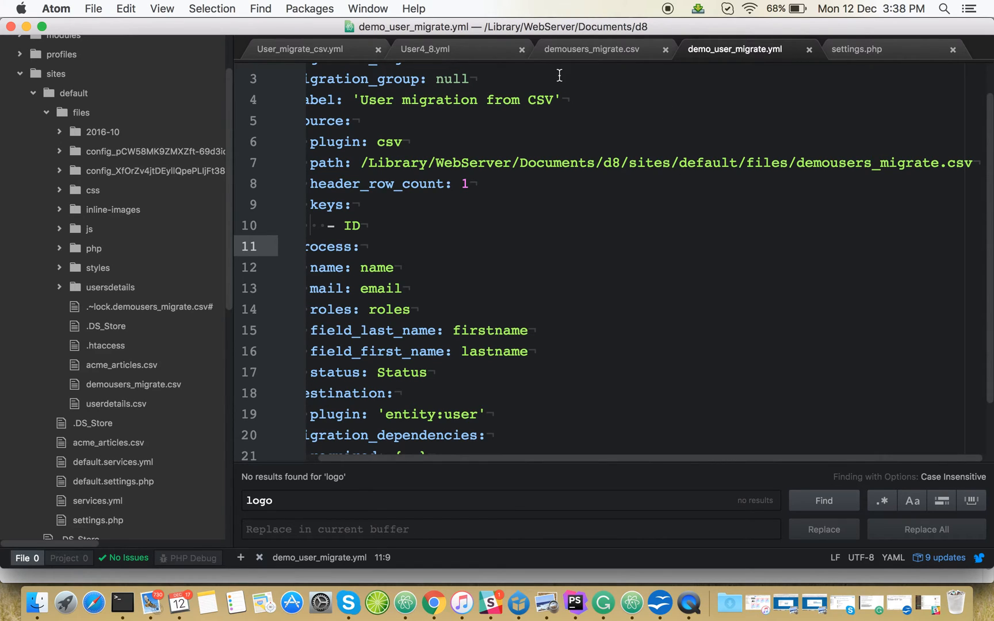
pyautogui.click(591, 49)
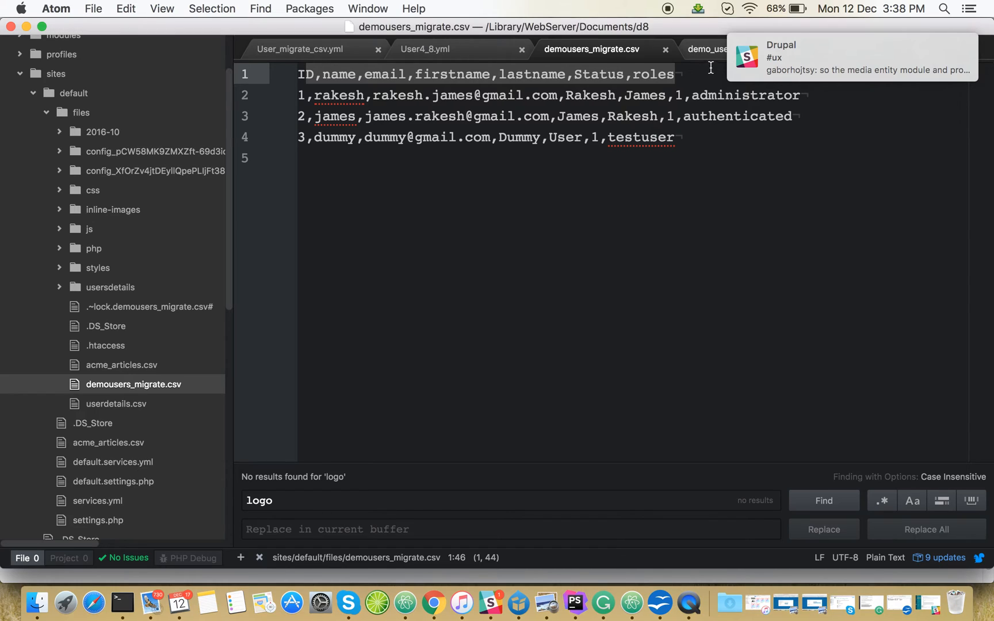
pyautogui.click(708, 49)
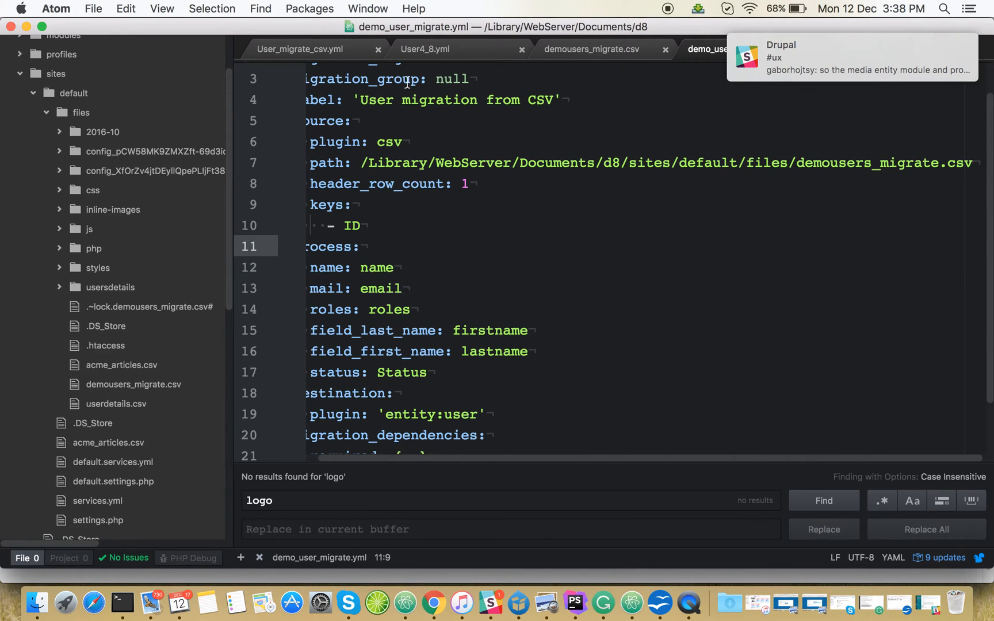
pyautogui.click(593, 48)
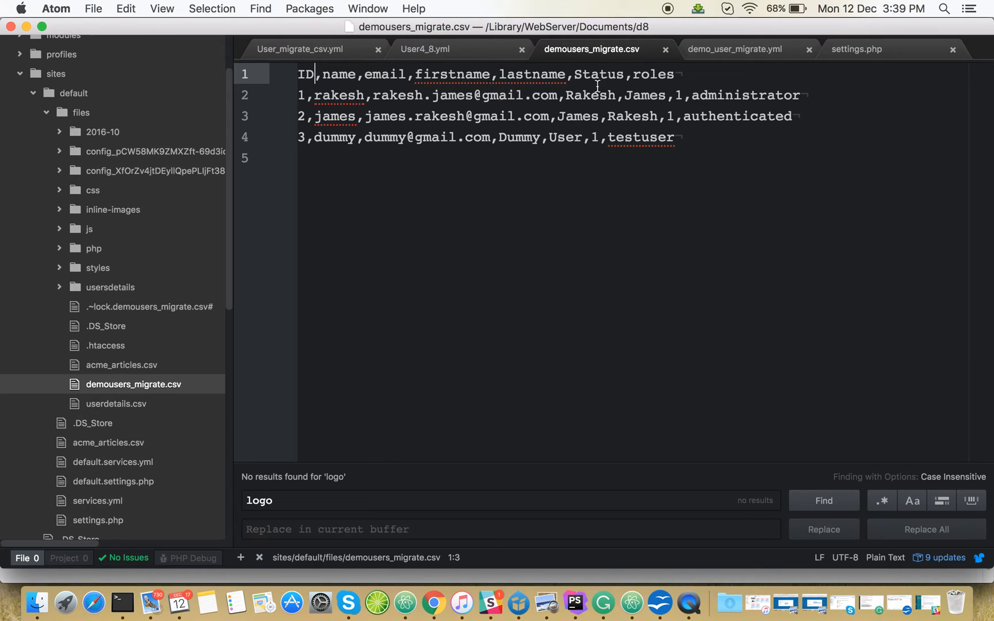
pyautogui.click(737, 49)
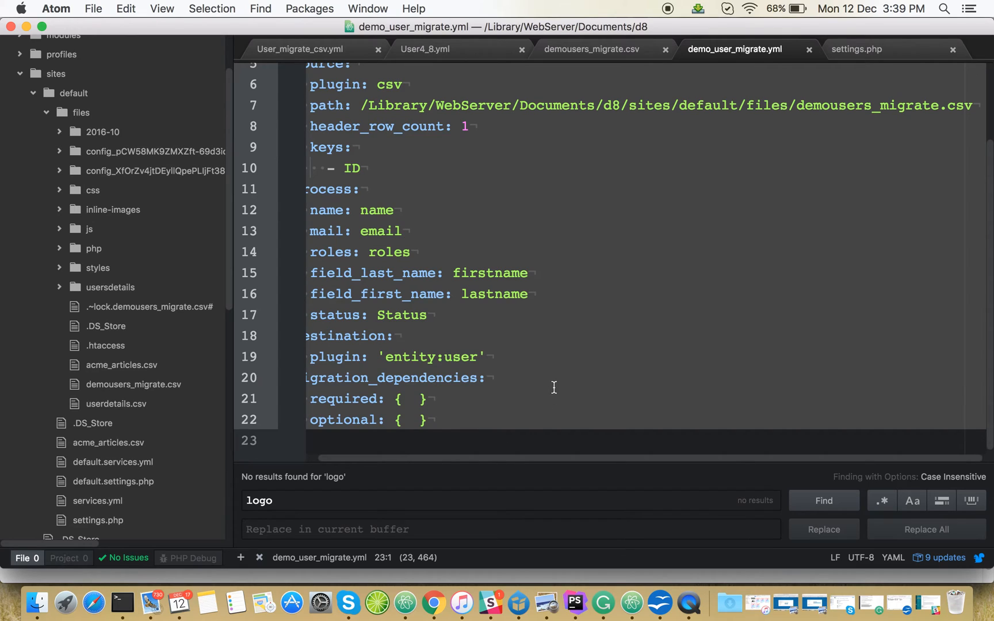
pyautogui.moveTo(326, 323)
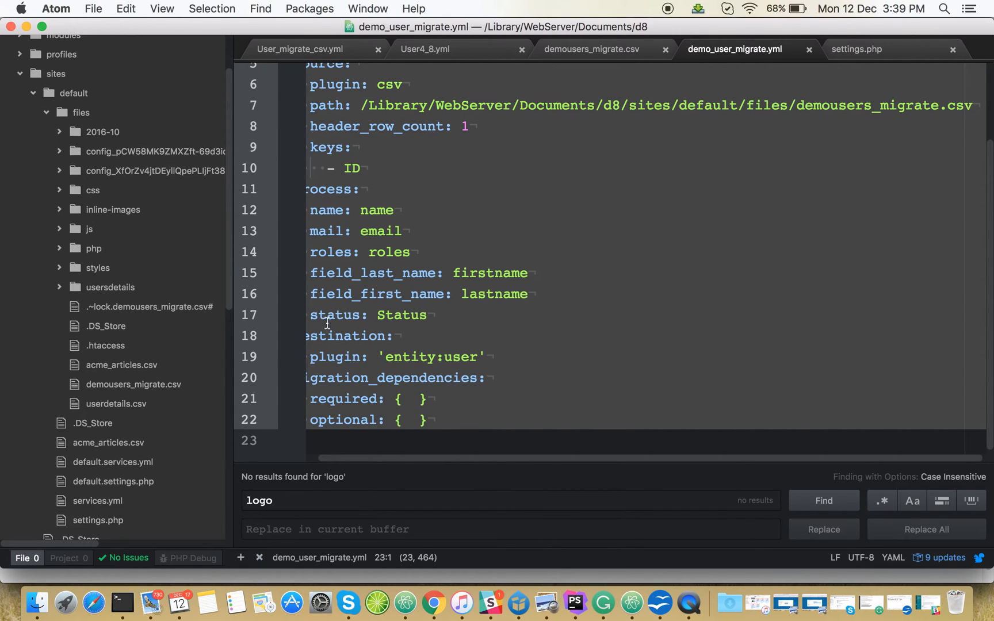
pyautogui.moveTo(602, 602)
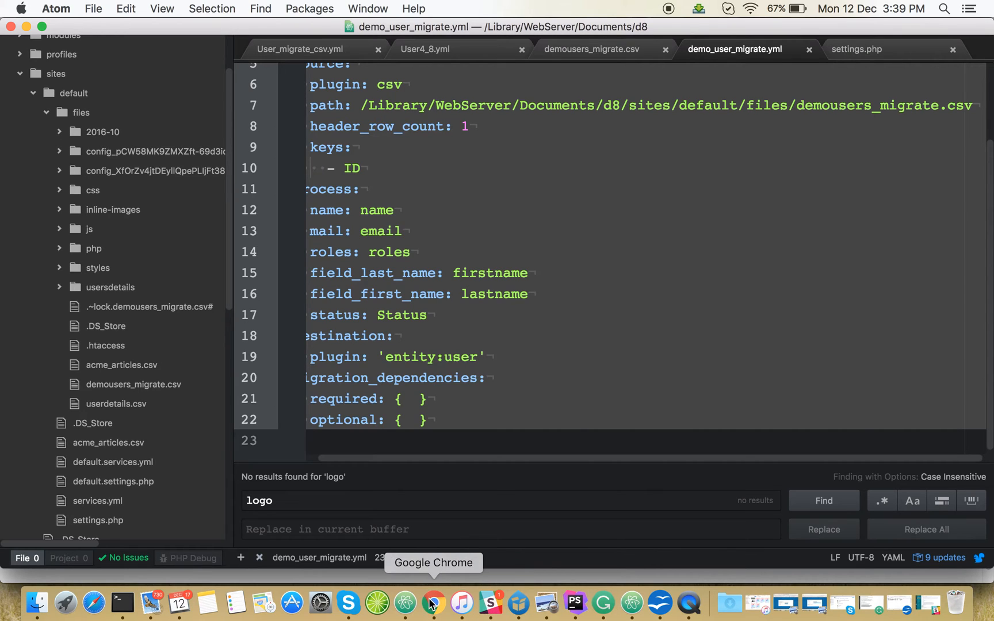
# - Replace the first-name key in the import YAML with field_first_name, checking the firstname source
pyautogui.click(434, 604)
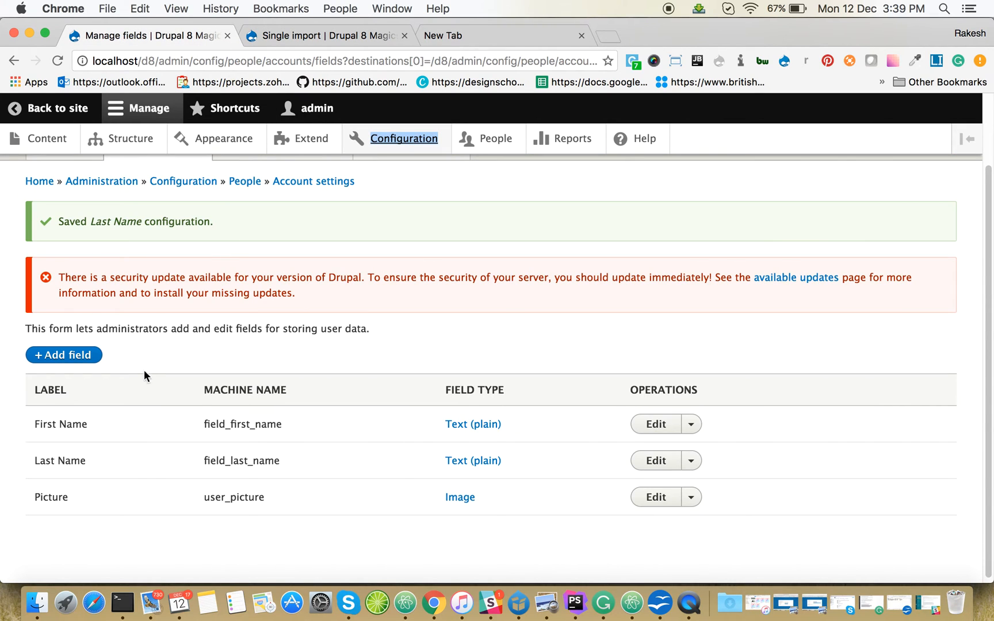
pyautogui.doubleClick(243, 424)
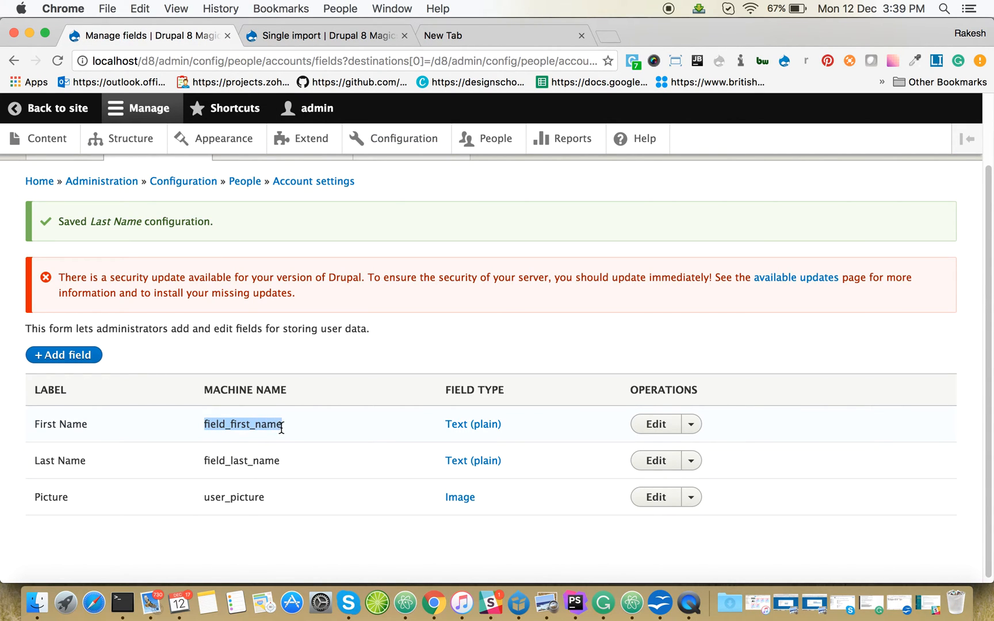
pyautogui.moveTo(309, 36)
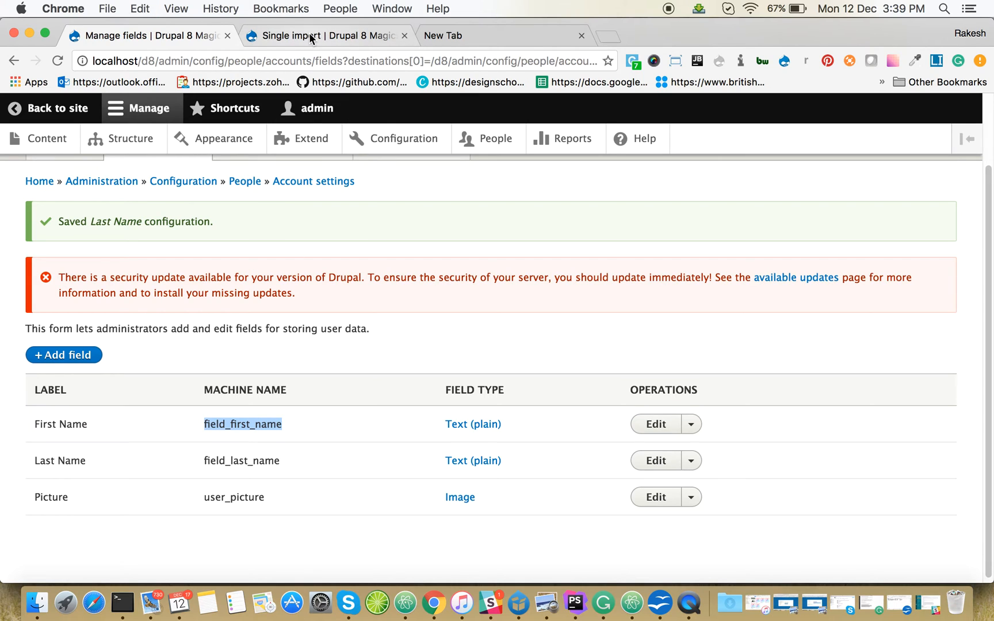
pyautogui.click(308, 35)
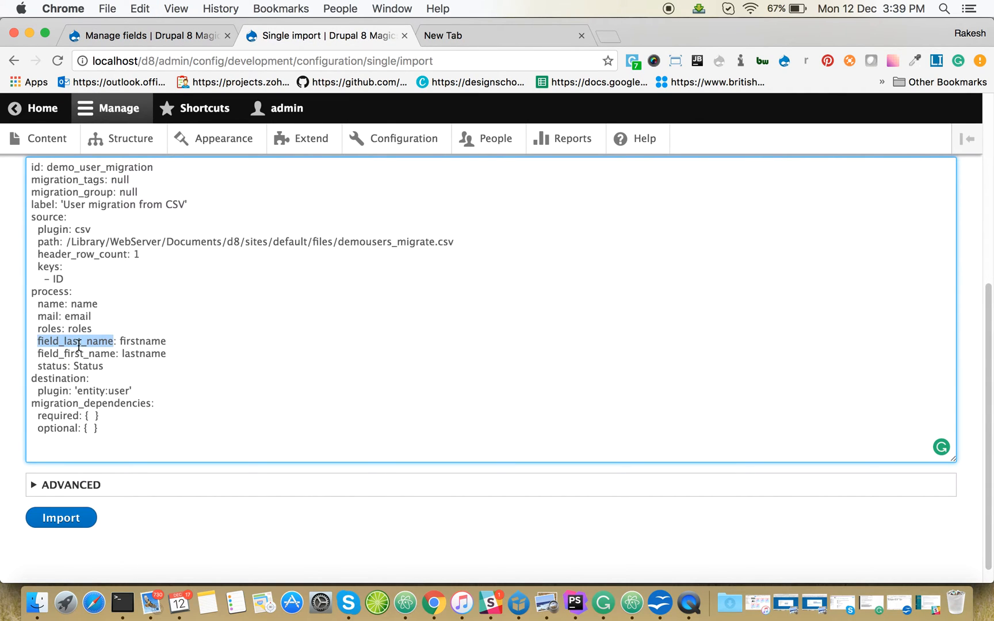
pyautogui.doubleClick(75, 354)
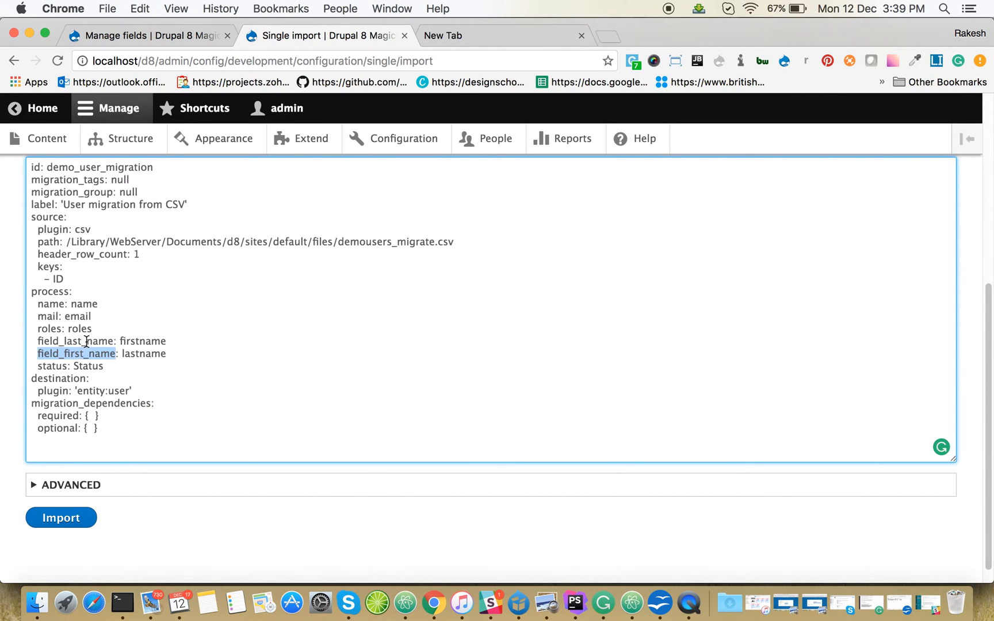
pyautogui.write('field_first_name')
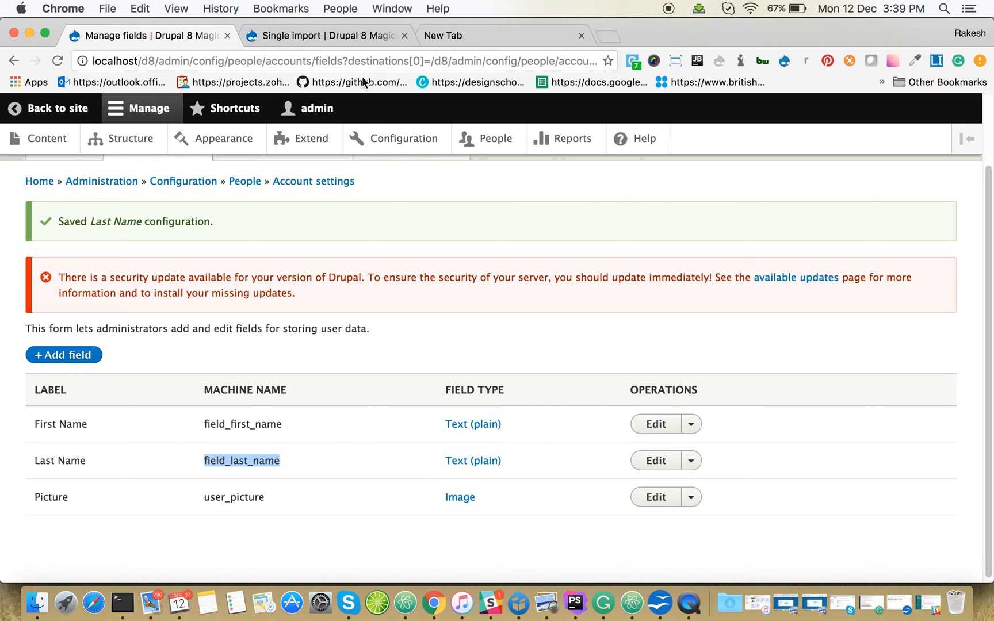
pyautogui.click(322, 35)
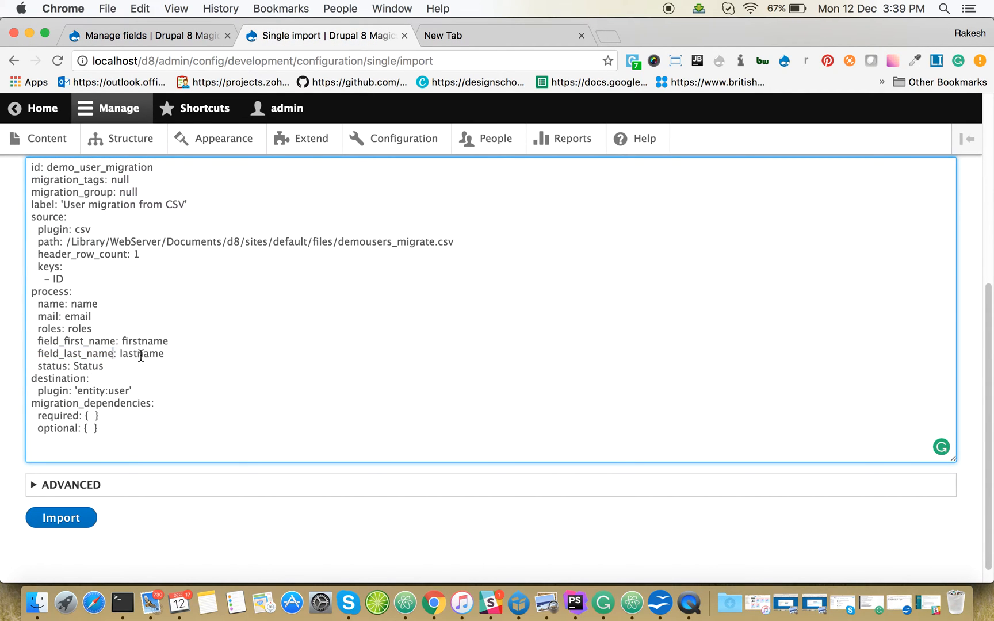
pyautogui.doubleClick(148, 341)
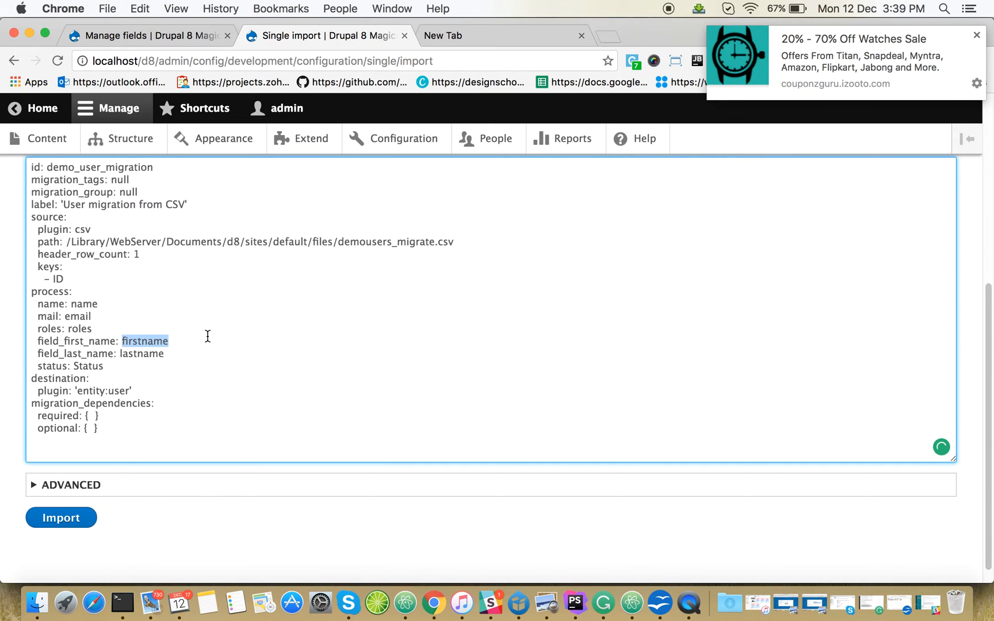
pyautogui.moveTo(602, 603)
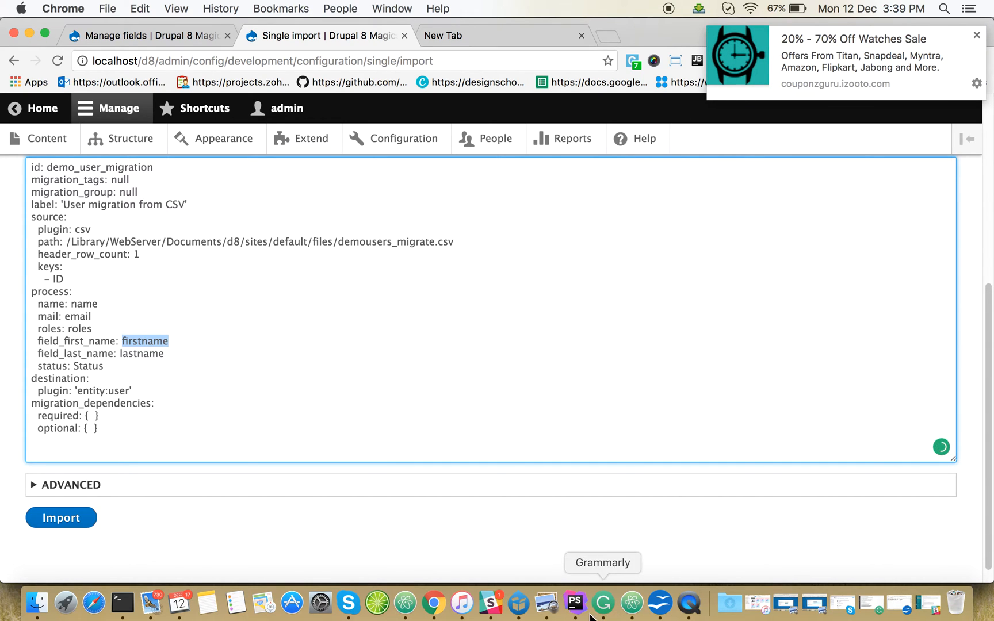
# - Bring up demousers_migrate.csv in Atom and select a name value in the third user row
pyautogui.click(404, 604)
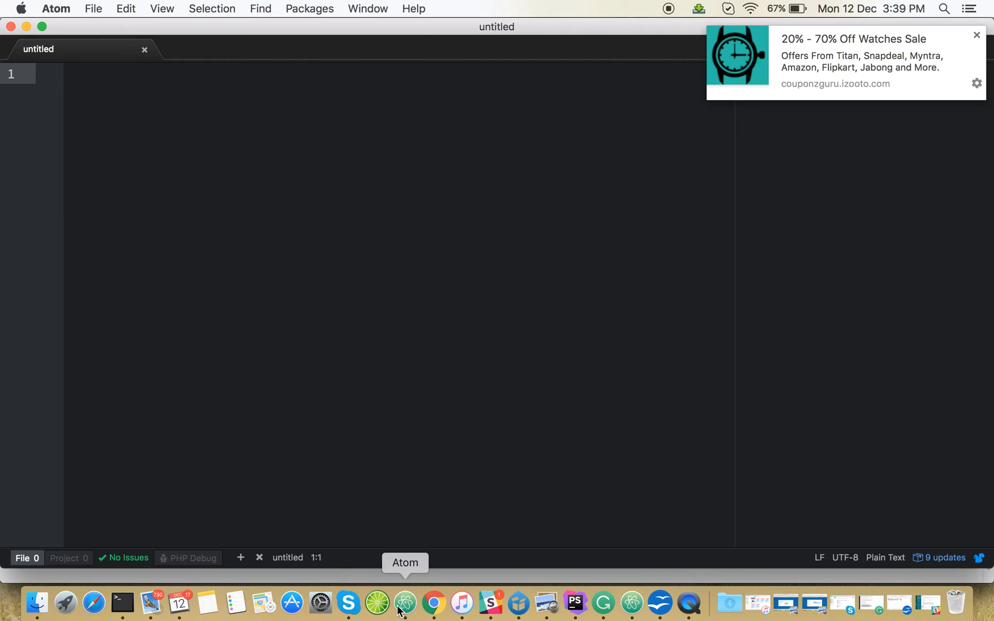
pyautogui.click(403, 611)
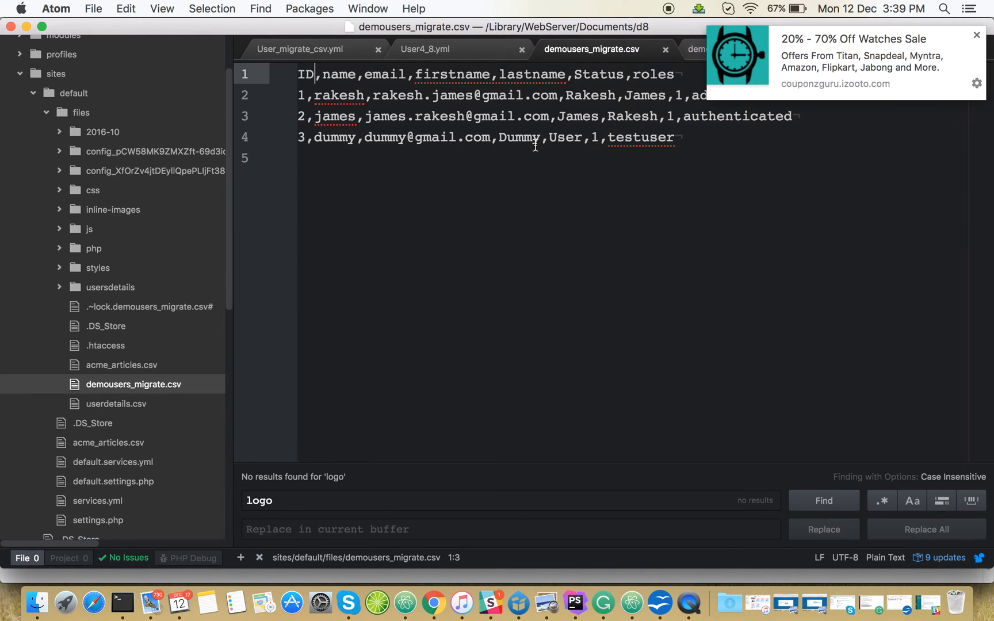
pyautogui.doubleClick(456, 74)
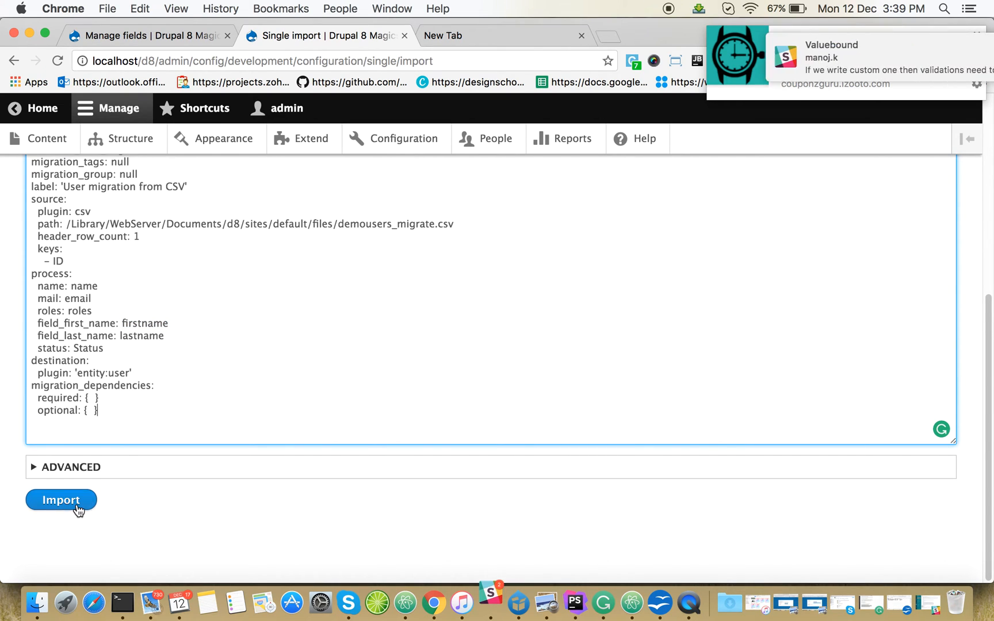
# - Import and confirm the demo_user_migration configuration
pyautogui.click(60, 499)
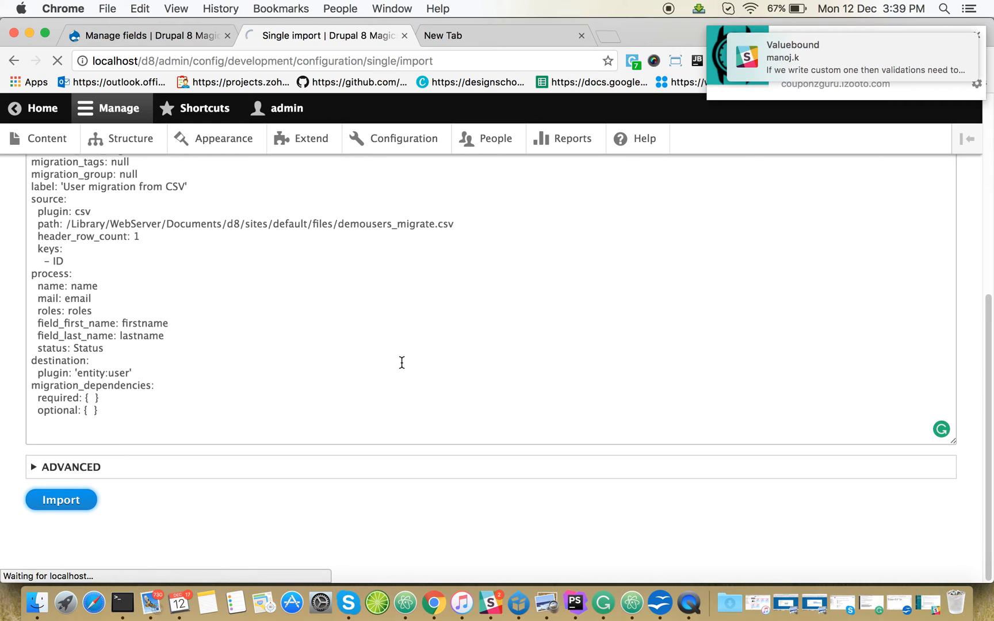
pyautogui.click(60, 500)
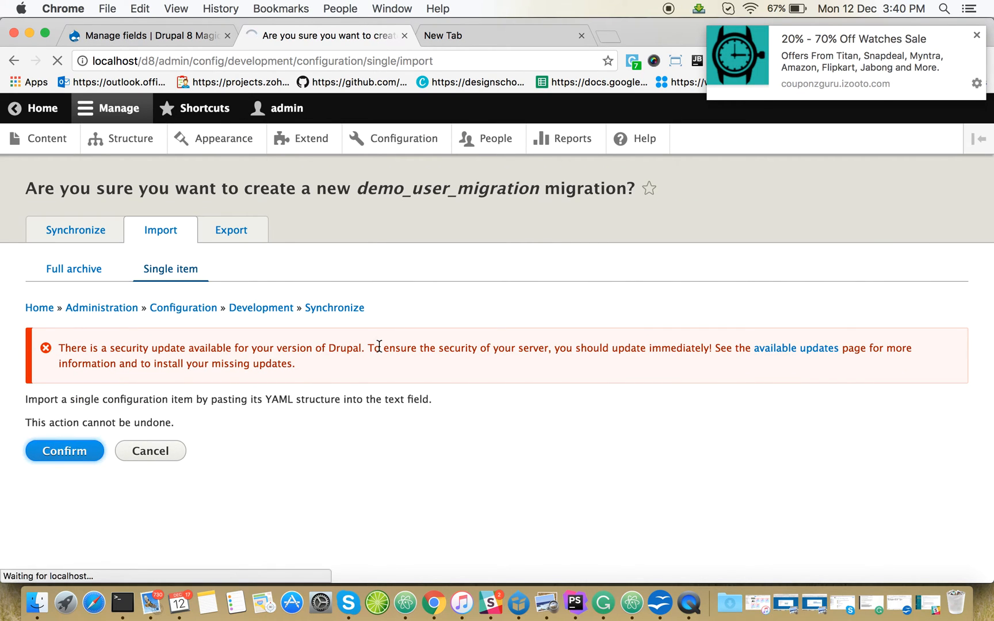
pyautogui.click(65, 450)
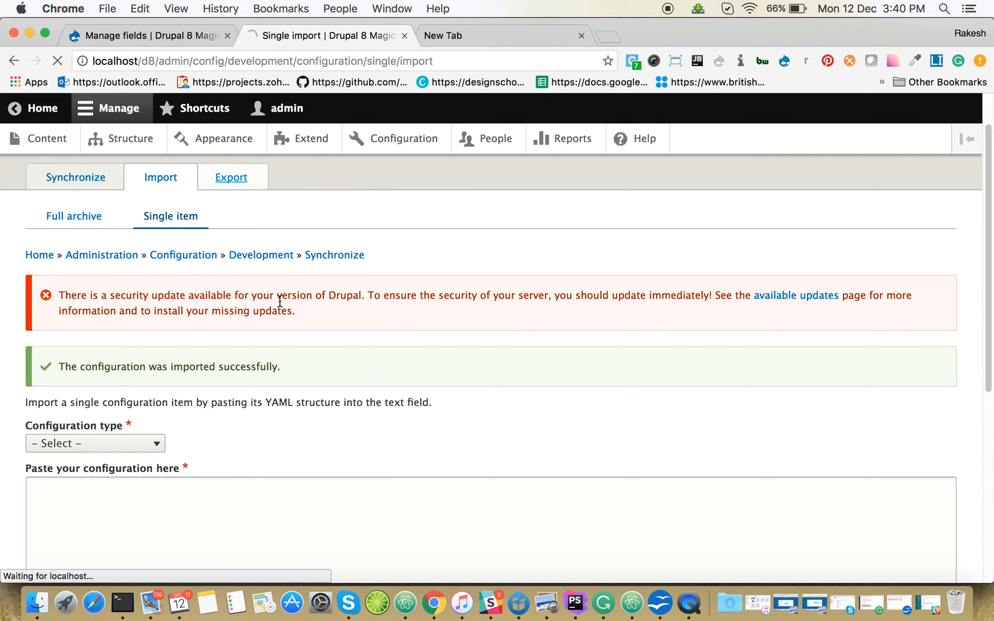
# - Start a single-item configuration export with Migration as the configuration type
pyautogui.click(231, 177)
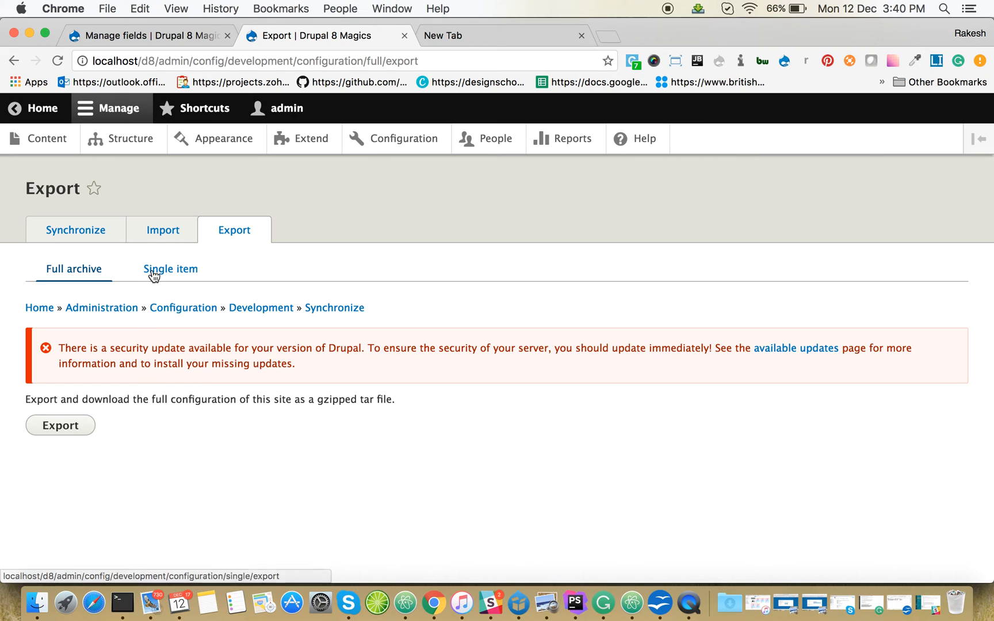
pyautogui.click(170, 268)
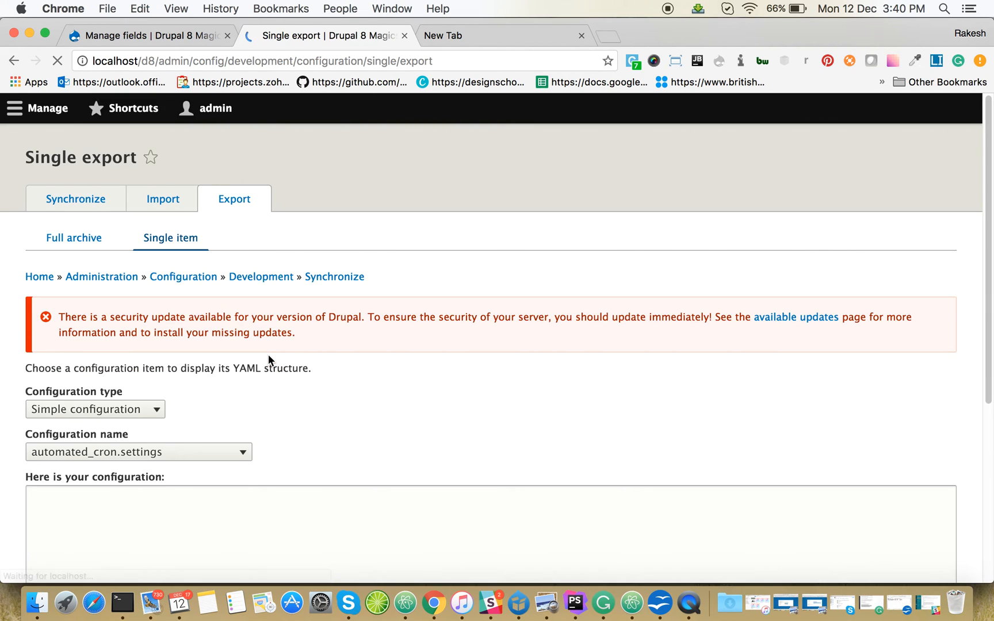
pyautogui.click(95, 408)
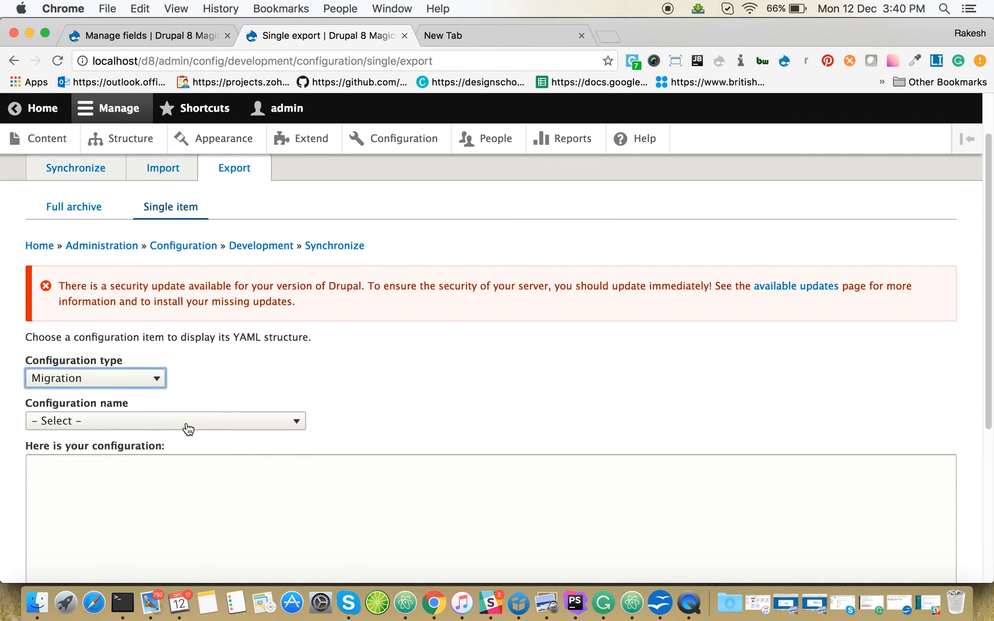
pyautogui.click(166, 420)
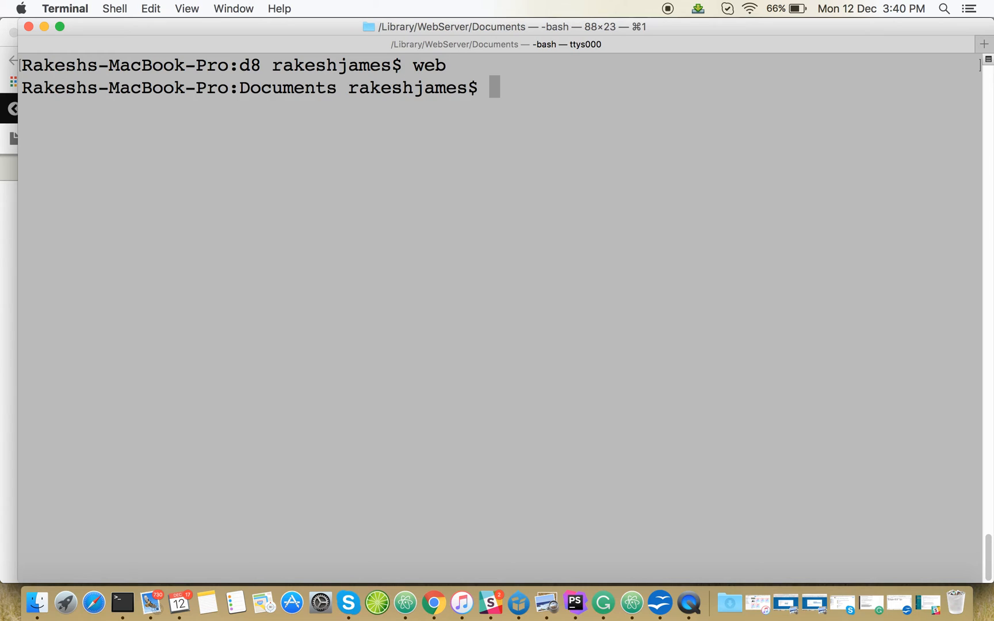
# - List the d8 folder and run 'drush ms' to see 3 unprocessed items
pyautogui.write('cd')
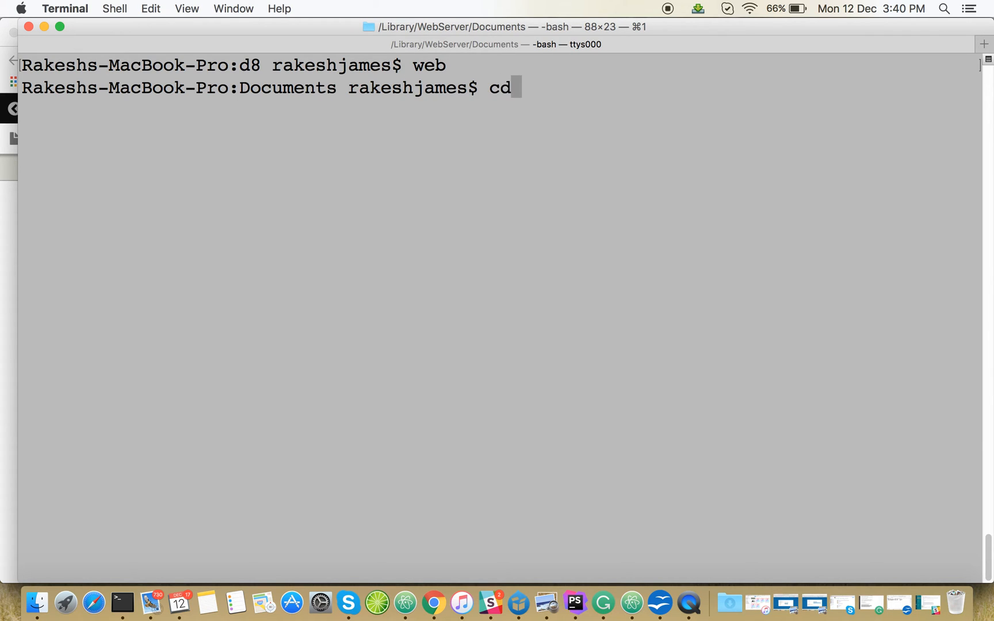
pyautogui.write('ls')
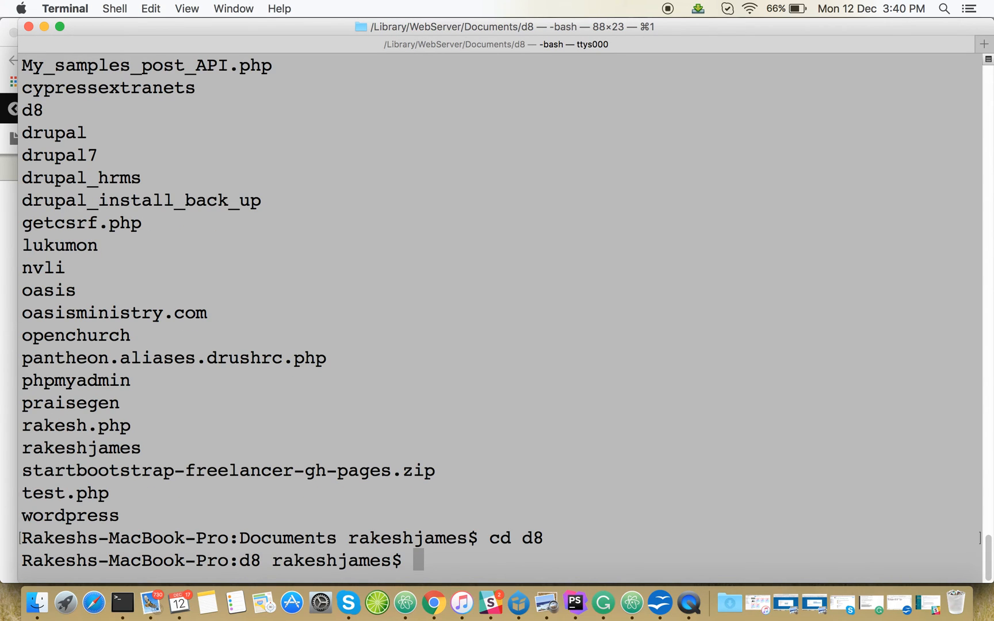
pyautogui.write('ls')
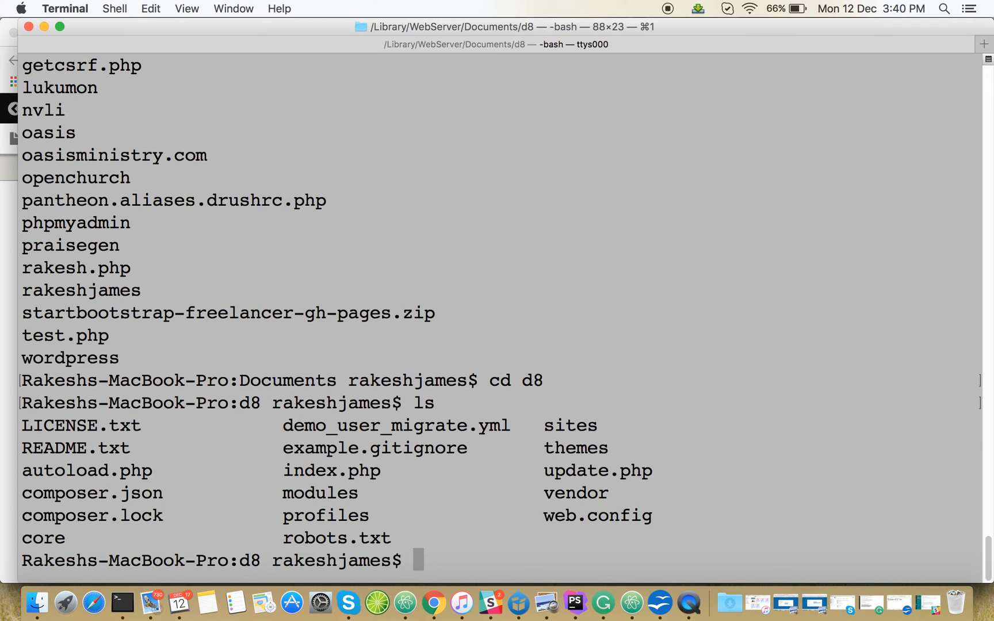
pyautogui.write('drush ms')
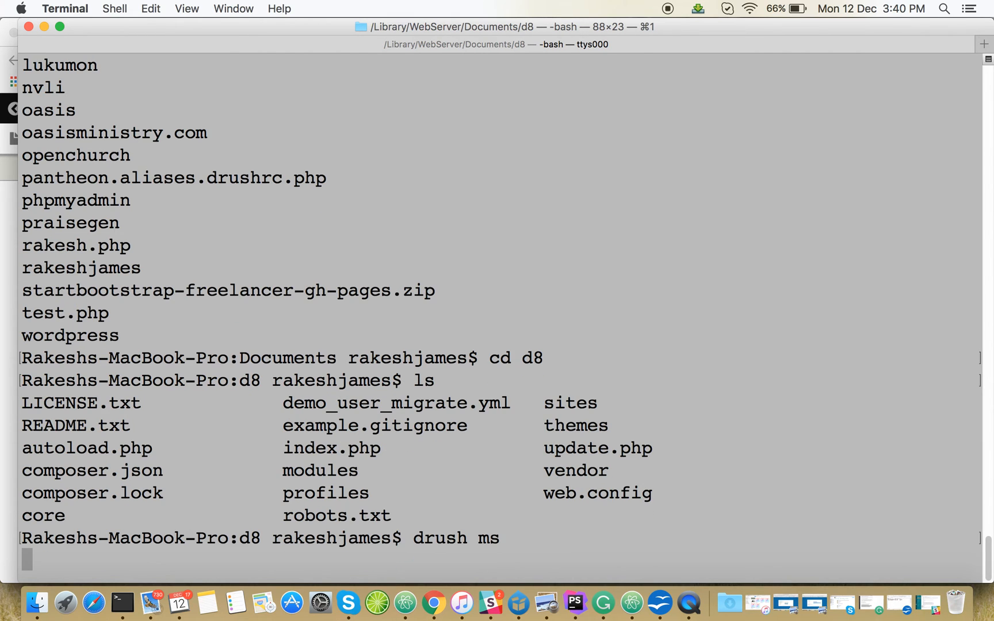
pyautogui.press('Return')
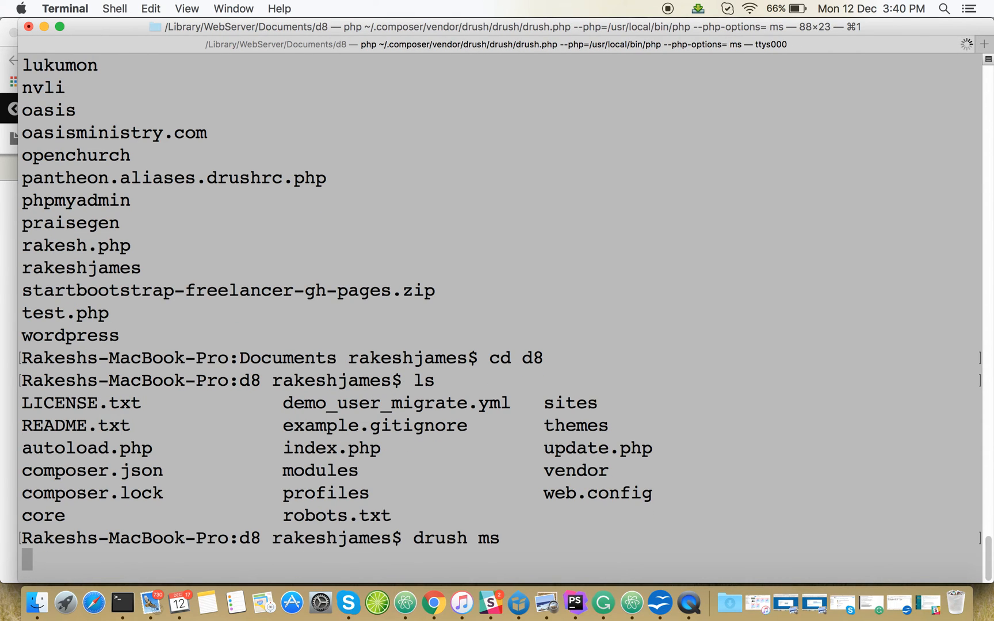
pyautogui.press('Return')
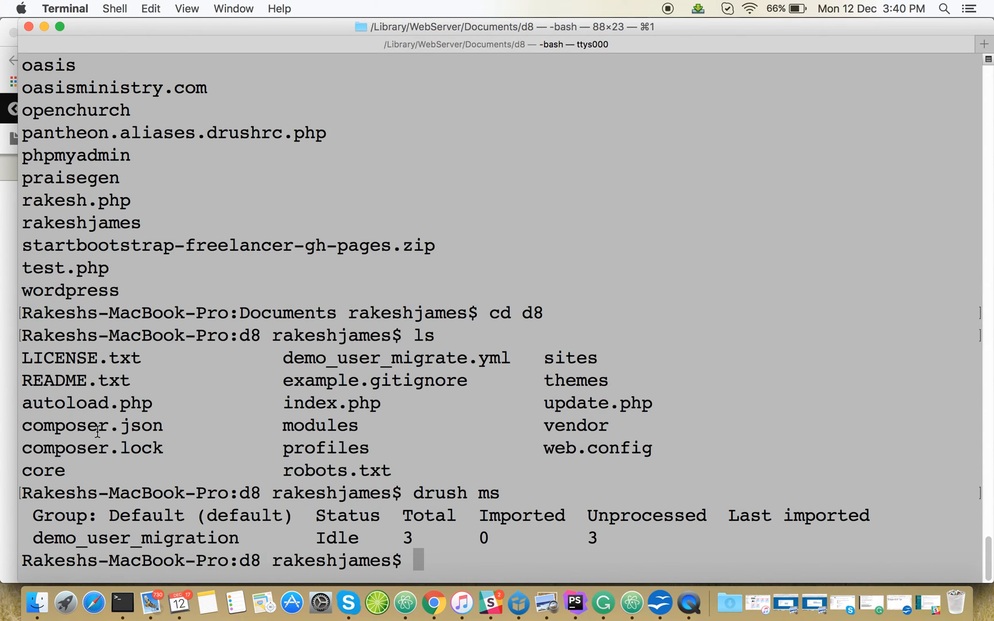
# - Run 'drush mi demo_user_migration', creating 3 users with none failed
pyautogui.doubleClick(134, 537)
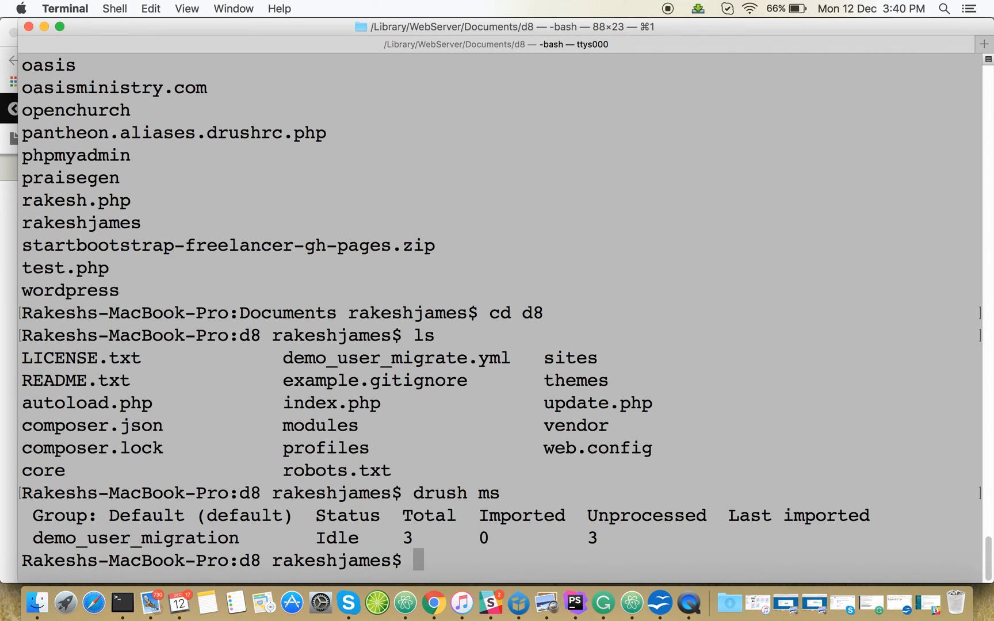
pyautogui.write('drush mi')
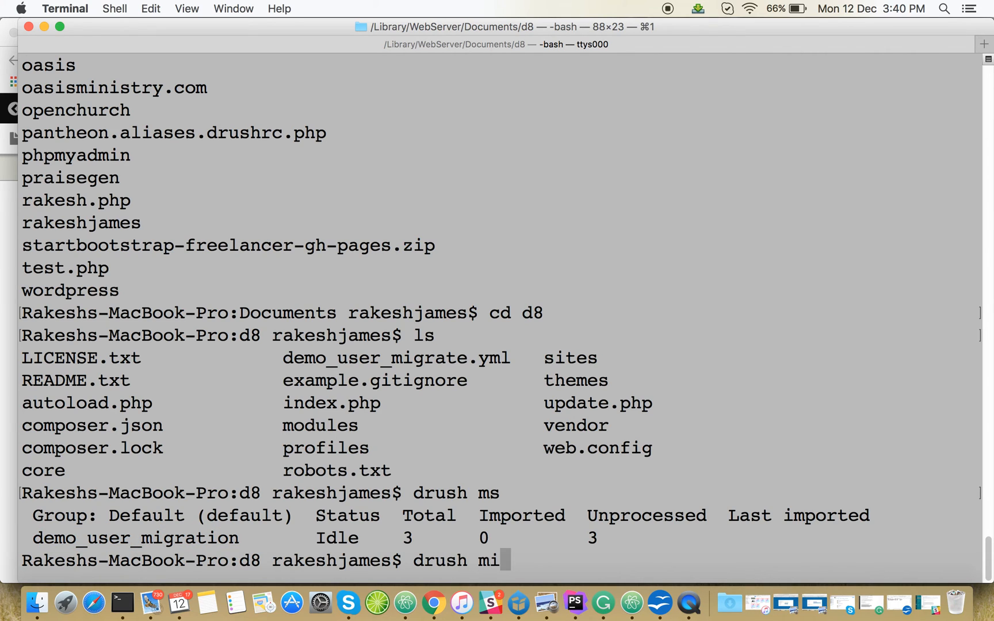
pyautogui.write('demo_user_migration')
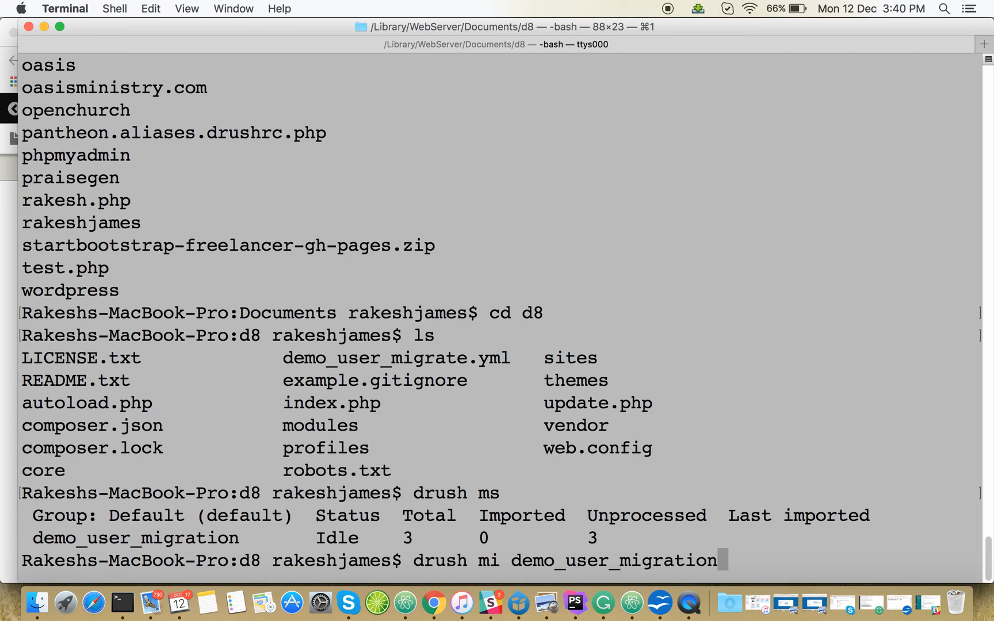
pyautogui.press('Return')
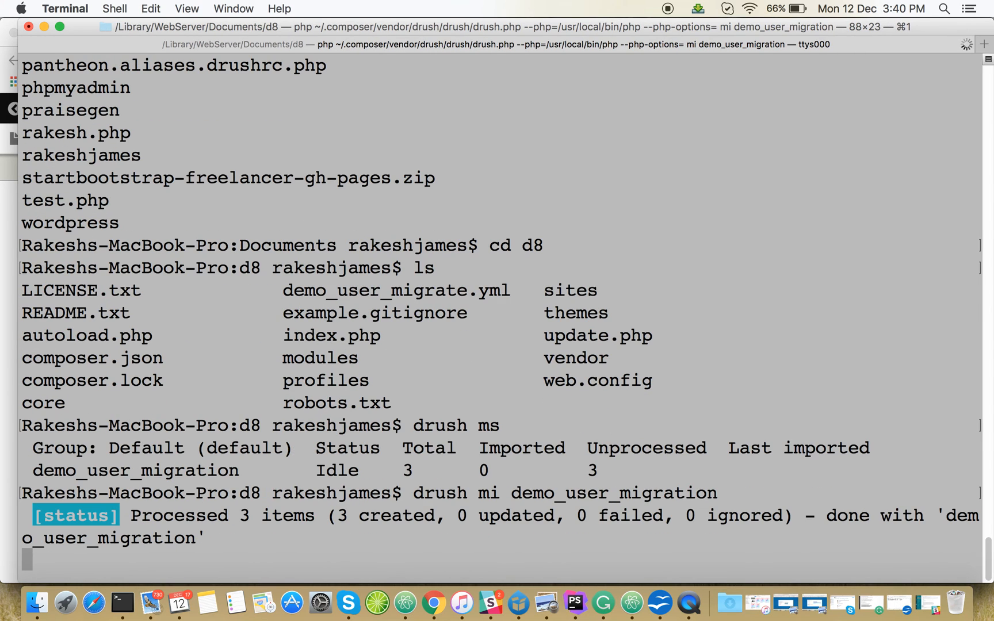
pyautogui.press('Return')
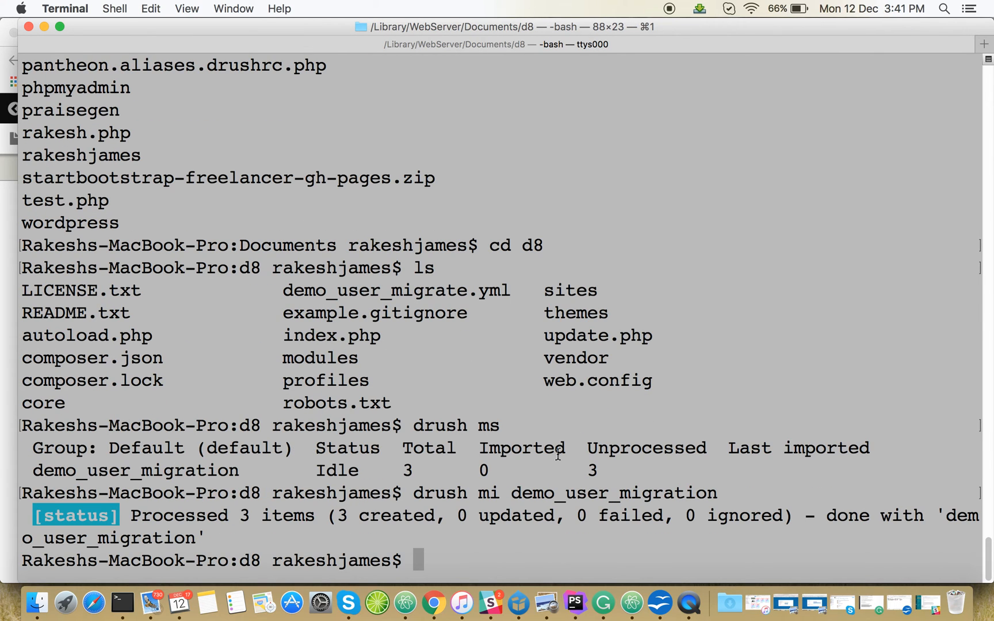
pyautogui.moveTo(651, 515)
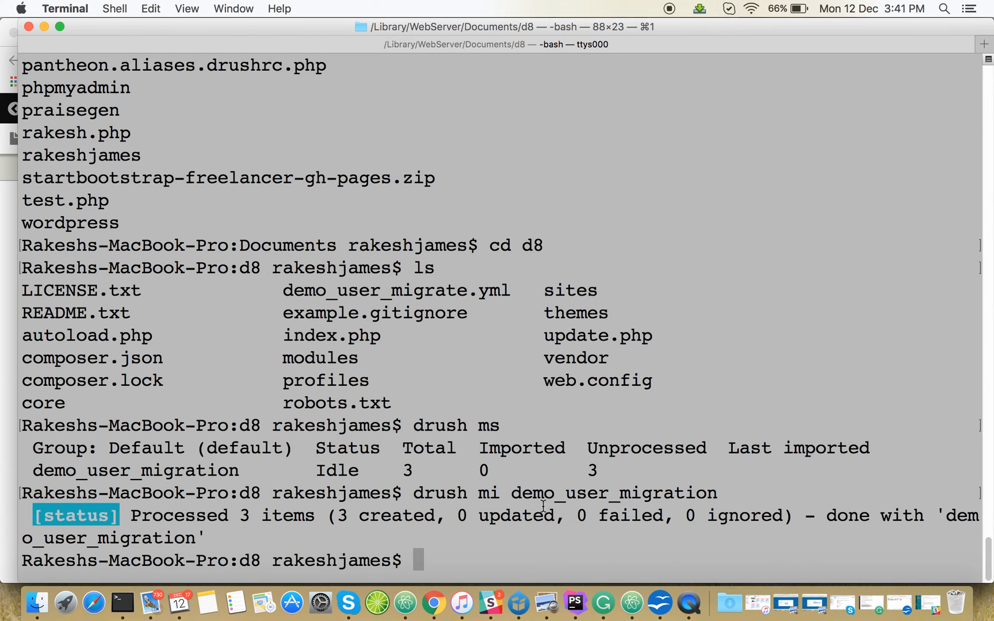
pyautogui.moveTo(406, 601)
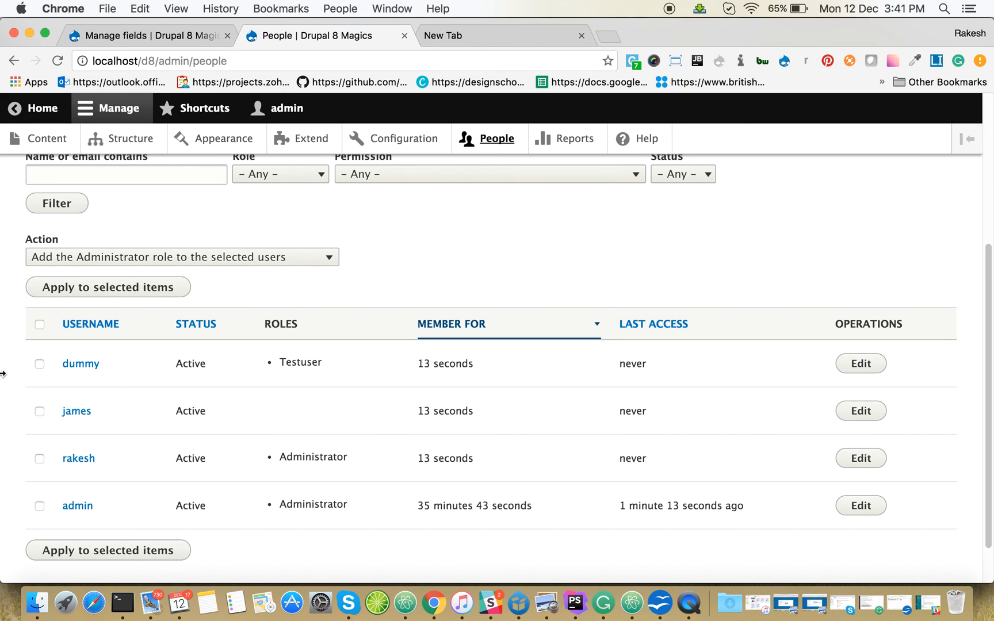
pyautogui.moveTo(305, 364)
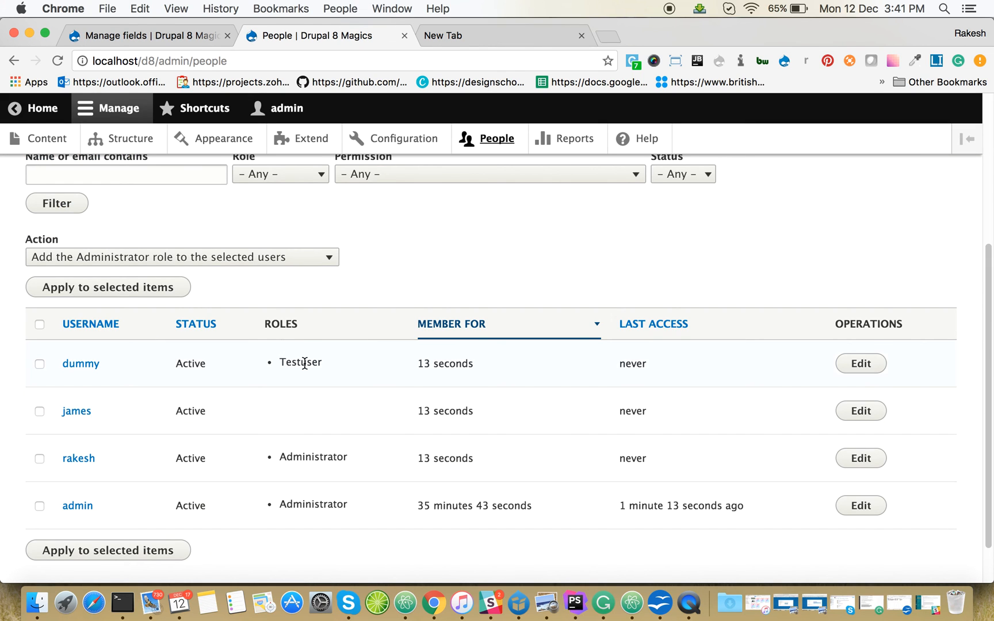
pyautogui.moveTo(323, 479)
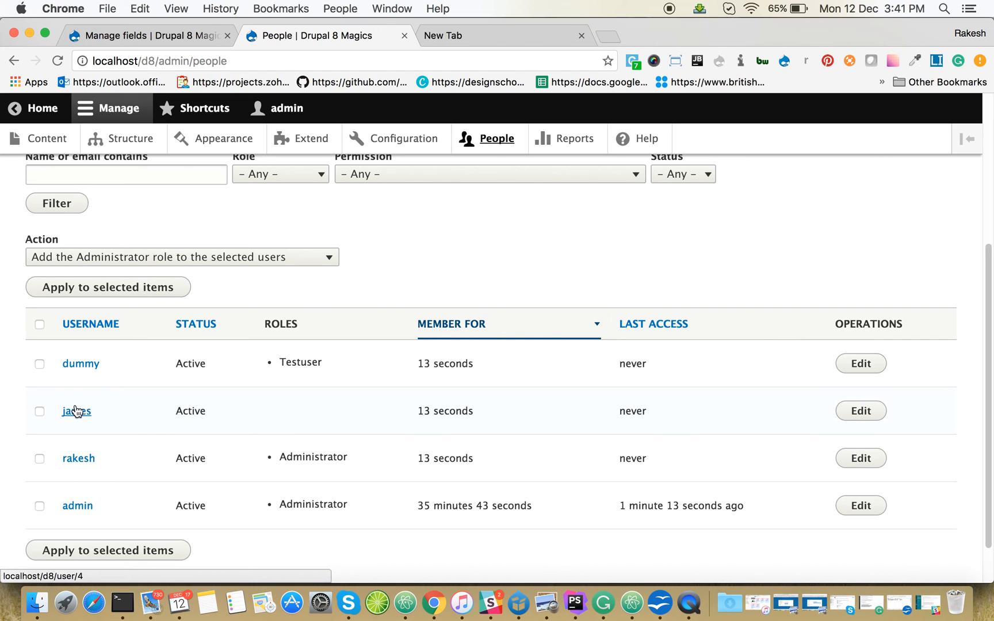
pyautogui.moveTo(566, 412)
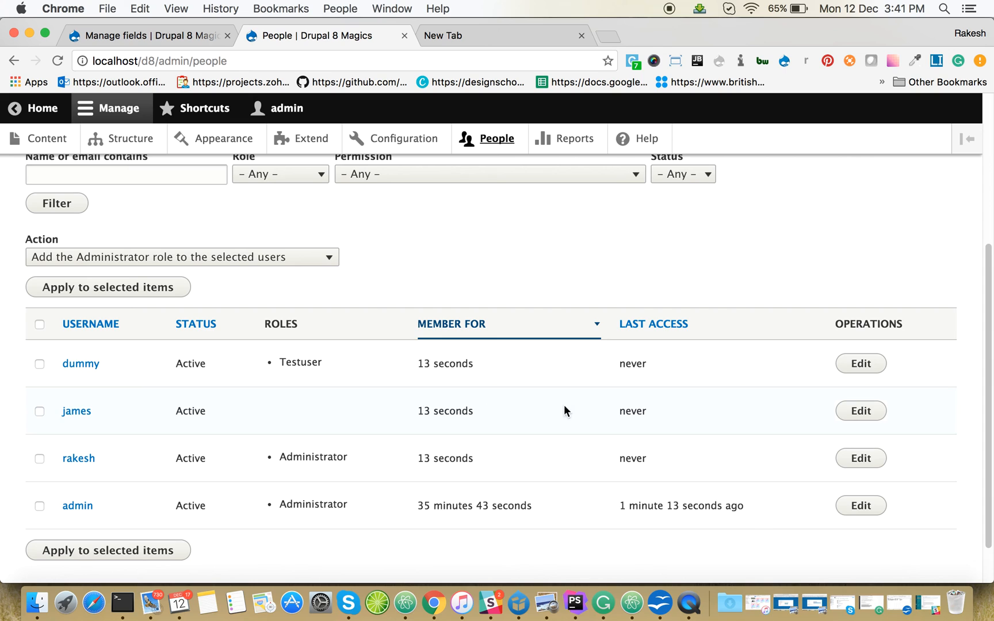
pyautogui.moveTo(282, 444)
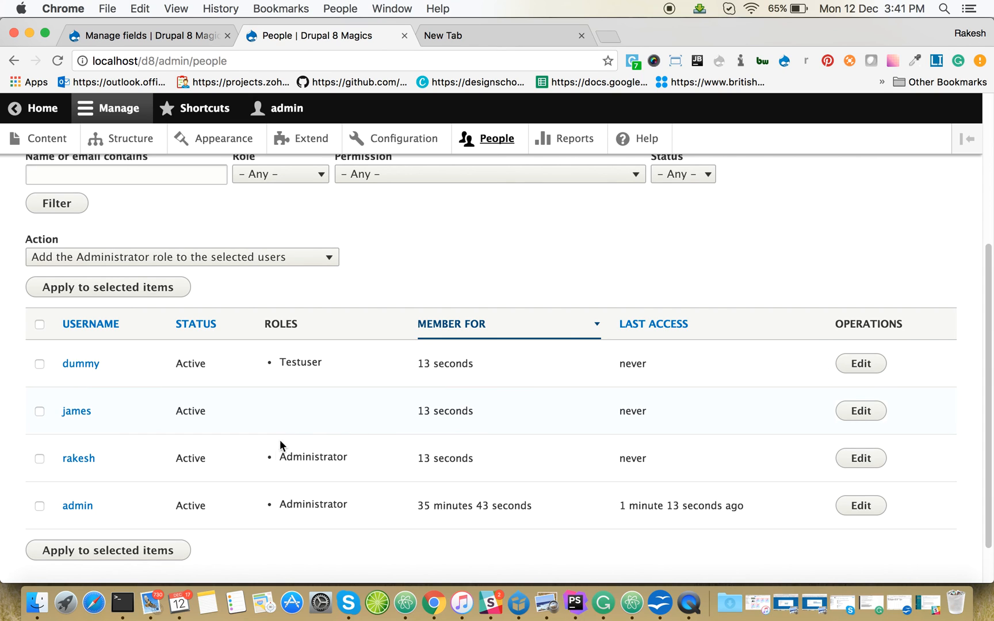
# - After reviewing dummy, james and rakesh on People, switch to Atom
pyautogui.click(632, 606)
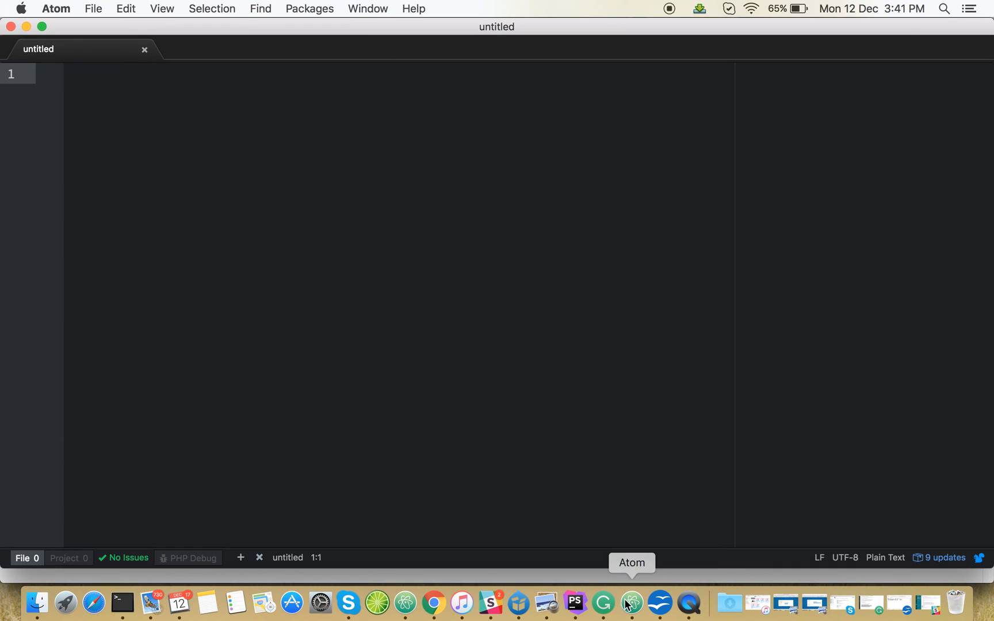
pyautogui.moveTo(405, 610)
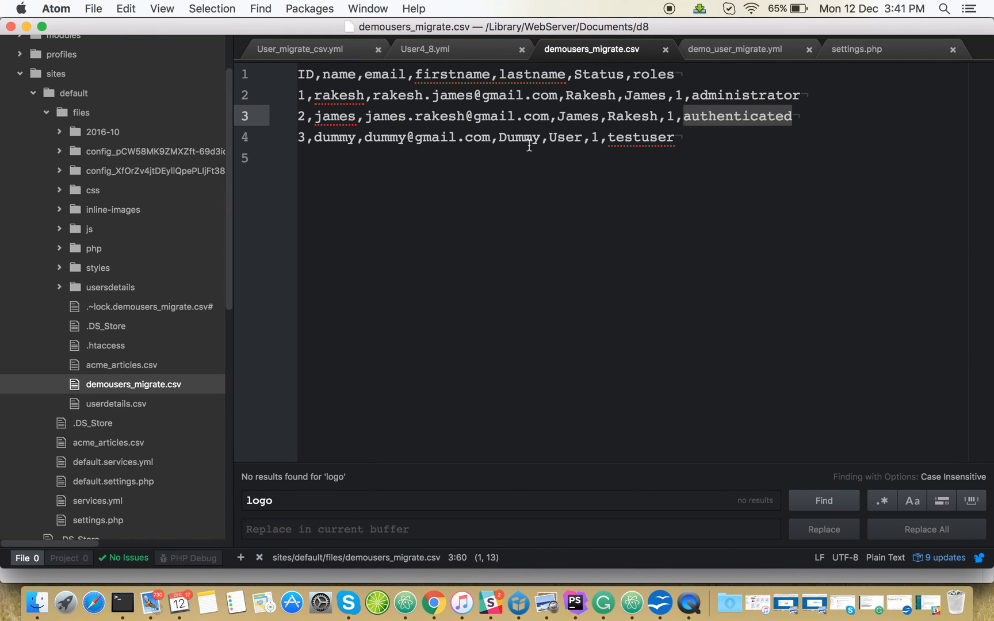
pyautogui.moveTo(490, 601)
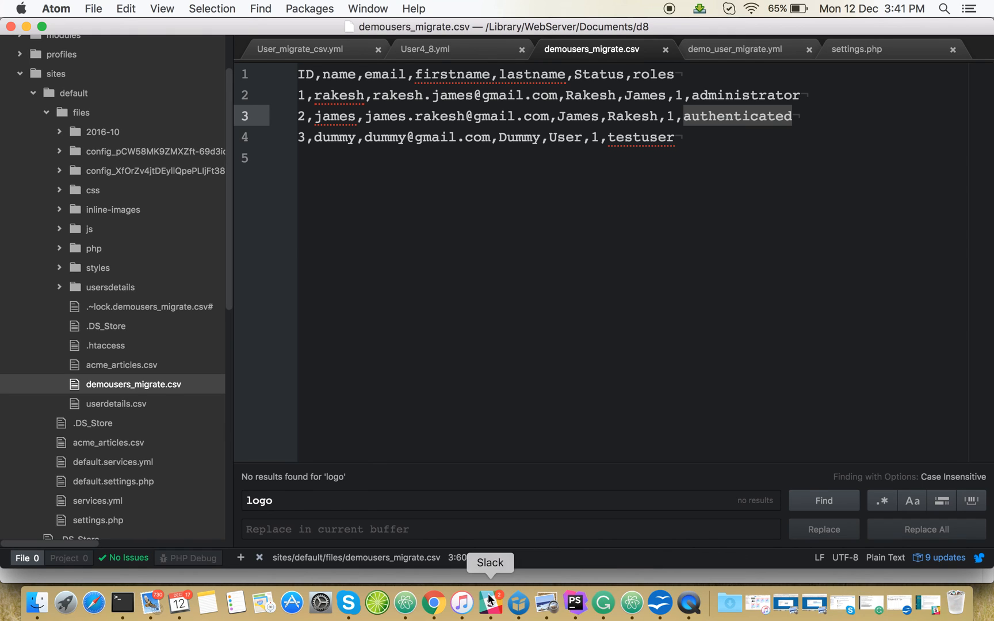
# - Return to Drupal's People list showing dummy as Testuser and rakesh as Administrator
pyautogui.click(432, 601)
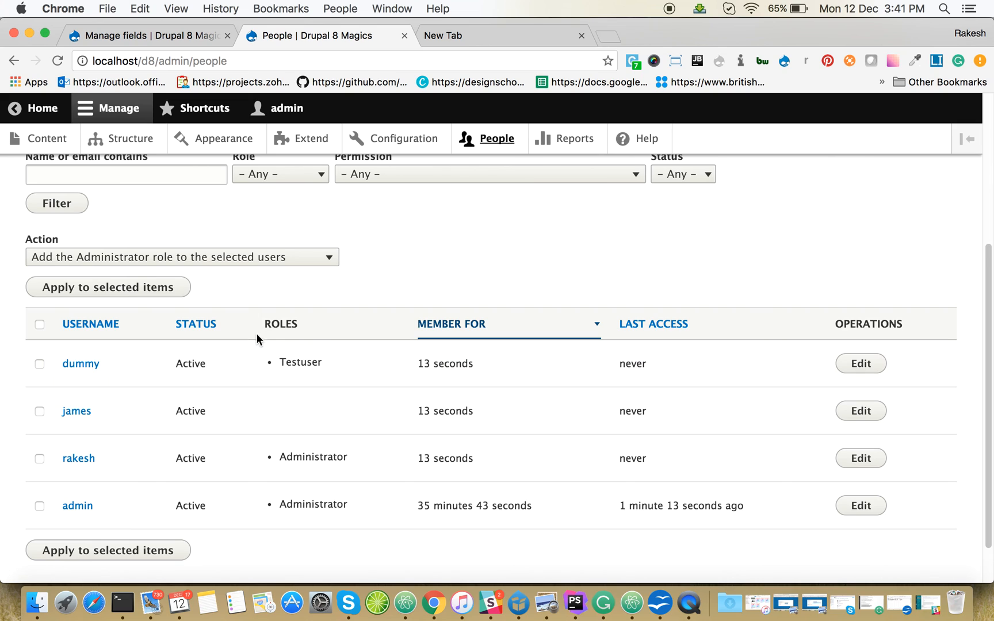
pyautogui.moveTo(311, 471)
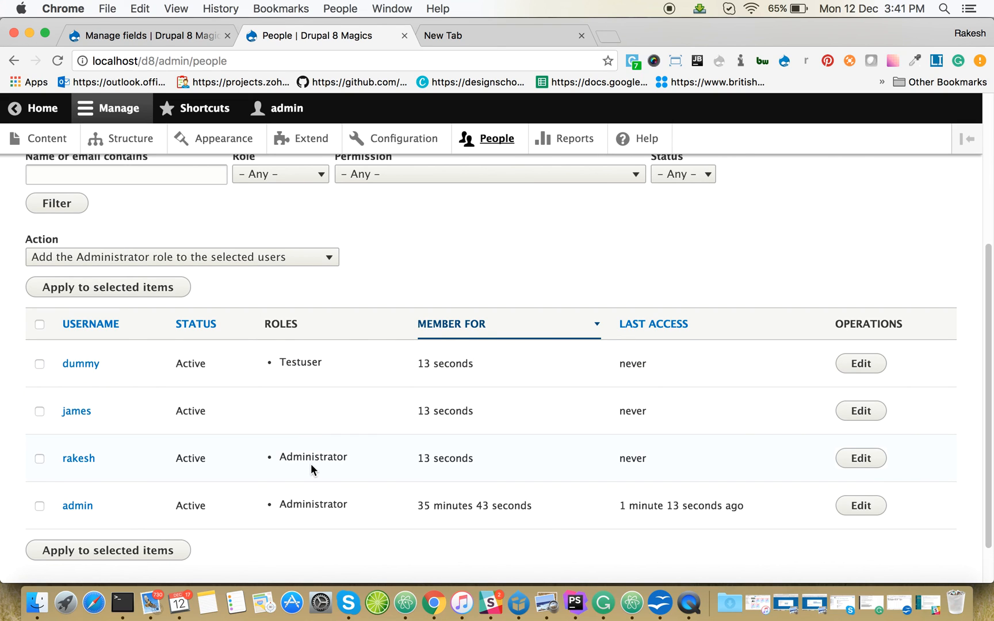
pyautogui.doubleClick(313, 456)
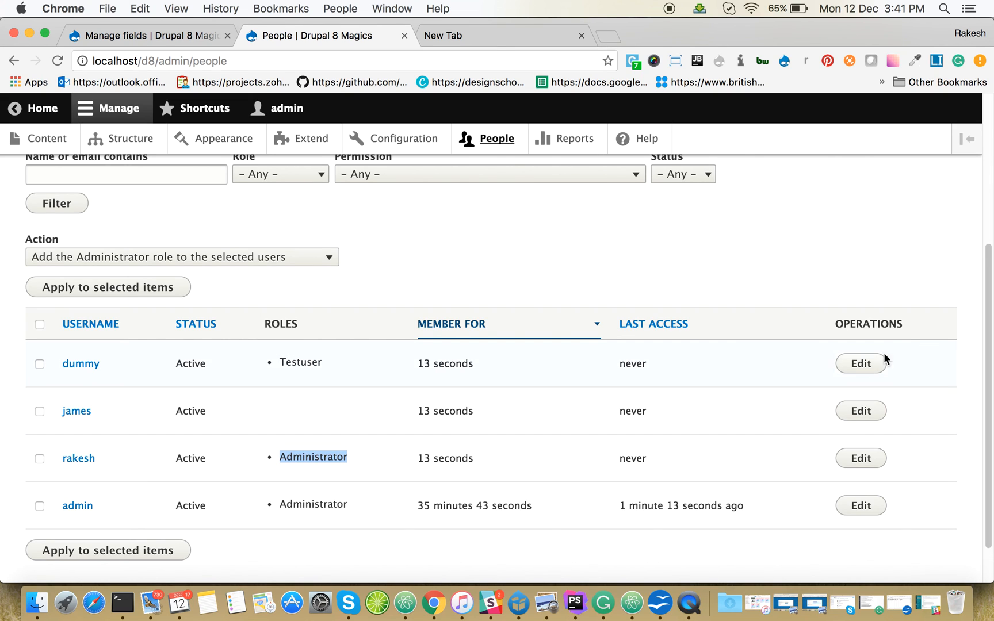
pyautogui.moveTo(292, 147)
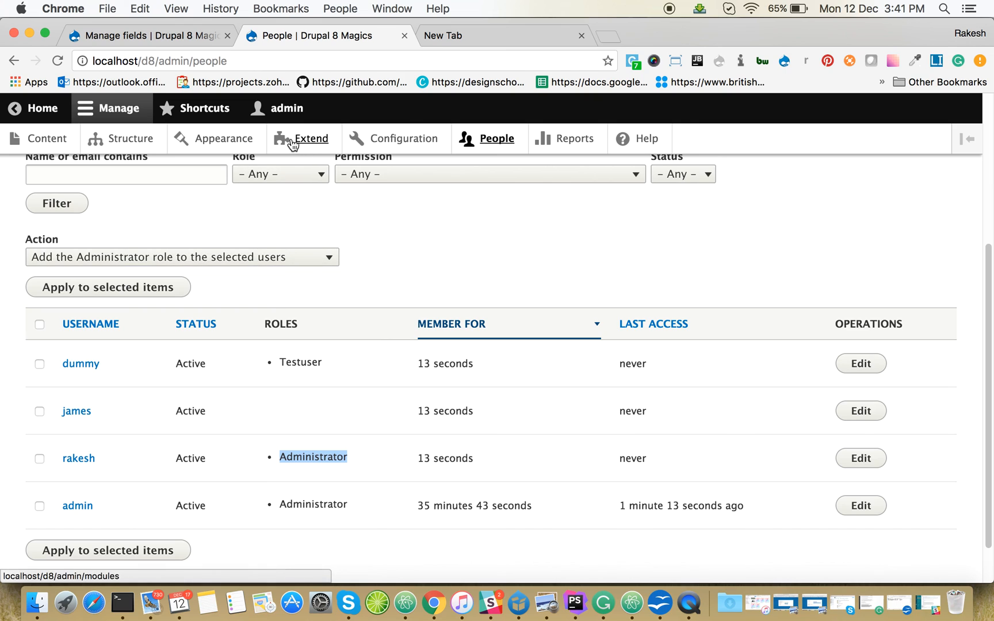
pyautogui.moveTo(301, 165)
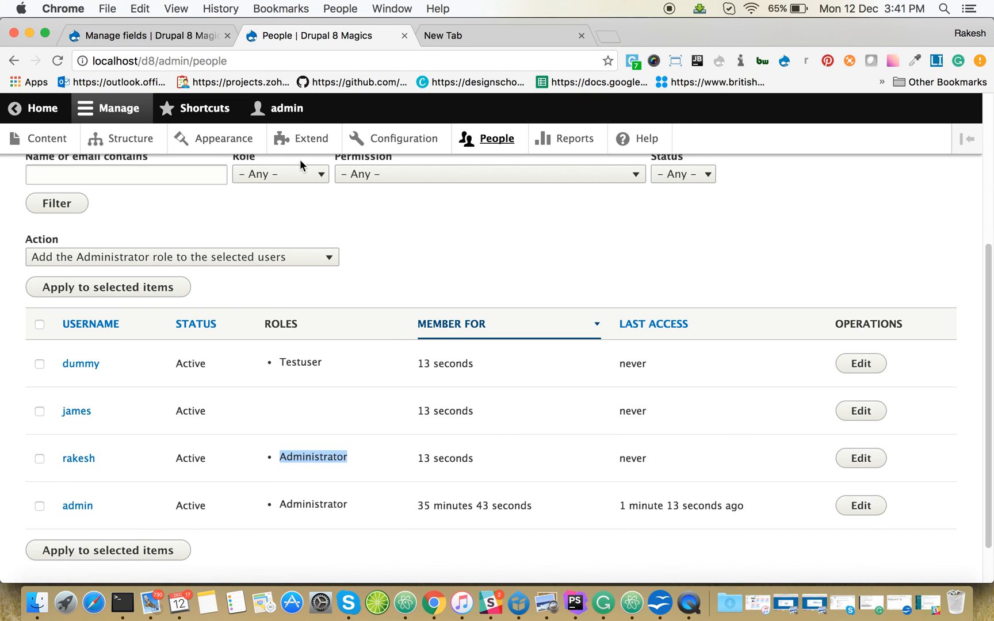
pyautogui.moveTo(679, 17)
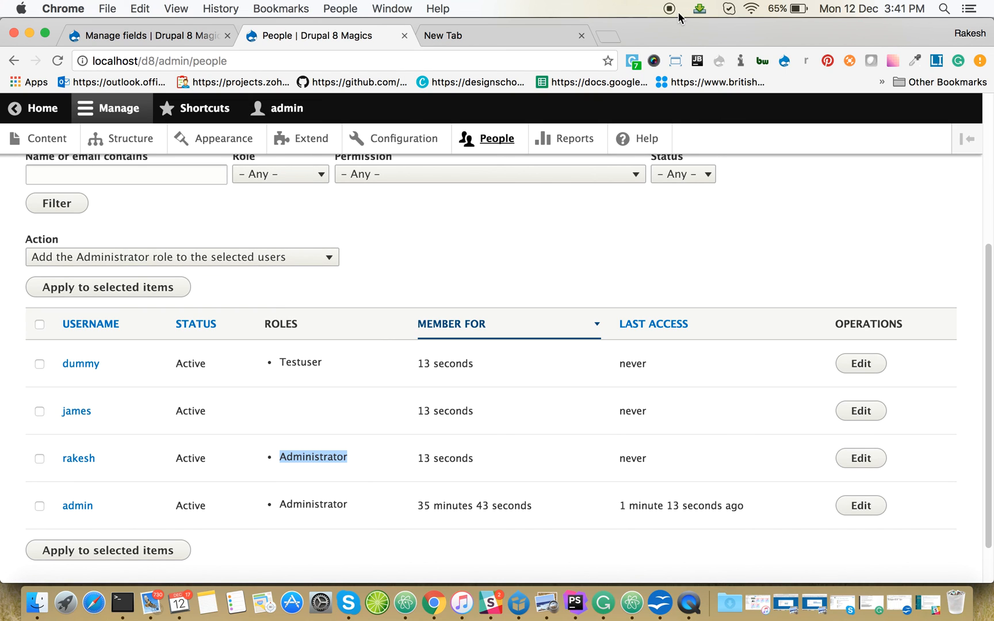